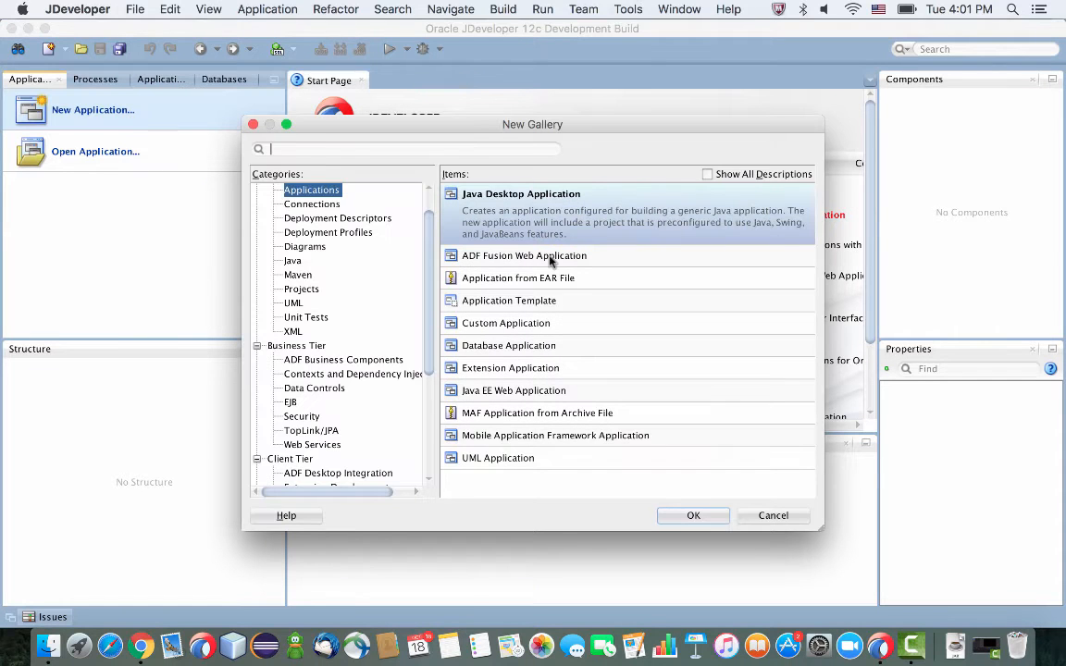
- Create an ADF Fusion Web Application named ADFABCS with package prefix shay.sample
click(524, 255)
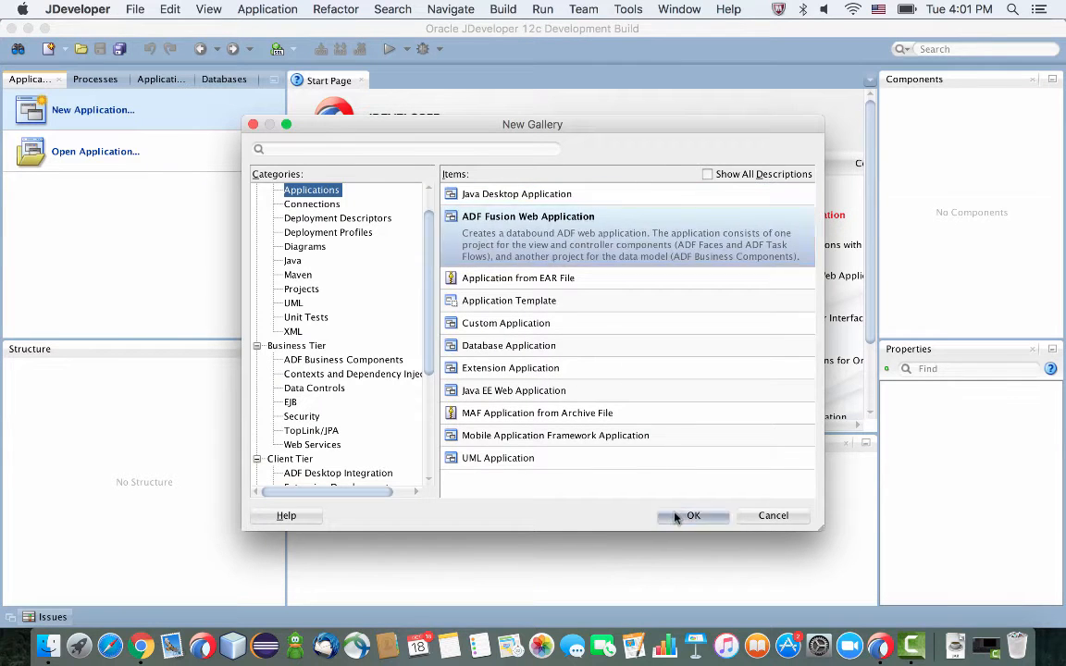
click(692, 514)
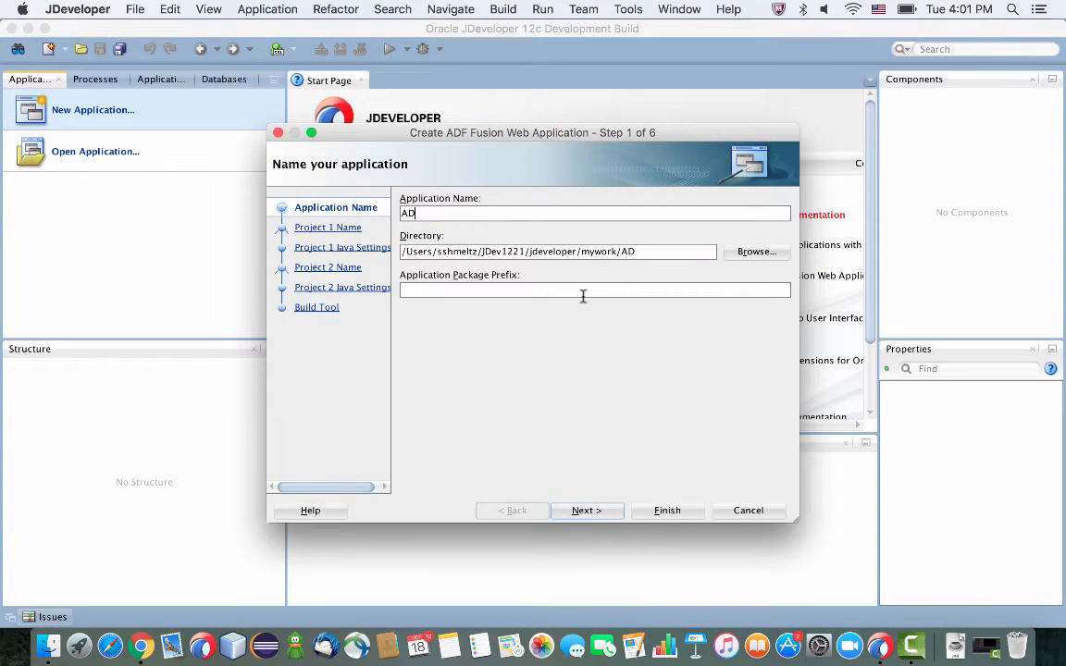
text(FABCS)
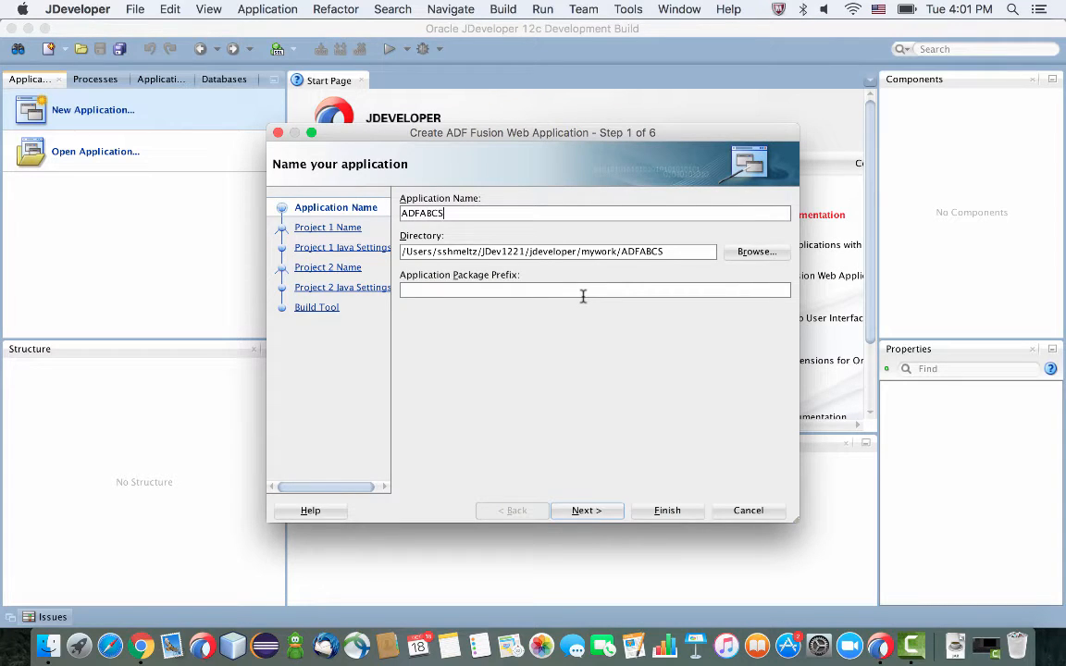
text(s)
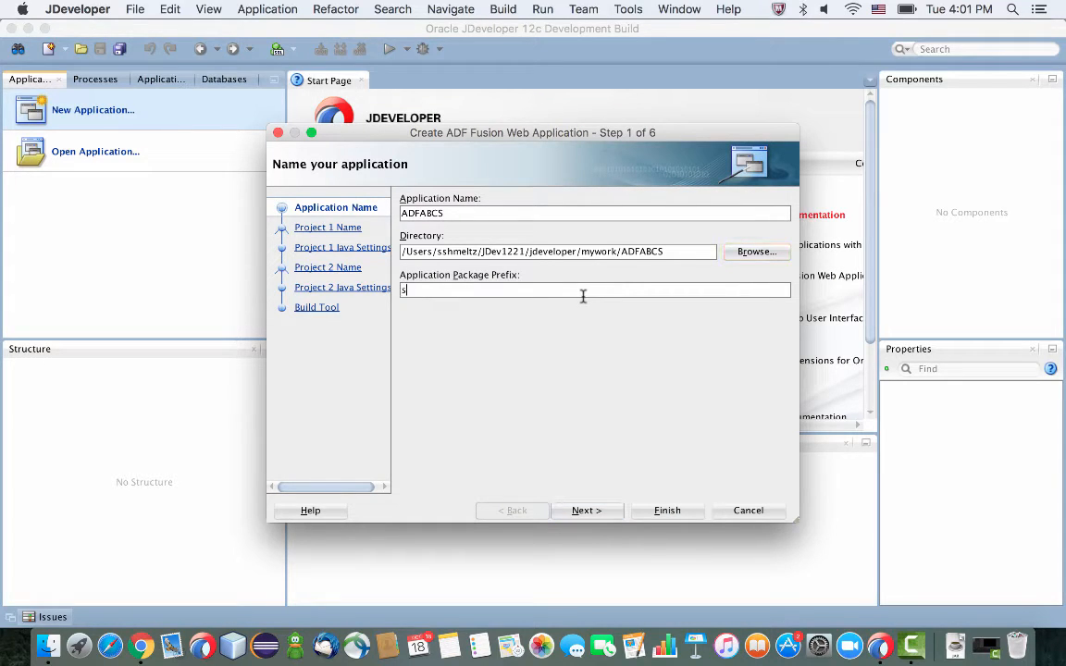
text(hay.sample)
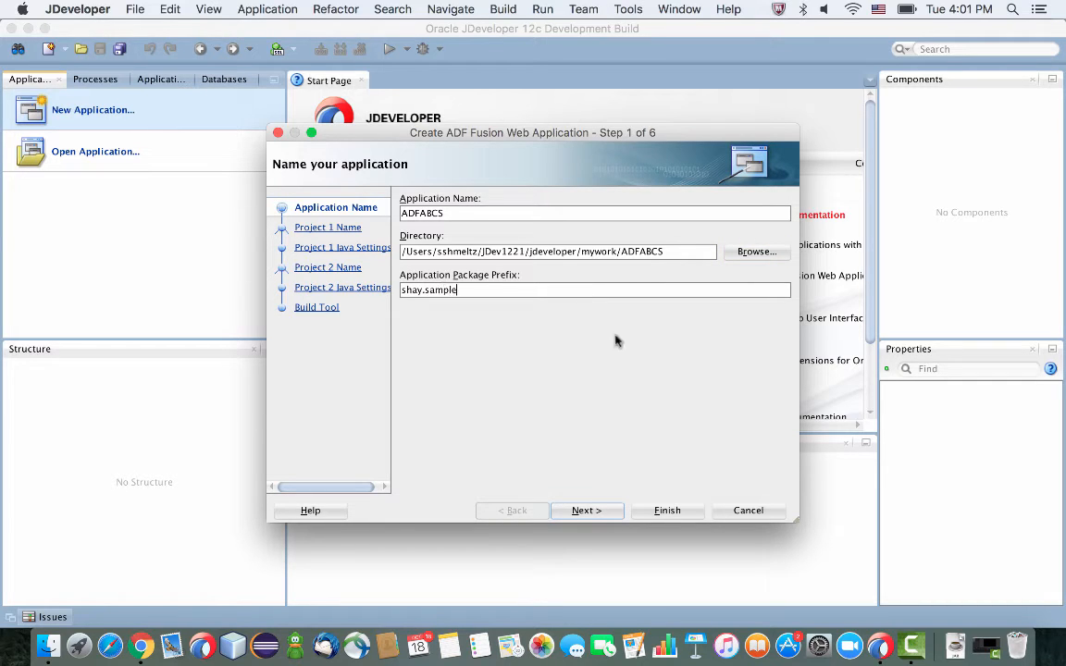
click(666, 511)
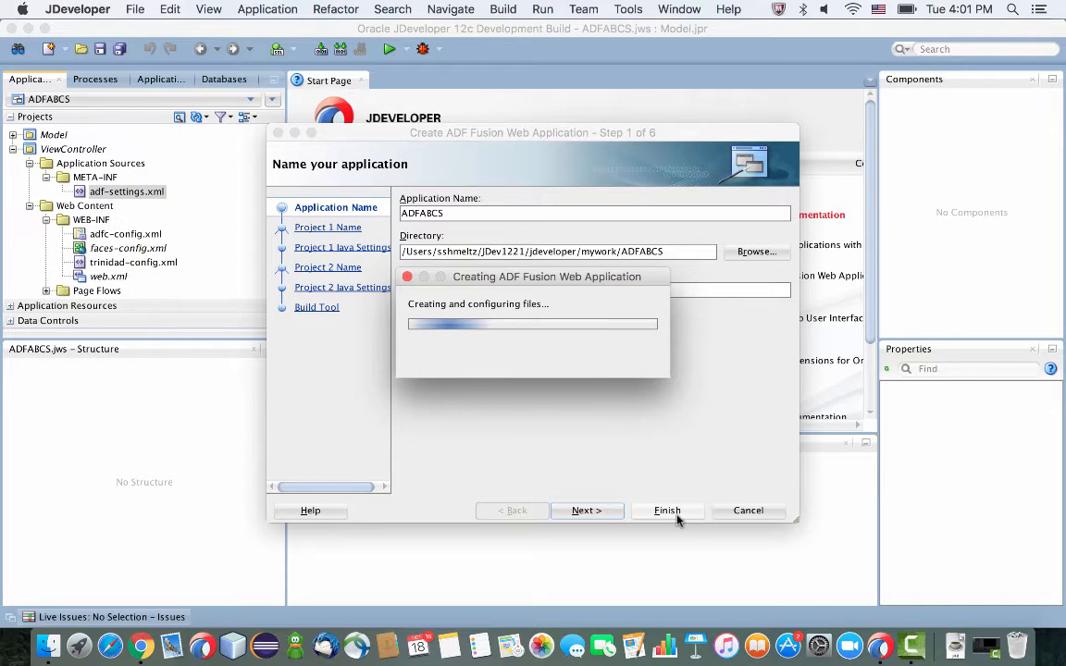
- Start creating Business Components from Tables on the Model project
click(666, 511)
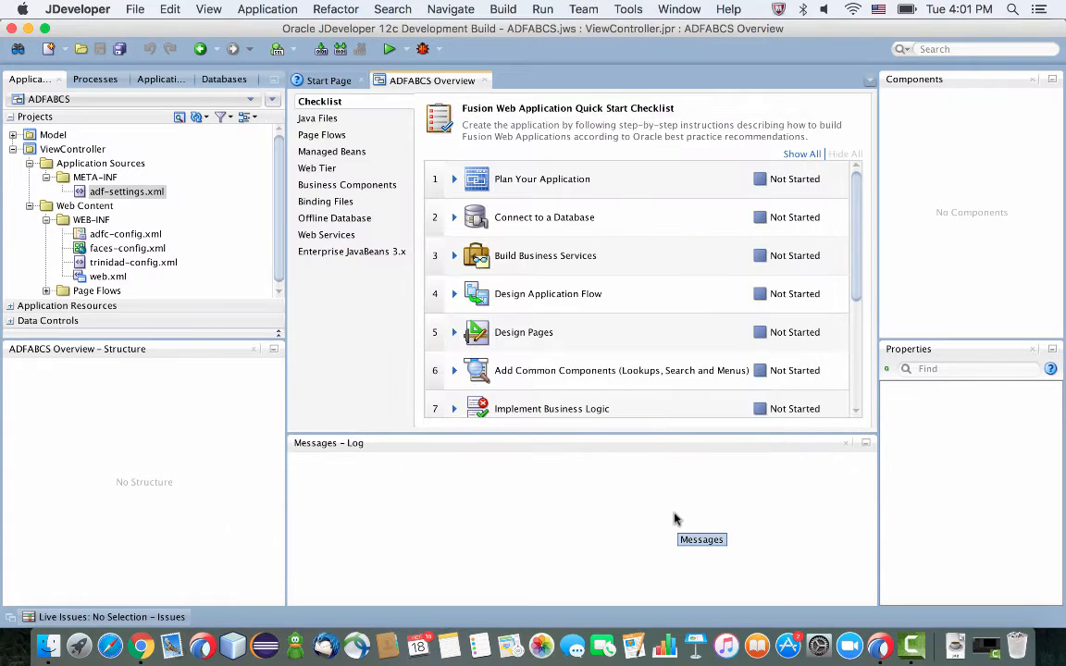
click(54, 134)
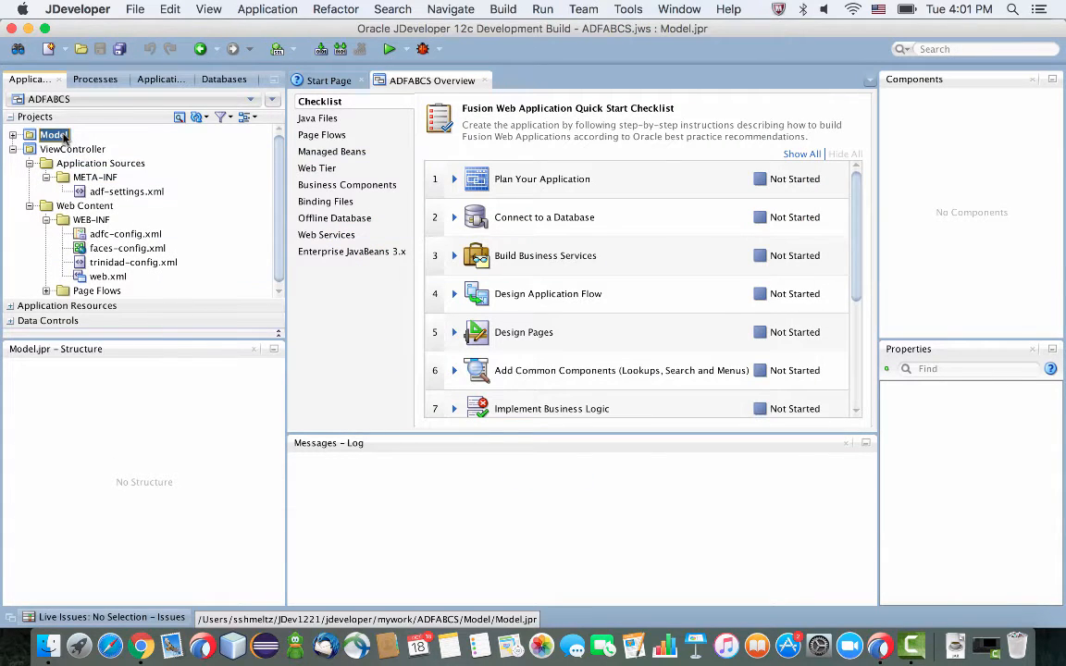
right_click(51, 135)
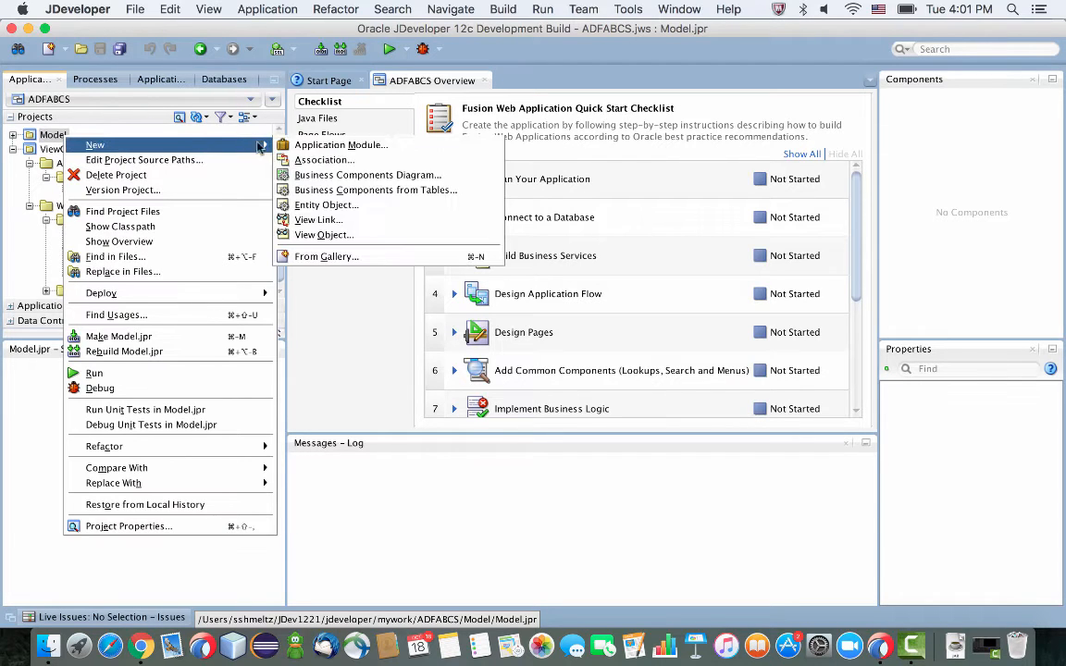
click(368, 174)
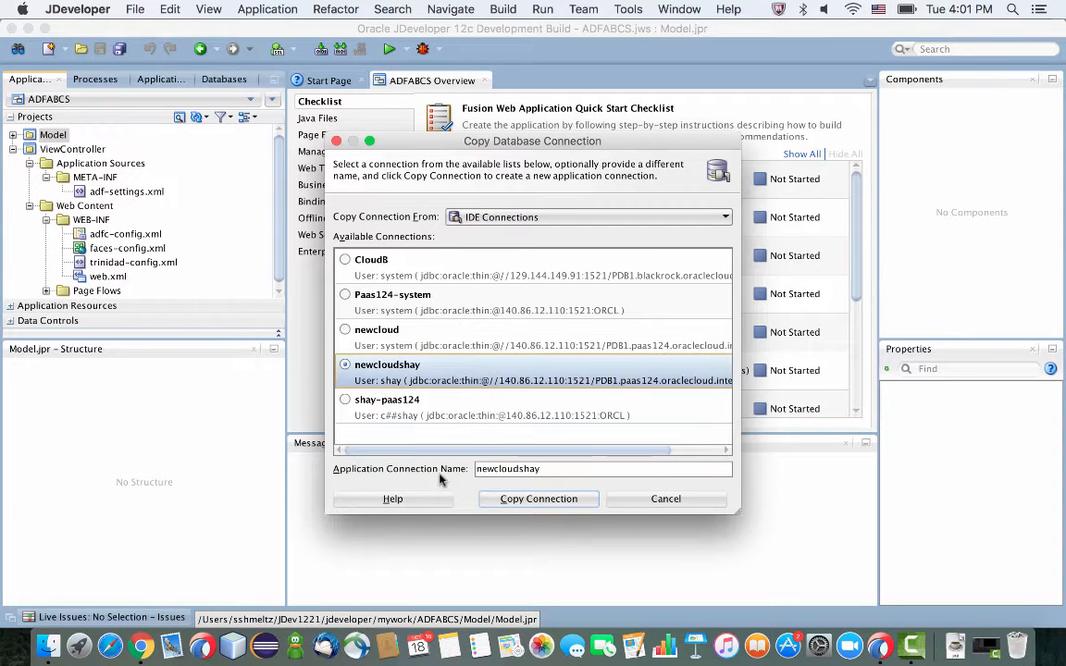
- Copy the newcloudshay IDE database connection into the Model project and confirm it
click(537, 500)
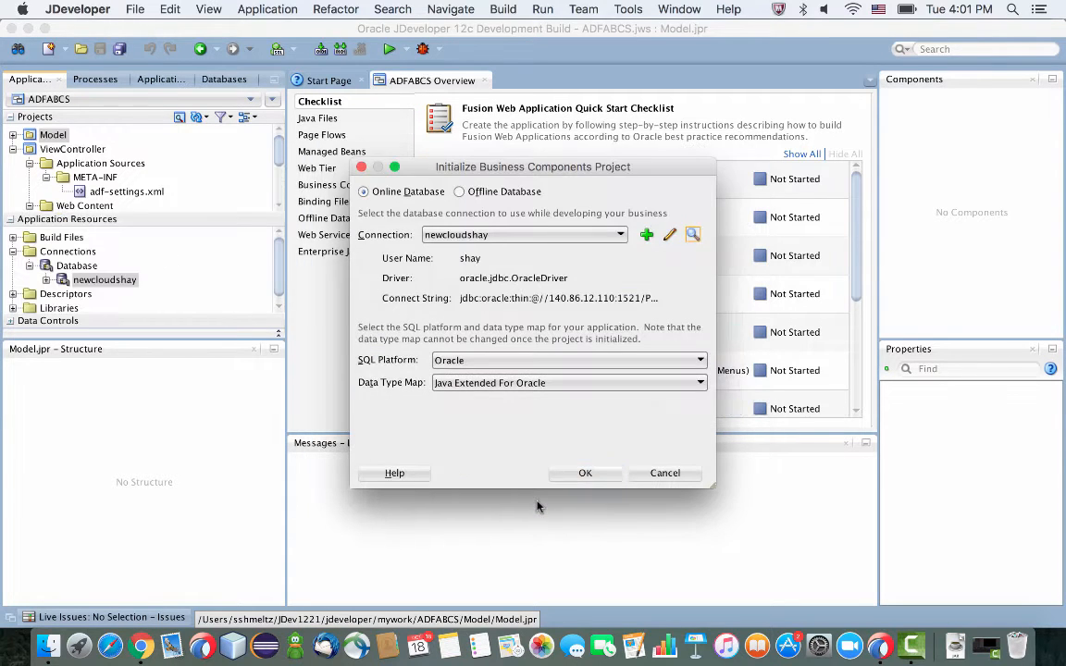
click(585, 474)
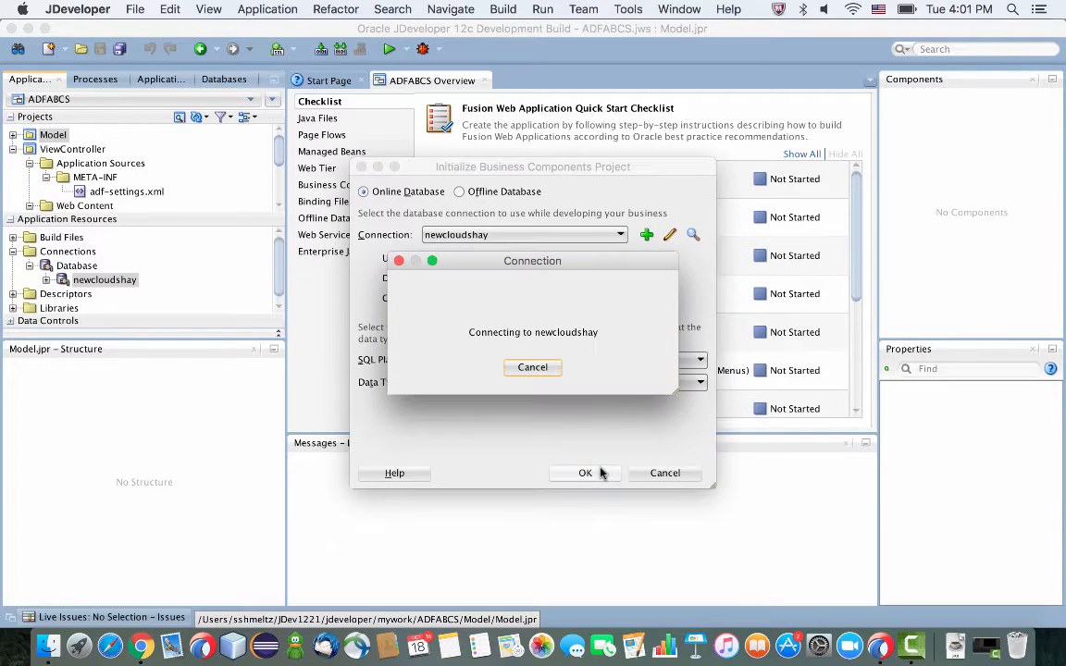
click(574, 473)
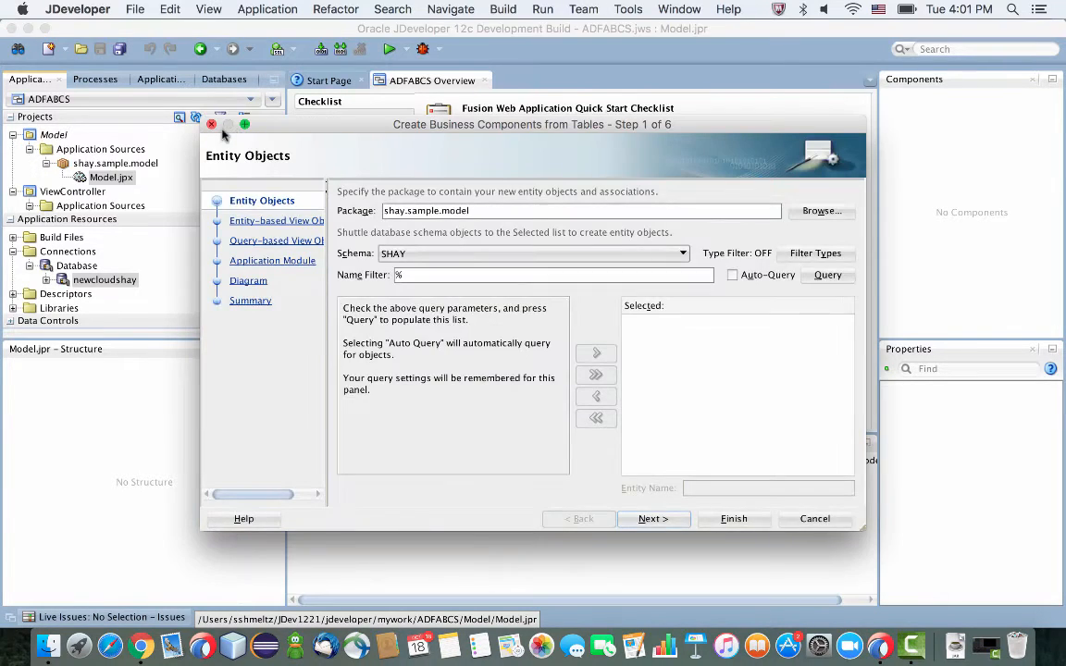
- Query the schema, select the EMPLOYEES table and finish generating Employees, EmployeesView and AppModule
click(827, 273)
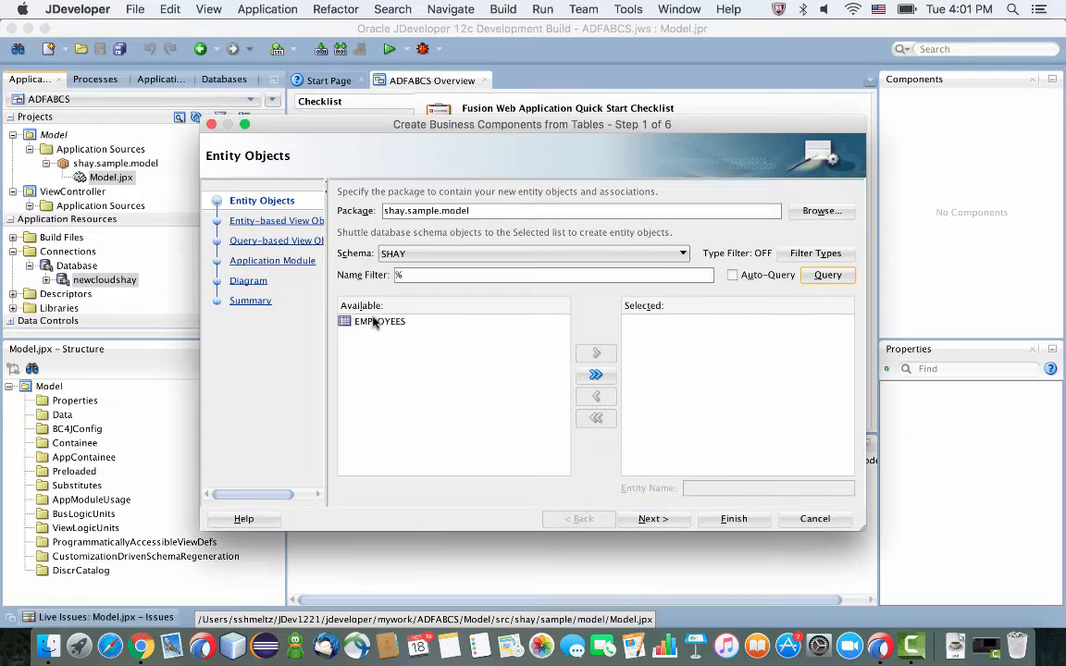
click(596, 373)
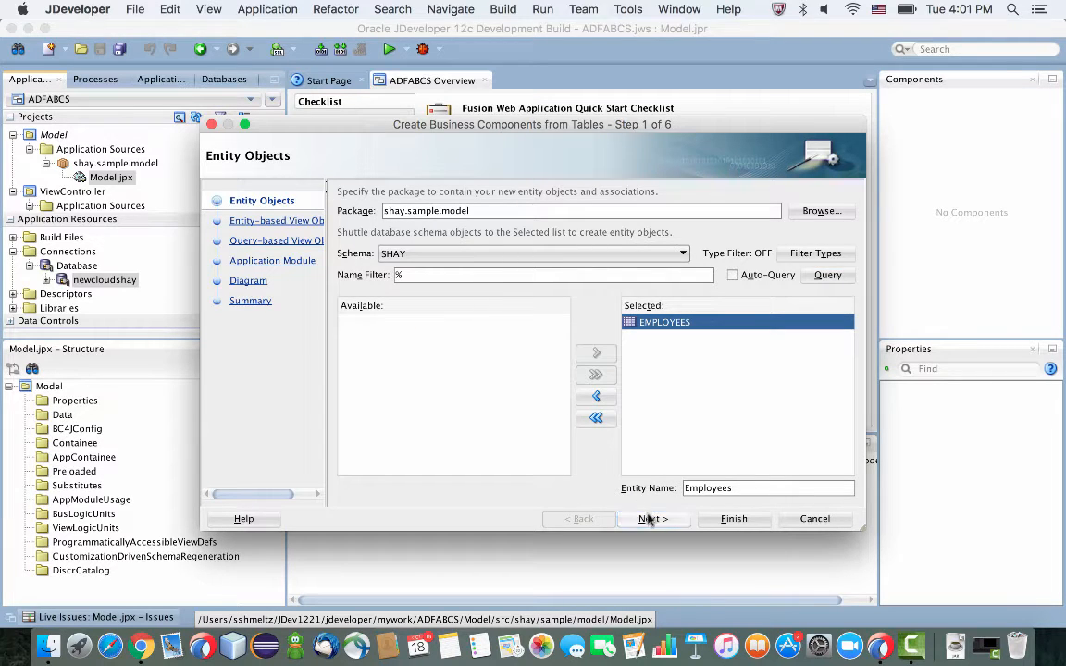
click(652, 518)
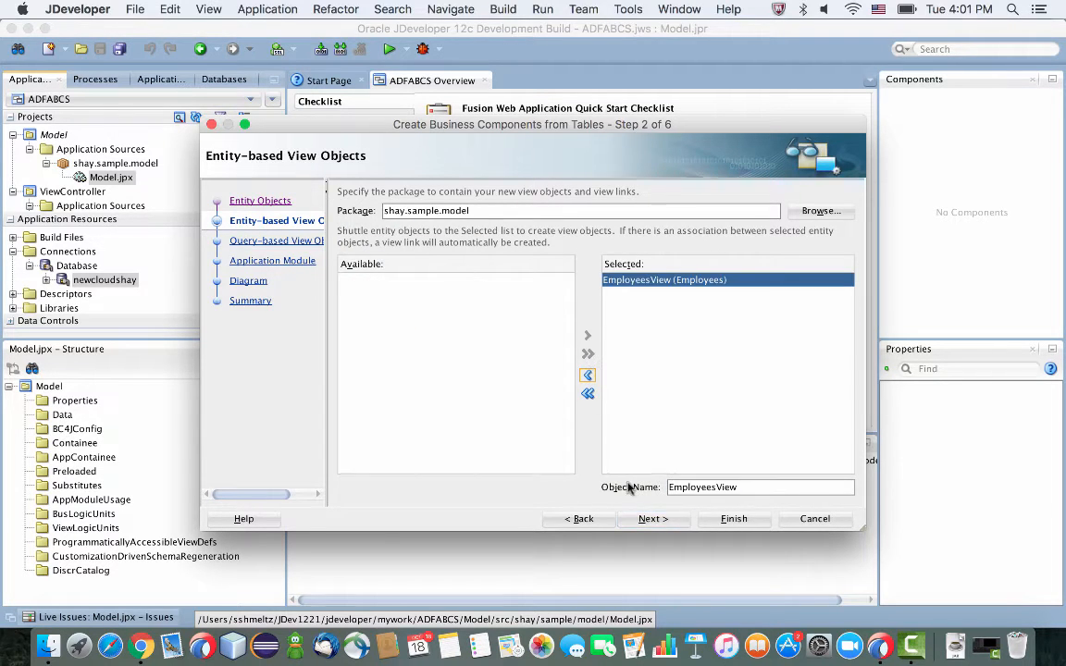
click(652, 518)
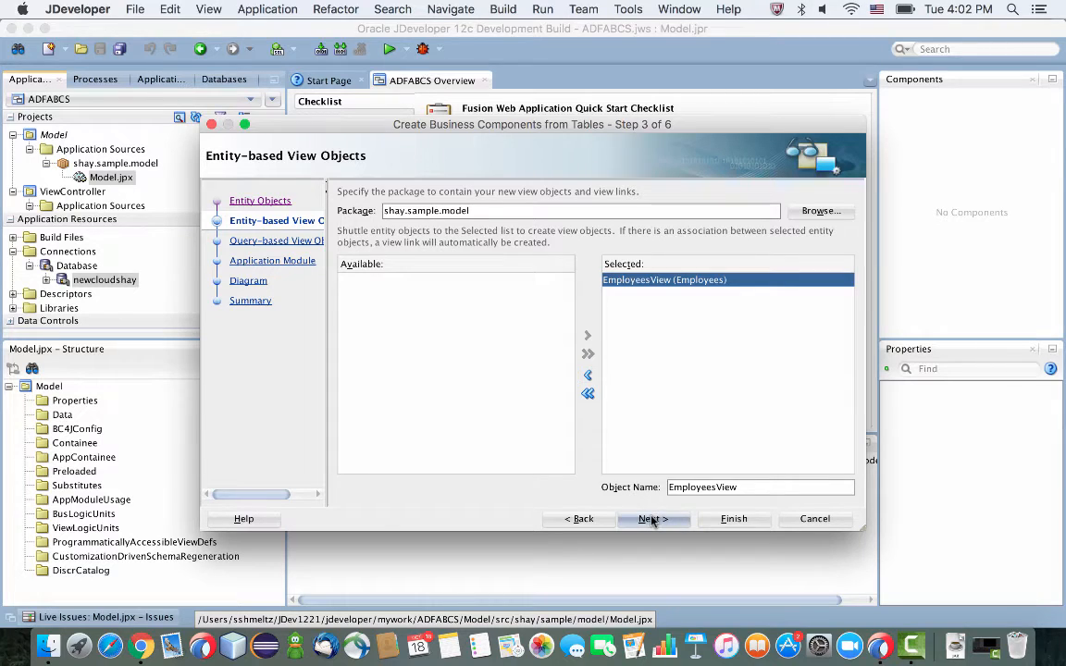
click(652, 519)
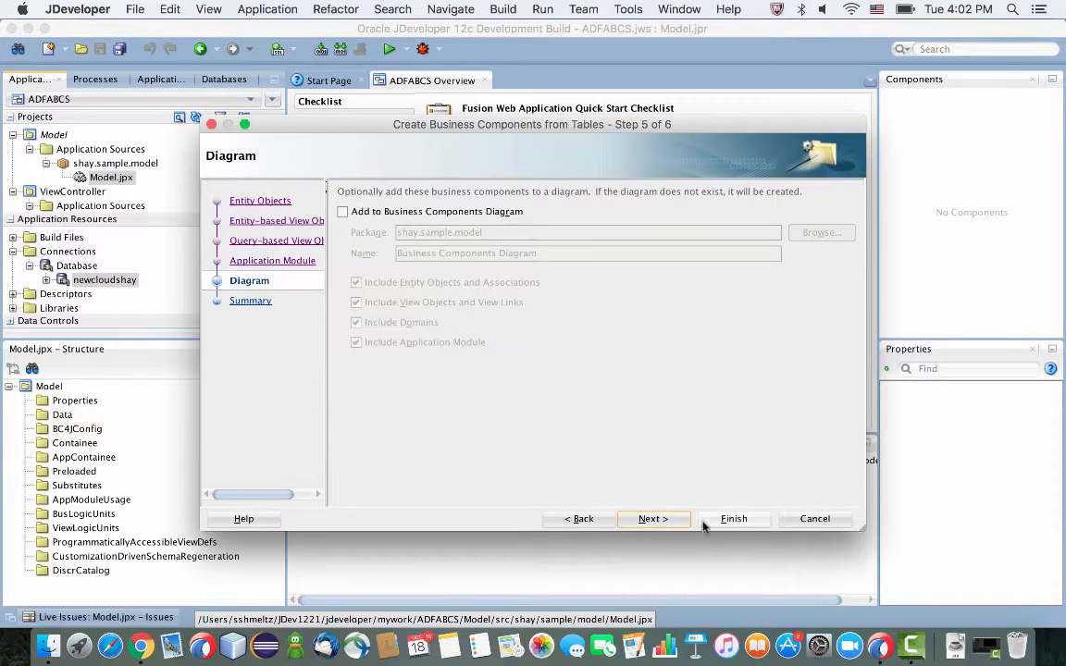
click(733, 518)
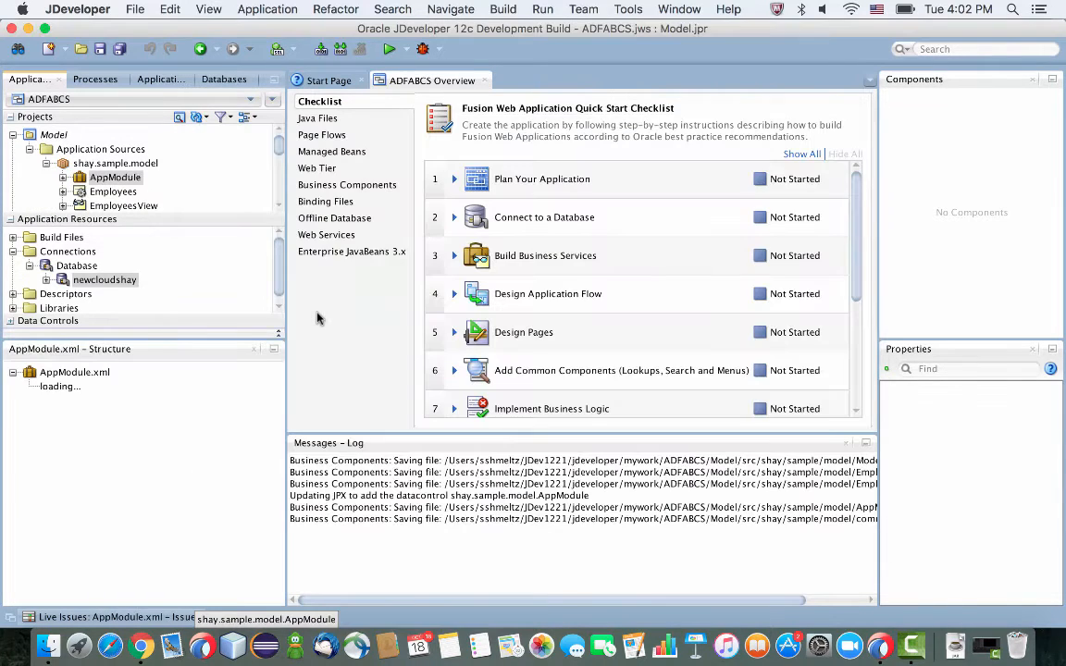
- Show the validation rules of the Salary attribute in the Employees entity editor
click(111, 191)
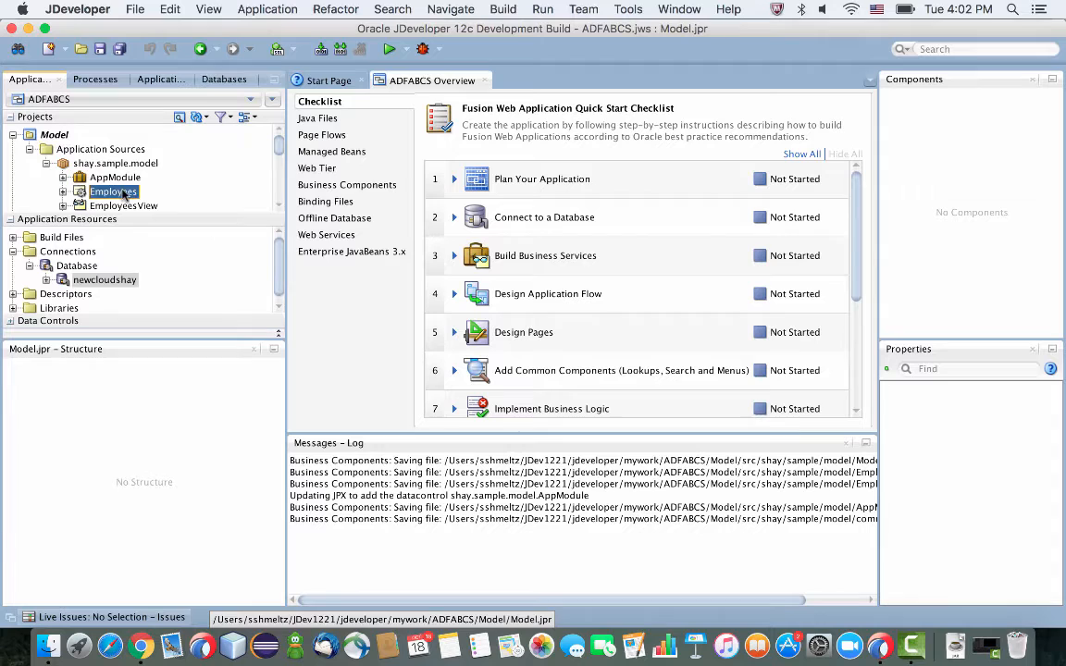
click(113, 190)
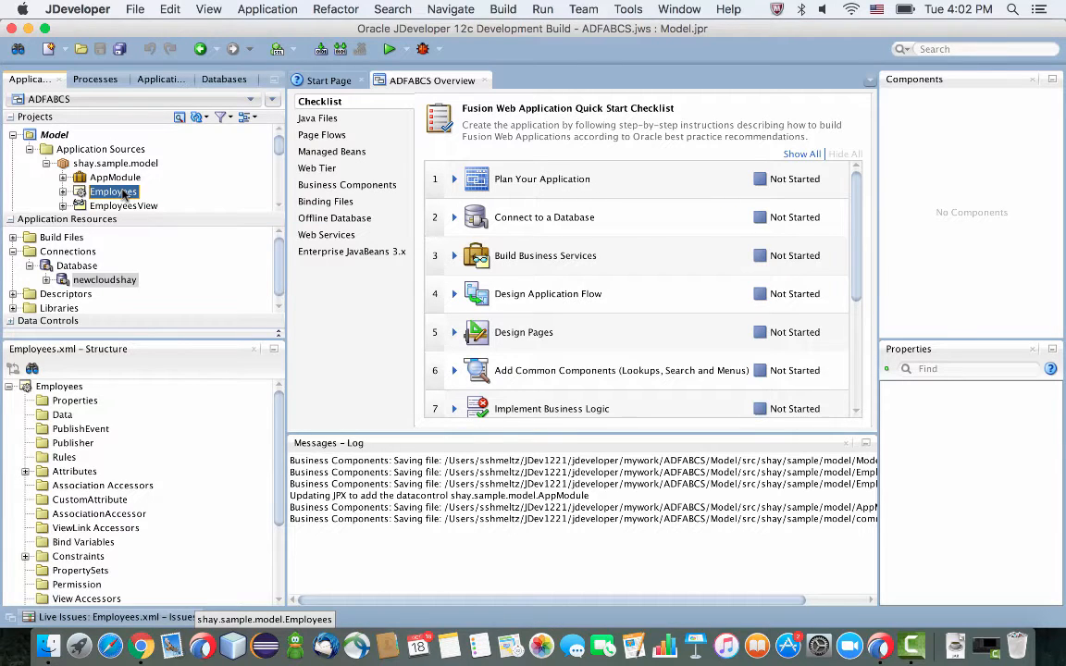
double_click(113, 190)
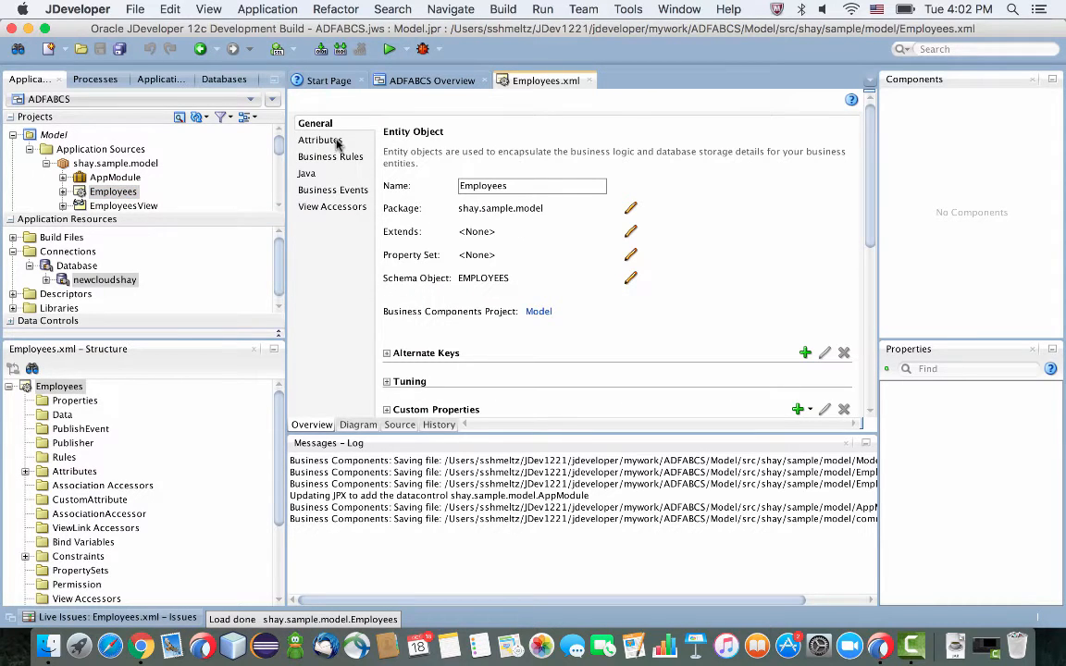
click(321, 140)
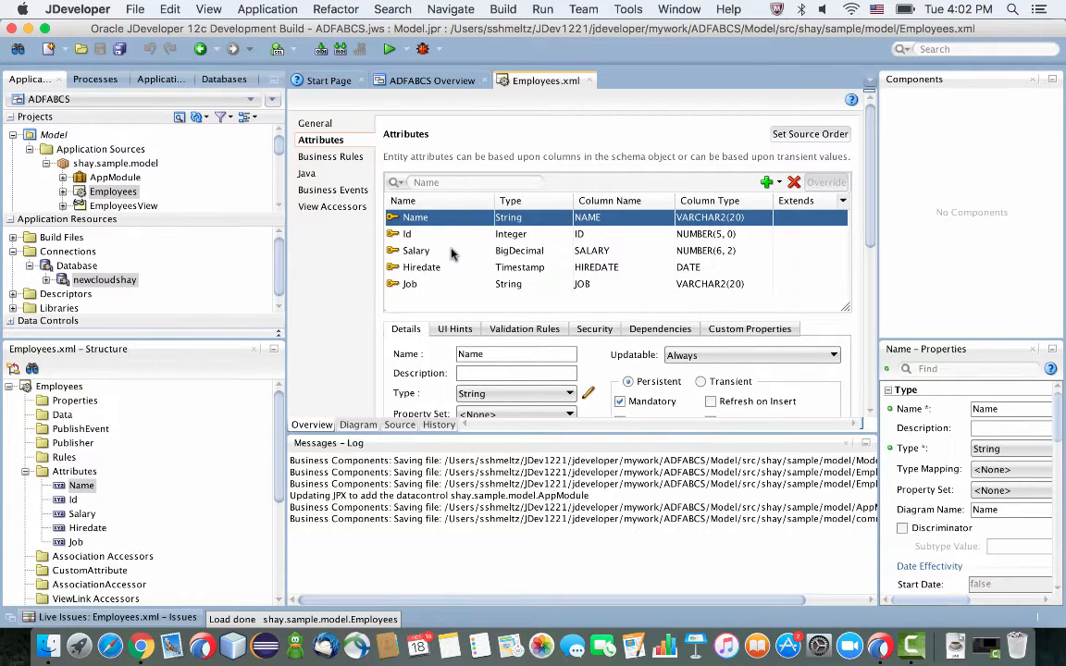
click(416, 250)
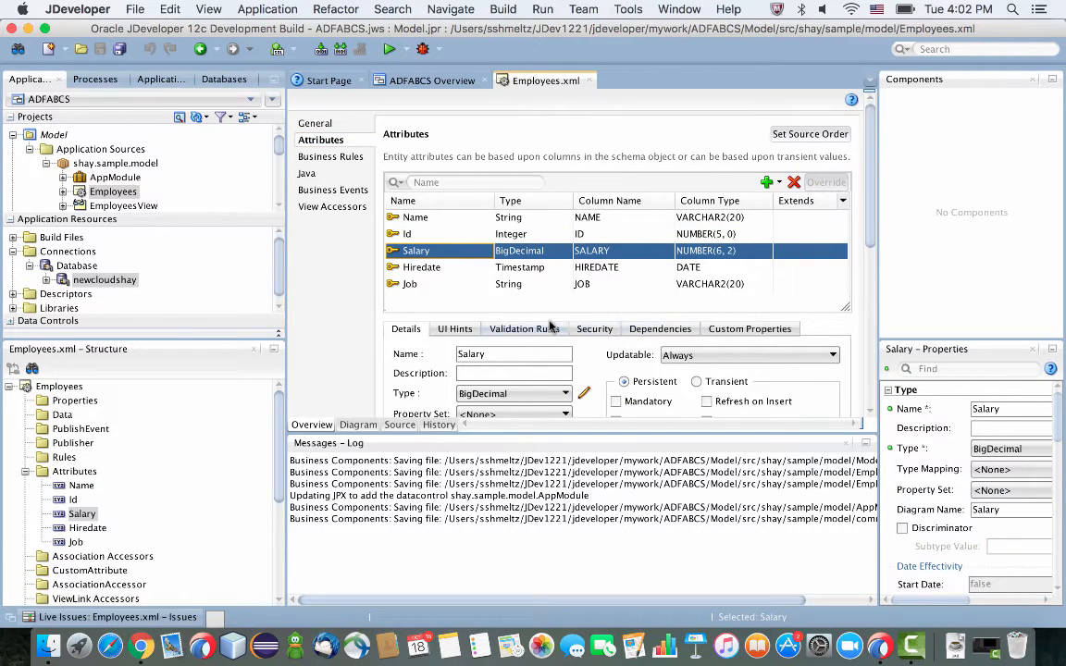
click(524, 330)
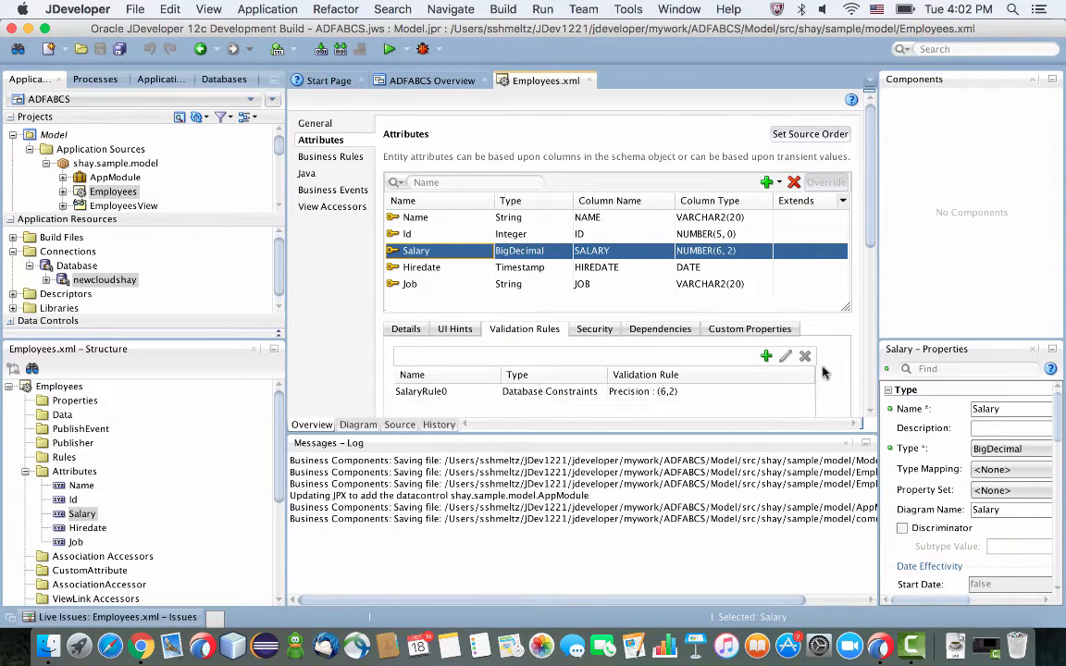
- Add a Range rule salaryRange on Salary allowing values between 0 and 25000
click(766, 355)
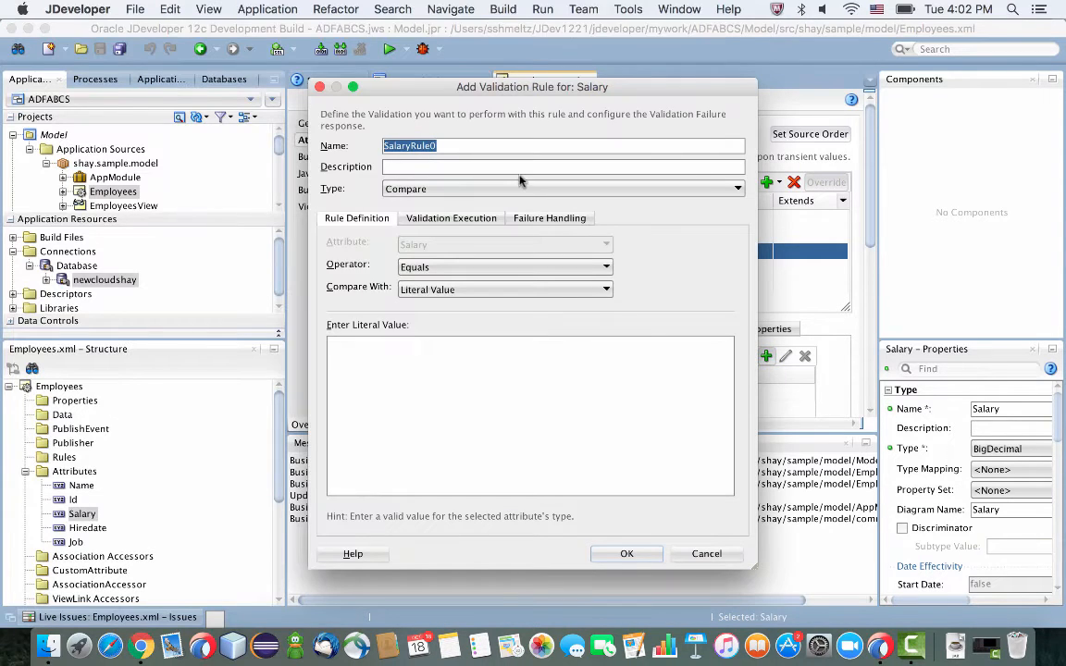
text(sa)
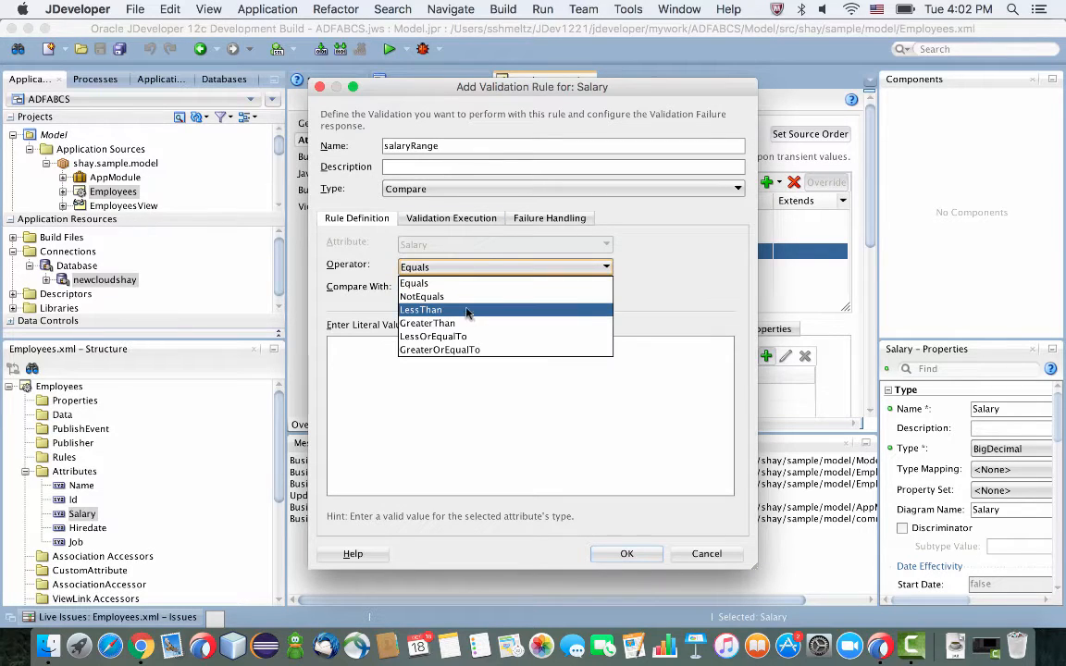
mouse_move(428, 322)
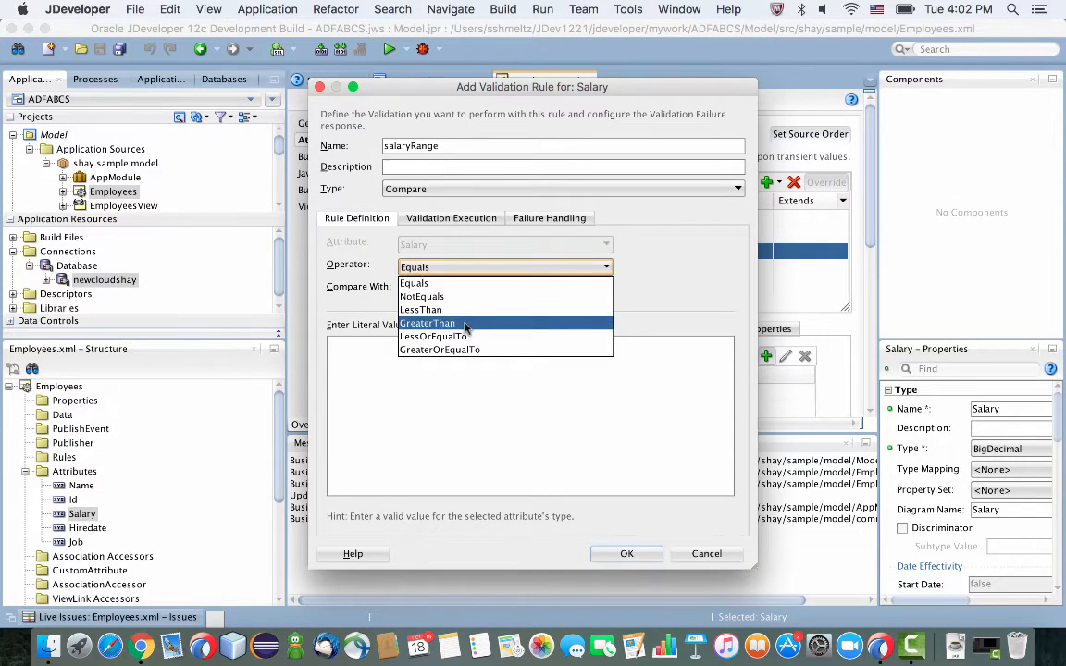
click(736, 188)
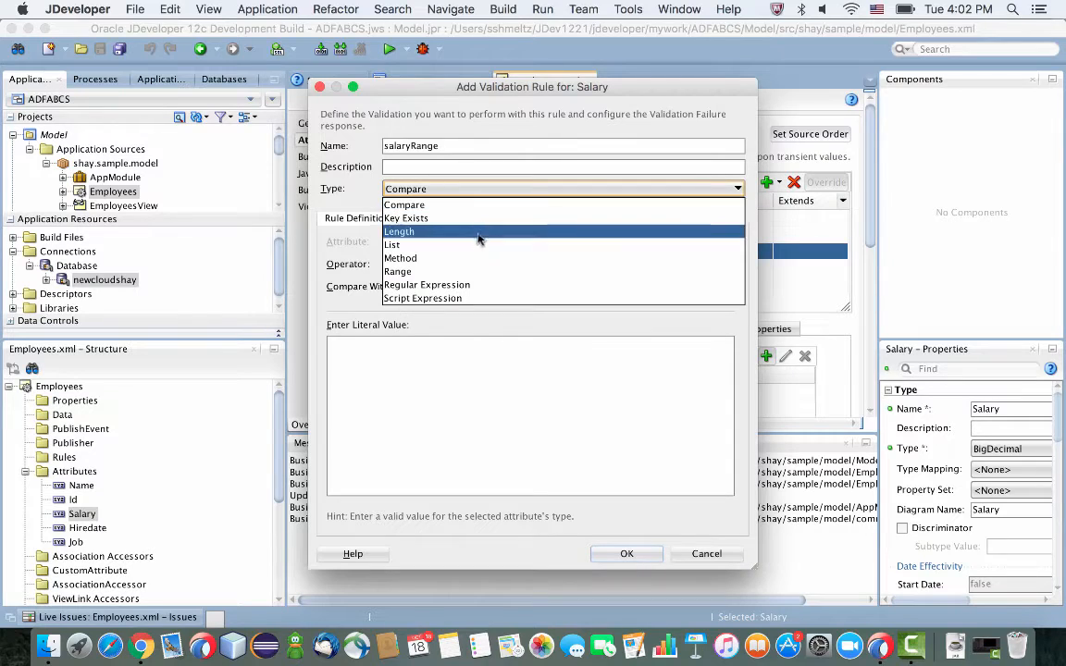
click(398, 270)
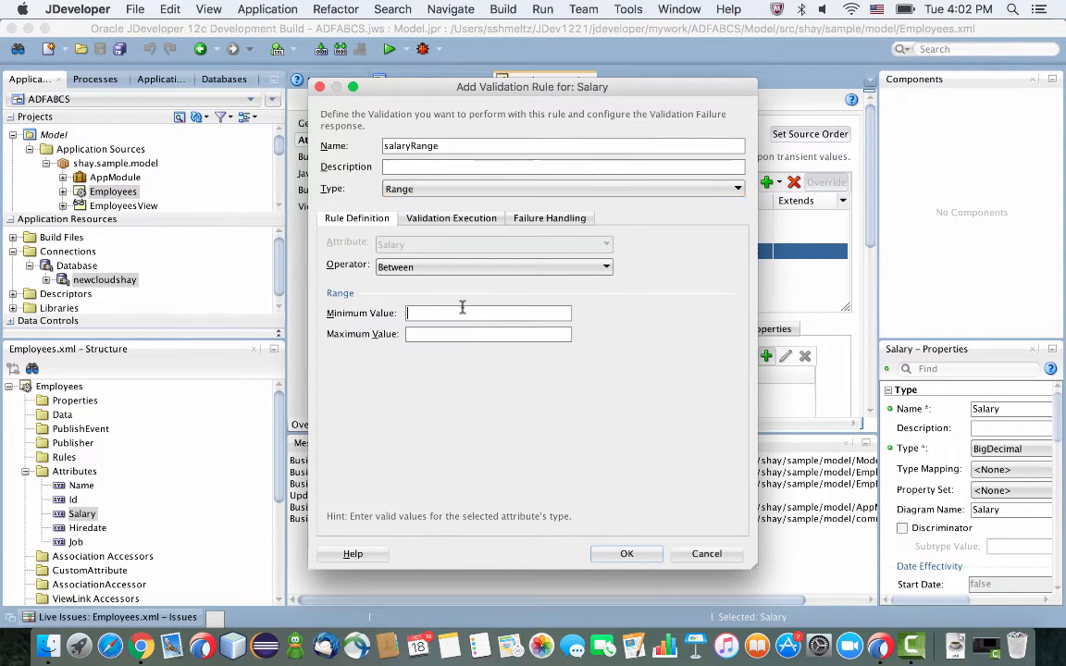
text(0)
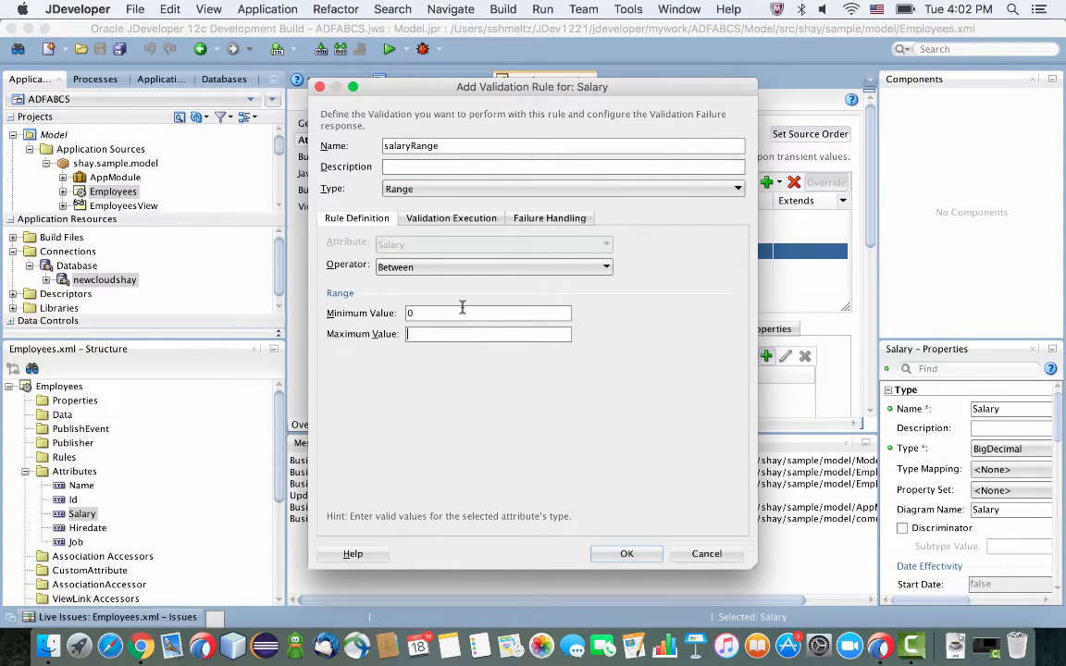
text(2)
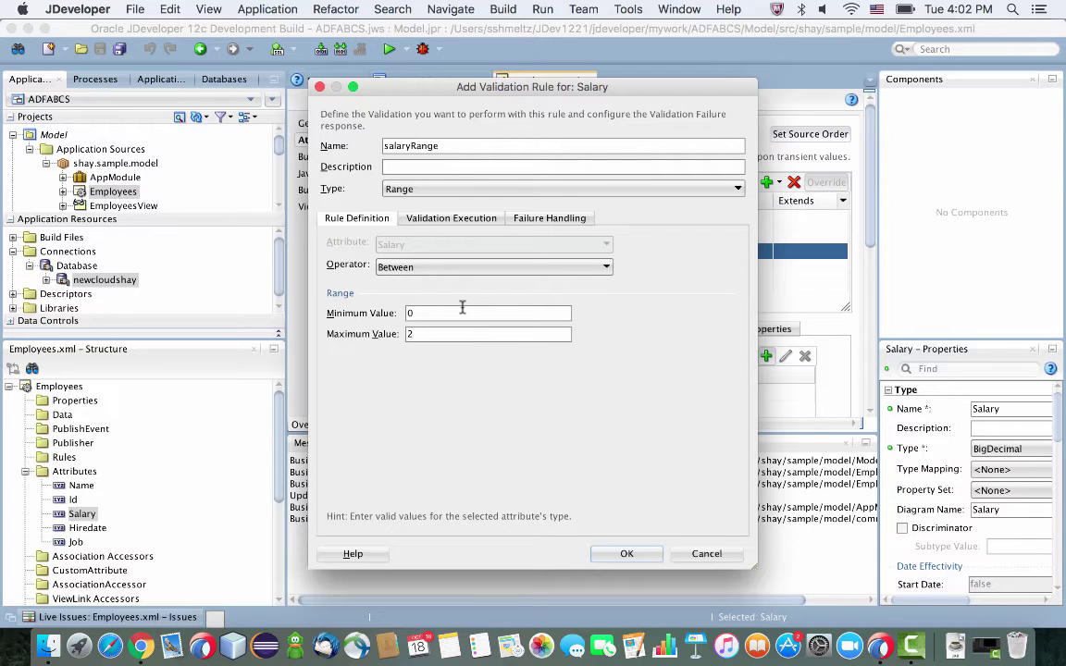
text(25000)
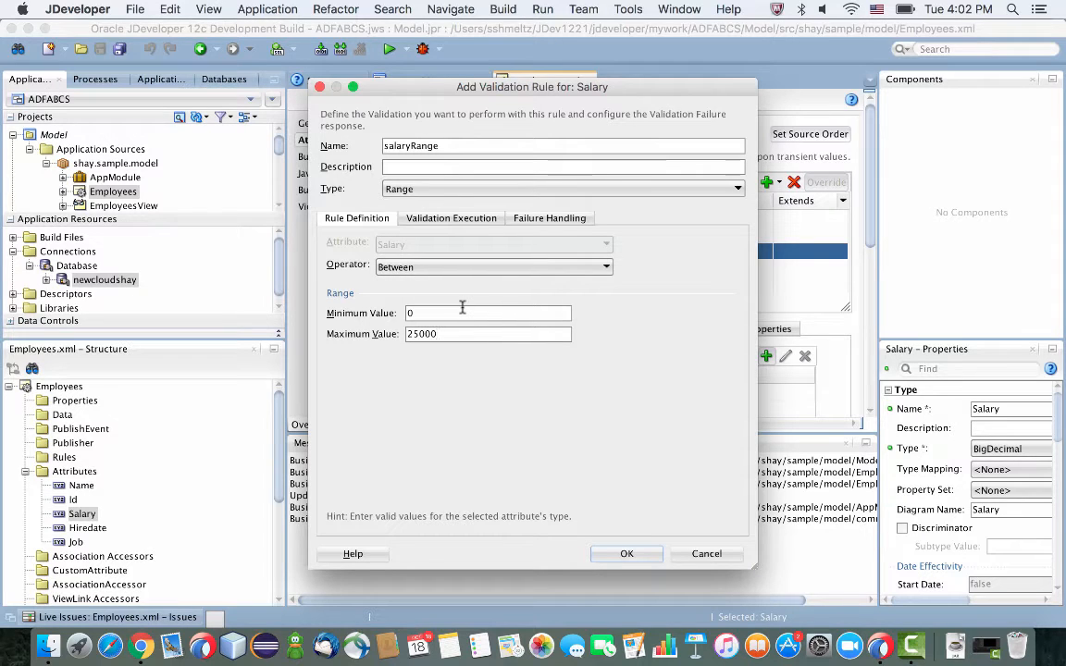
- Set the failure message 'Salary is out of range!' and create the rule
click(550, 218)
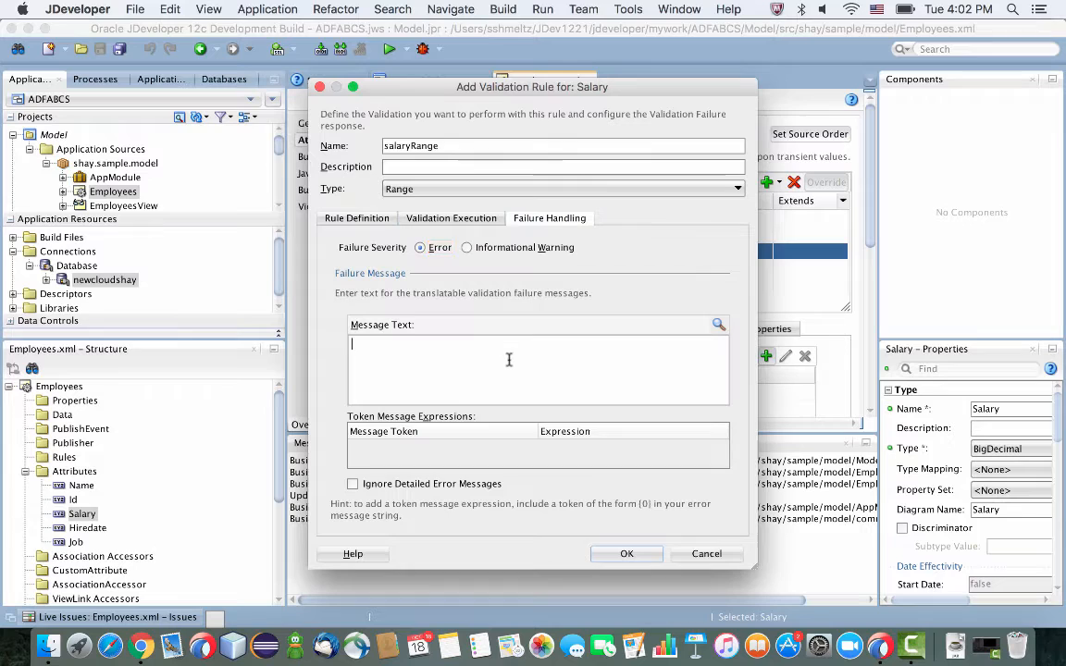
text(Salary is out of range!)
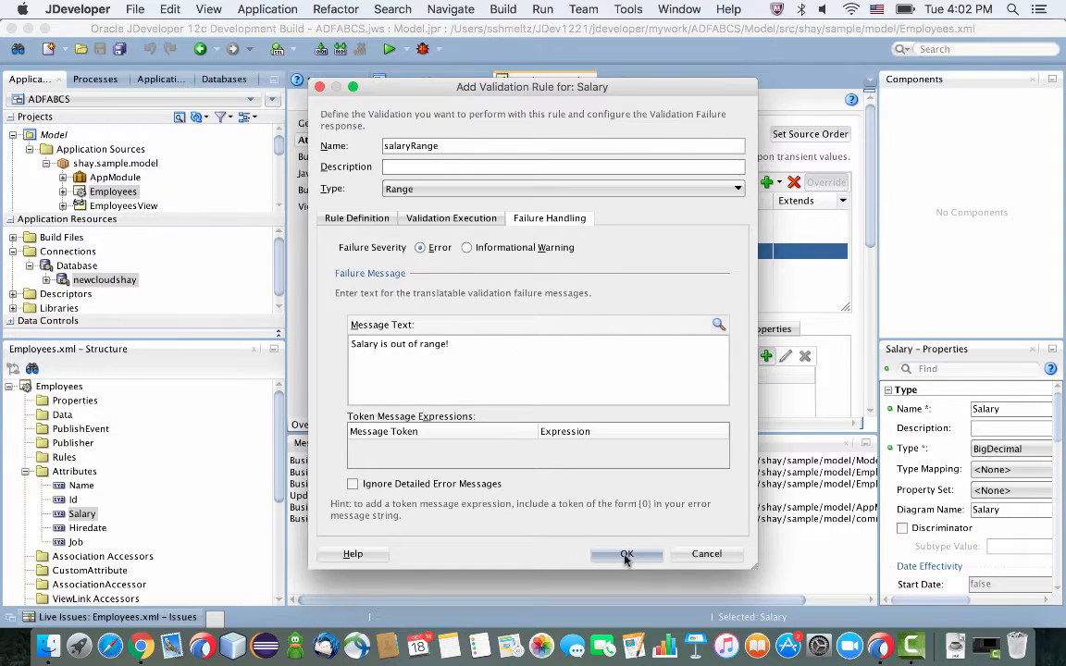
click(625, 555)
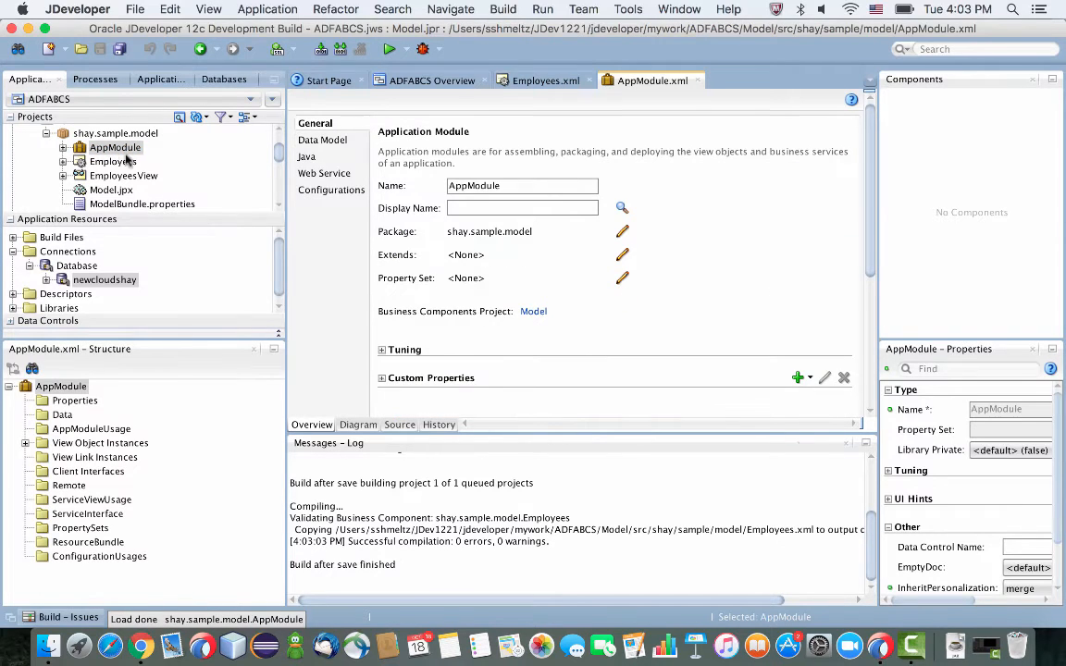
- Add REST release version v1 named 1 in adf-config.xml and return to AppModule's REST settings
click(324, 174)
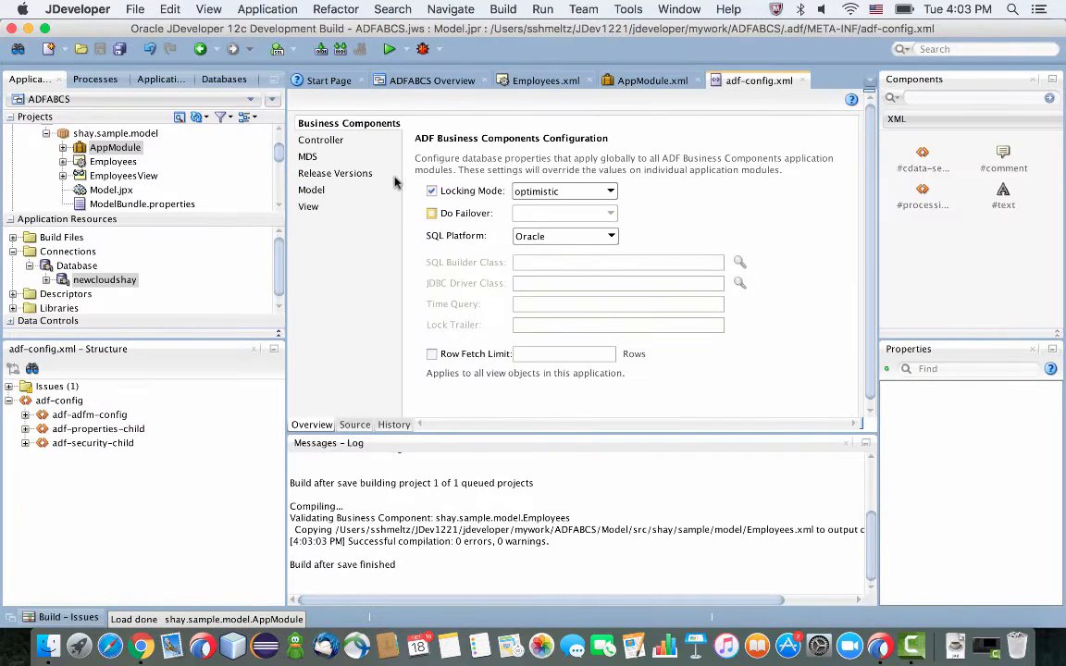
click(335, 174)
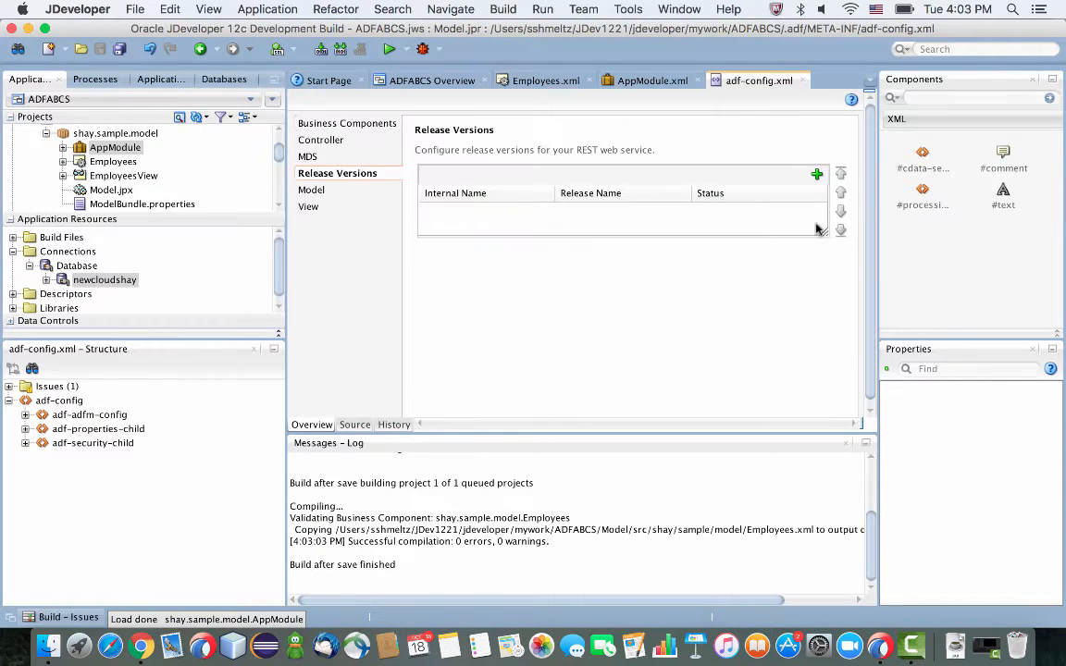
click(816, 173)
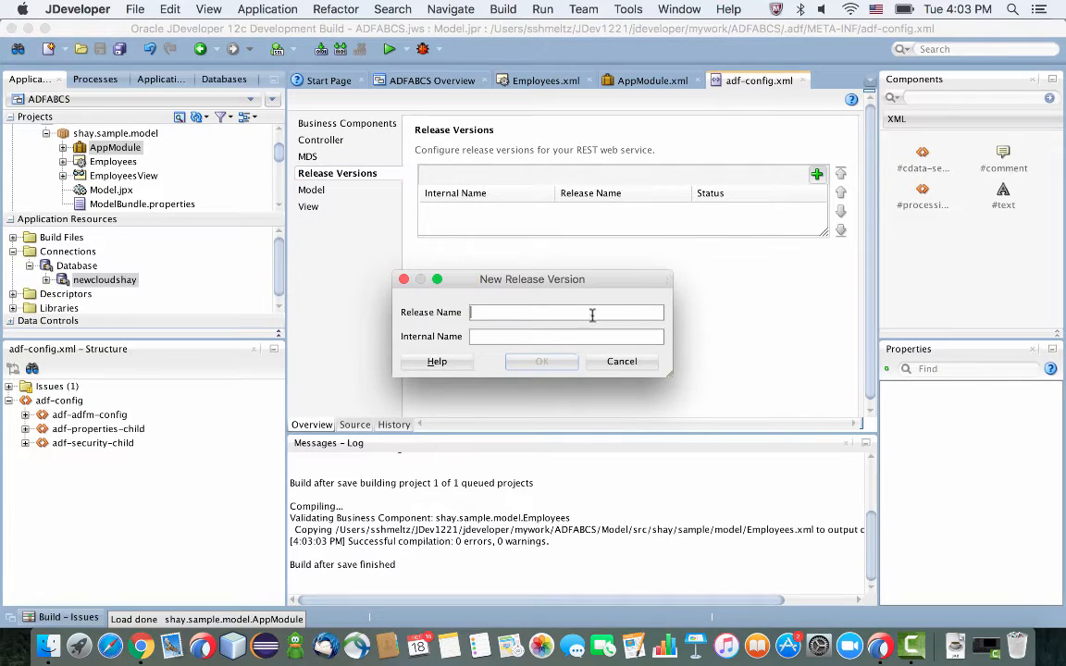
click(540, 361)
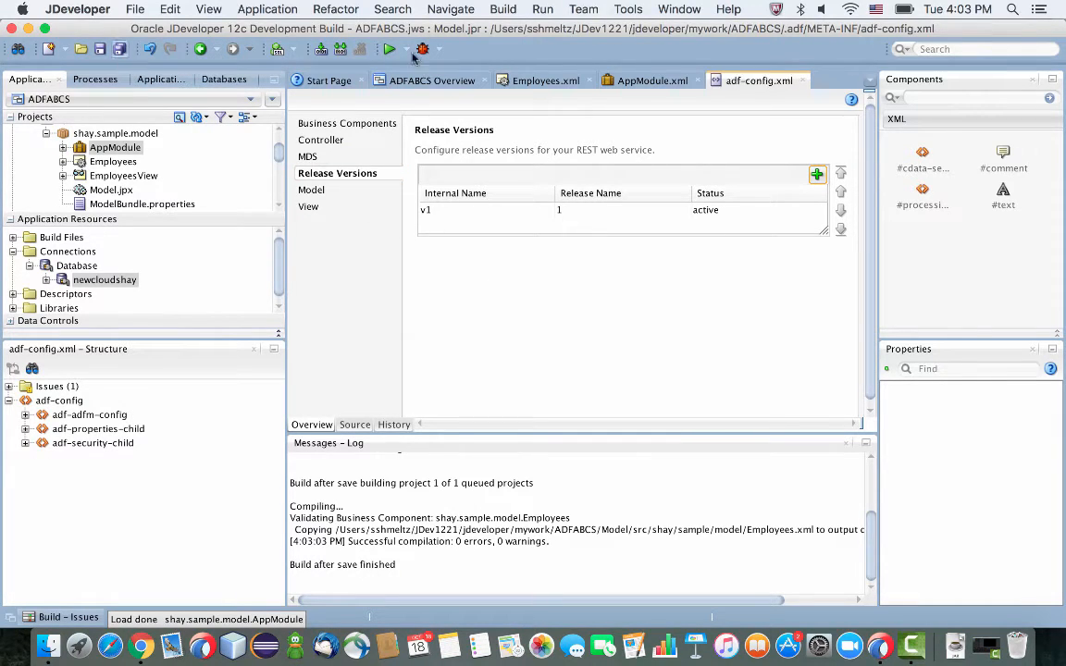
click(651, 80)
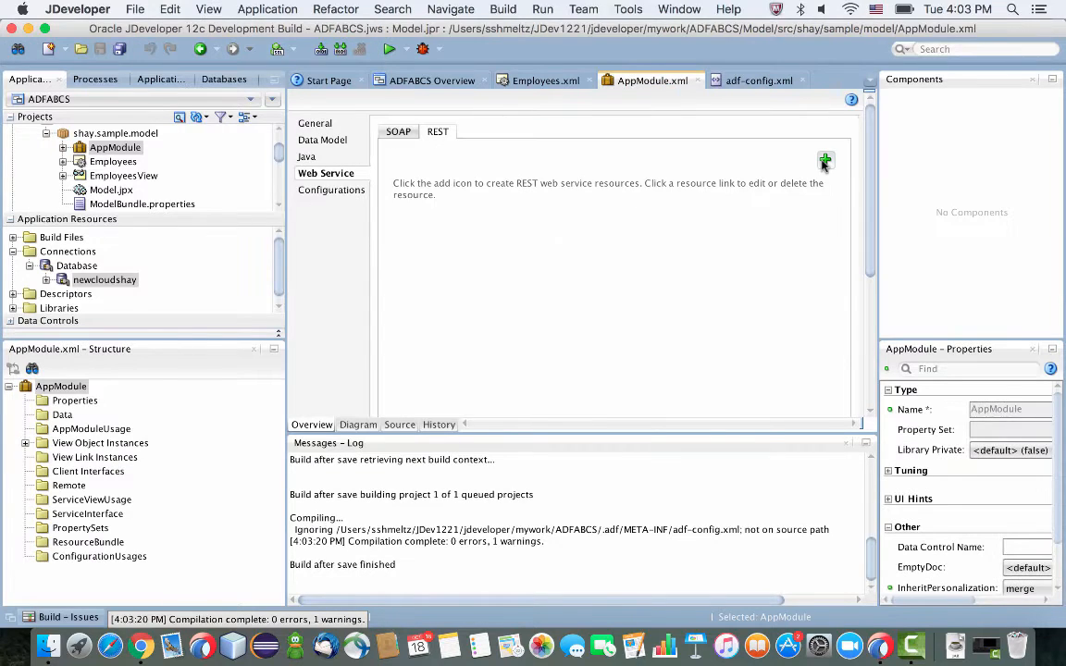
mouse_move(584, 387)
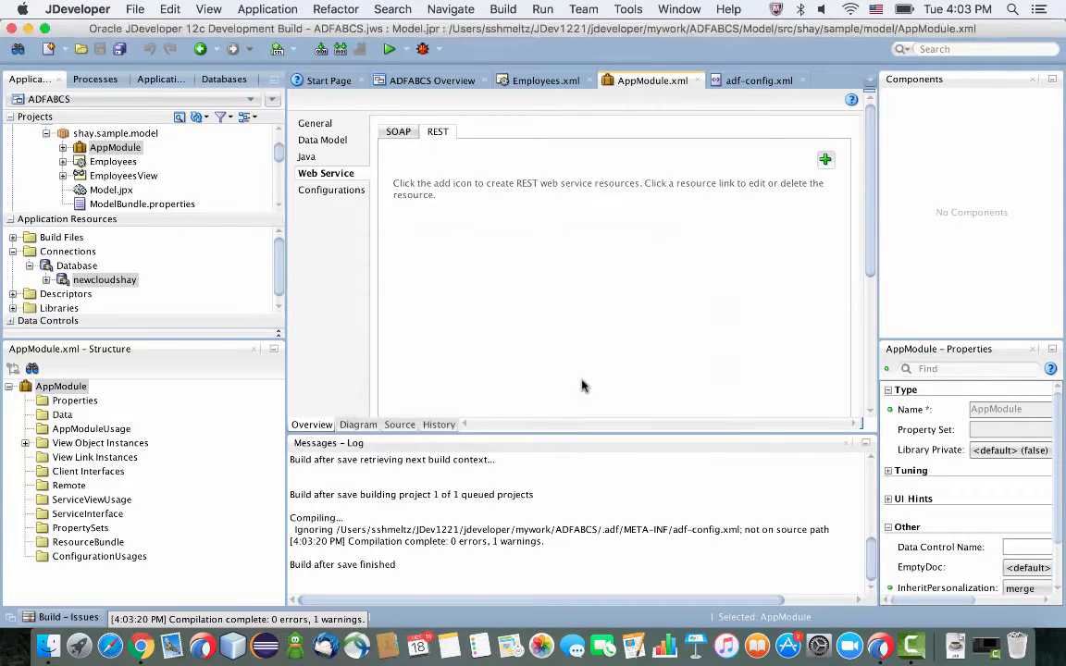
- Create REST resource Employees_c exposing EmployeesView1 under release 1
click(825, 159)
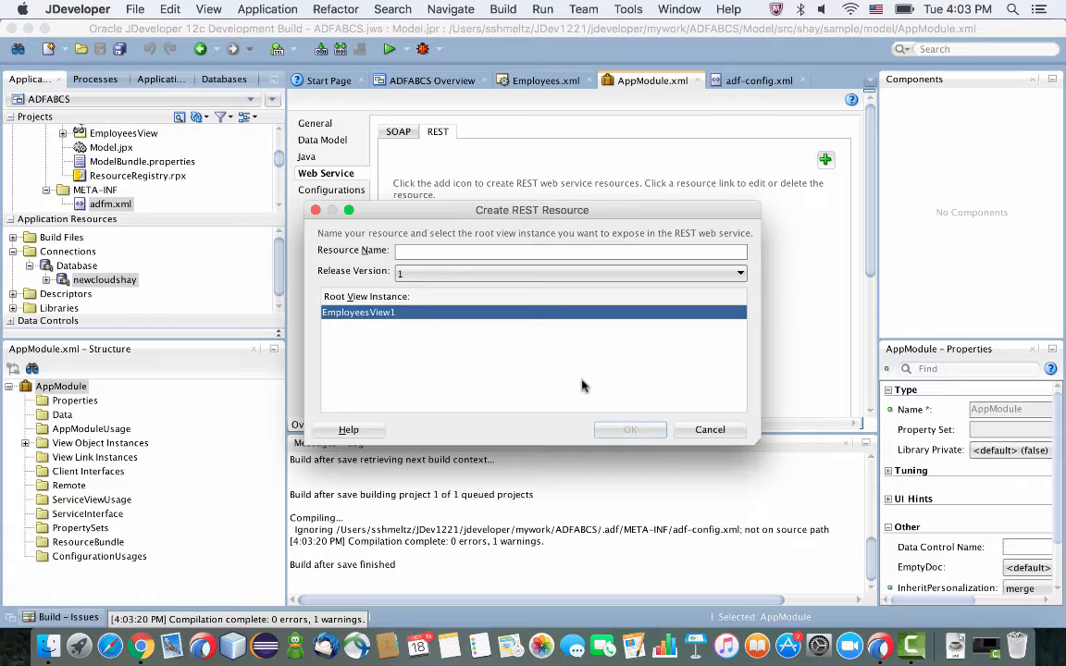
text(Employees_c)
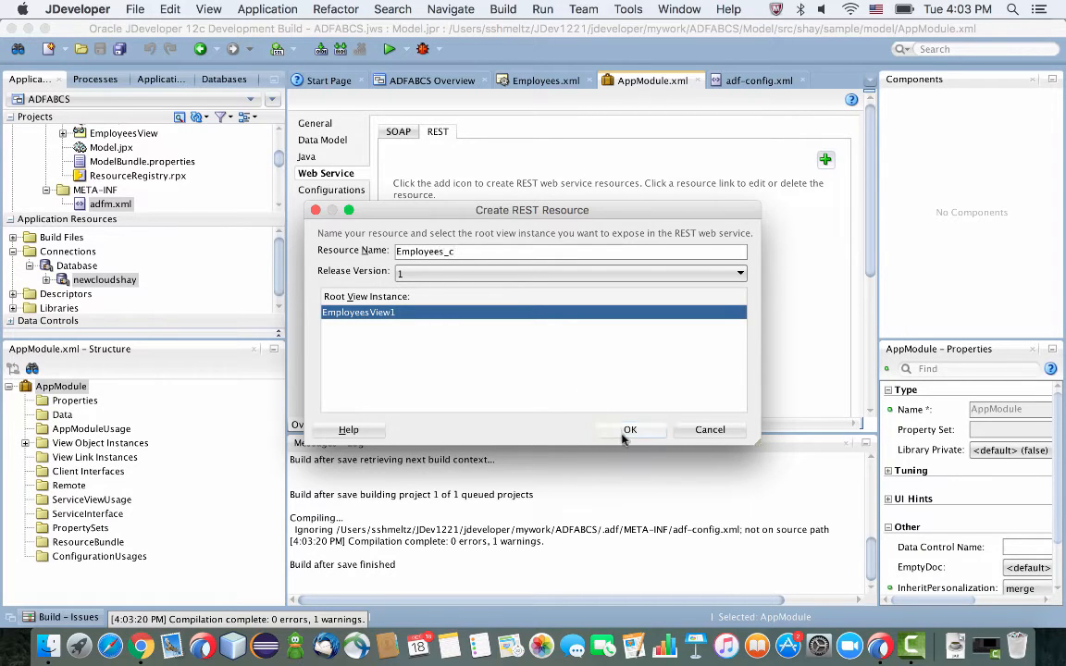
click(629, 429)
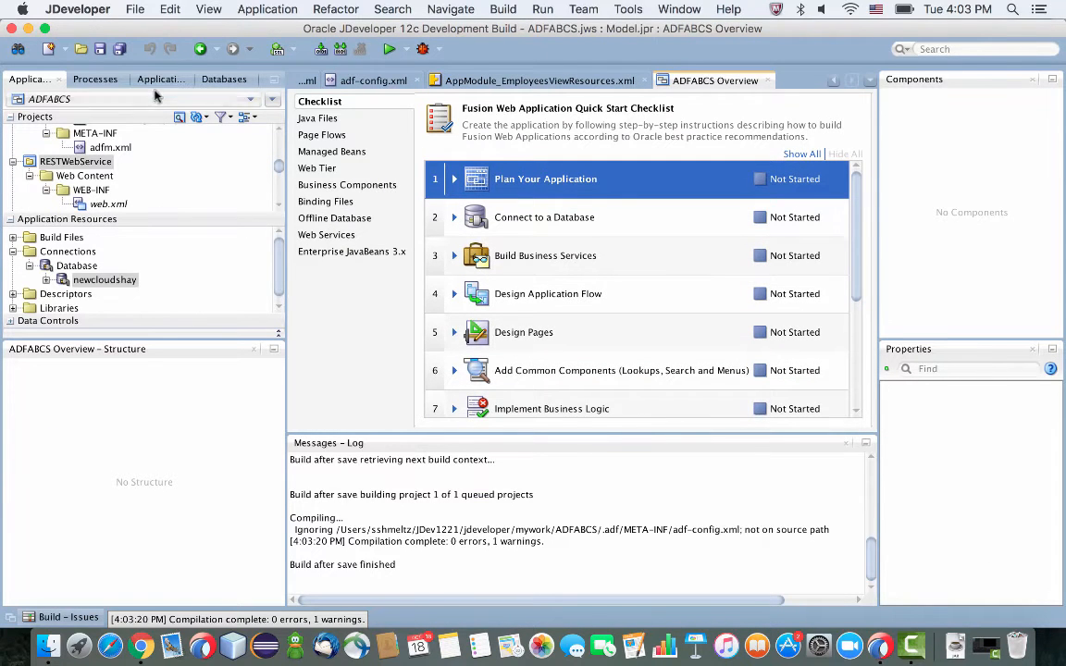
mouse_move(89, 111)
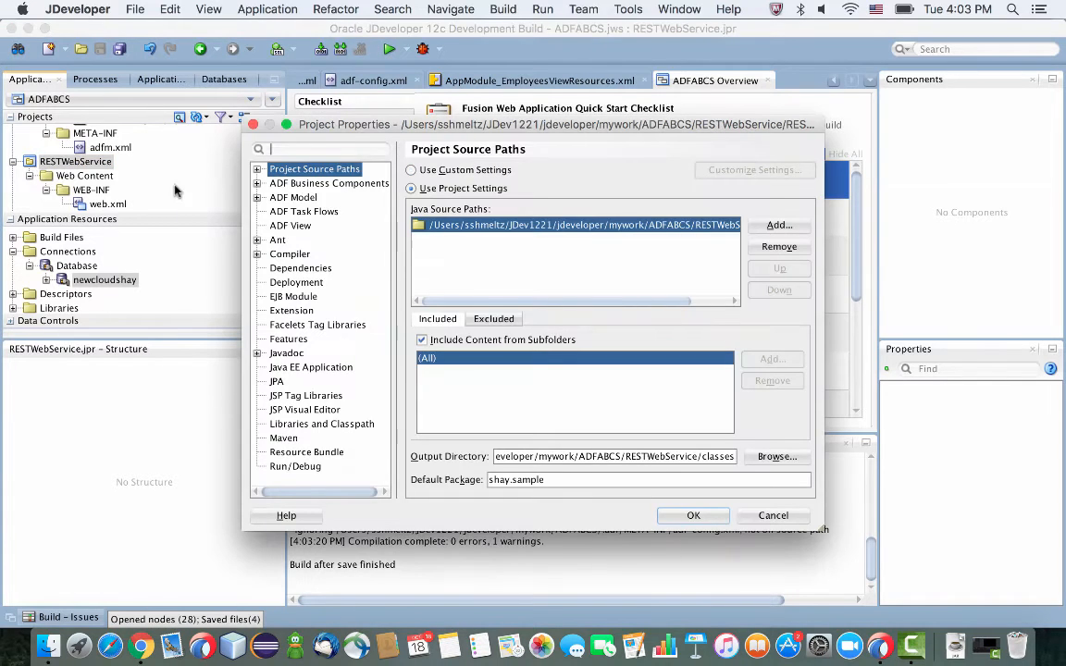
- Set the RESTWebService Java EE web application name and context root to ADFBCS
click(311, 366)
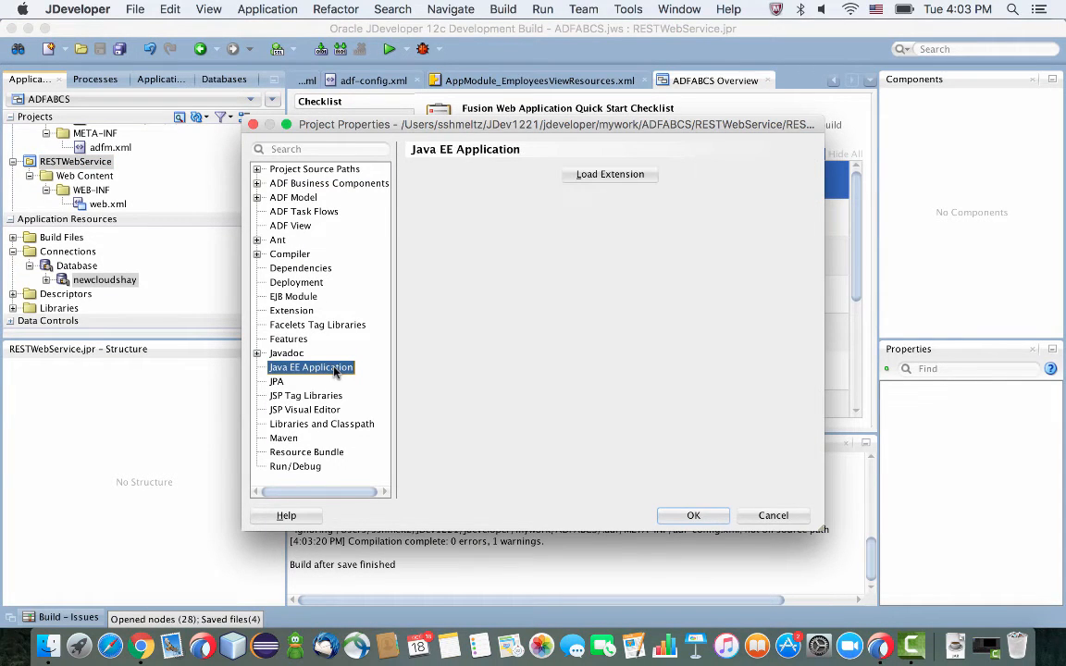
click(310, 367)
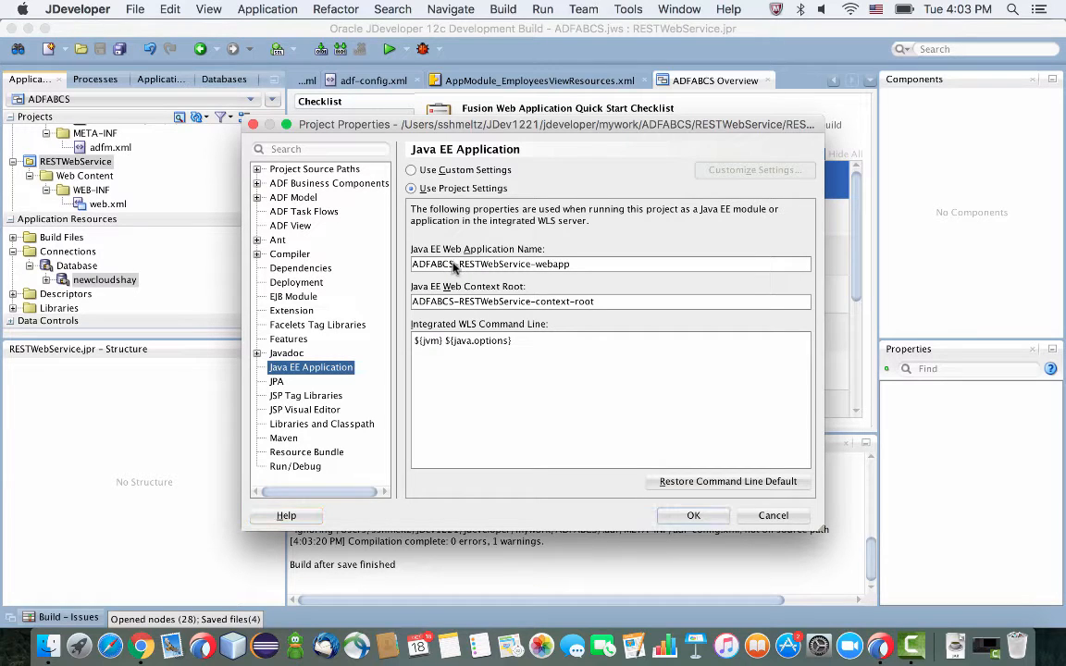
text(ADFBCS)
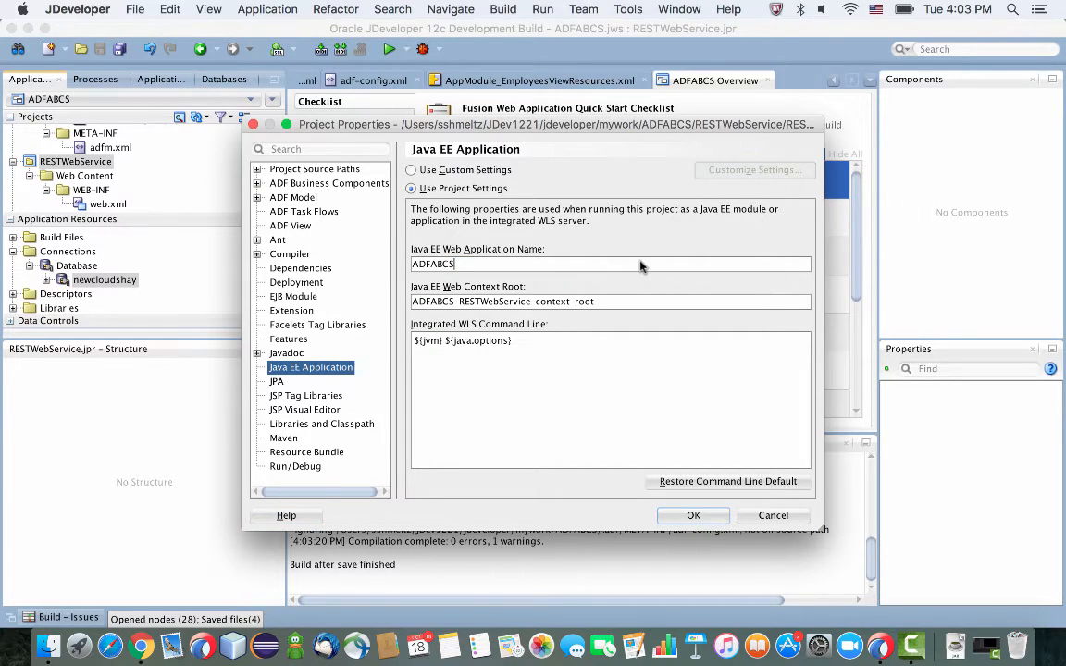
triple_click(433, 262)
text(ADFABCS)
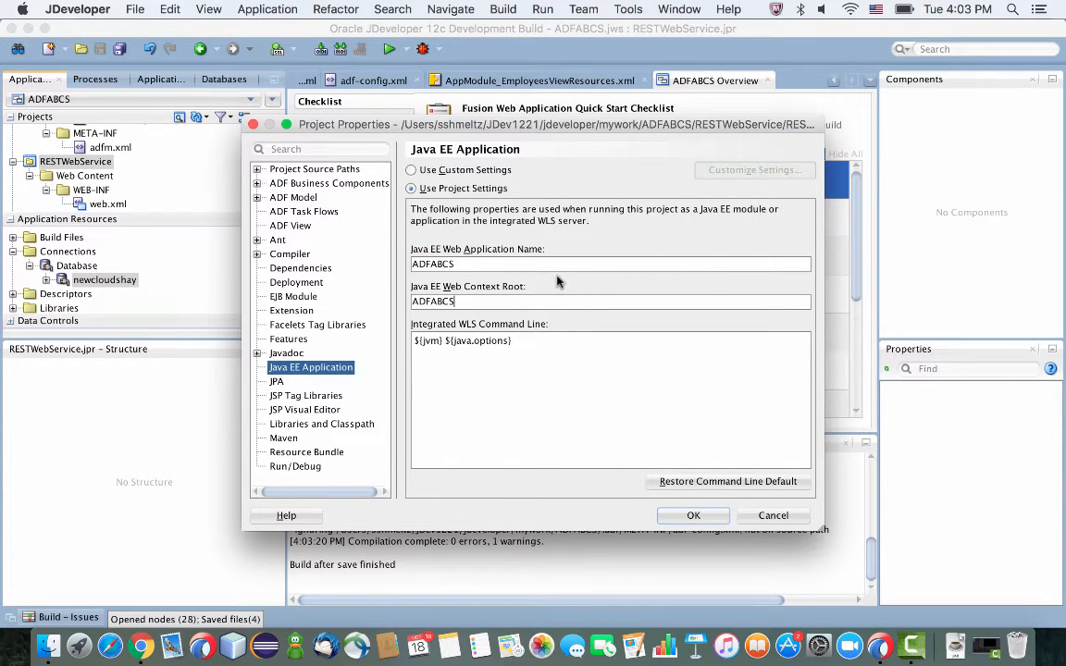
click(692, 515)
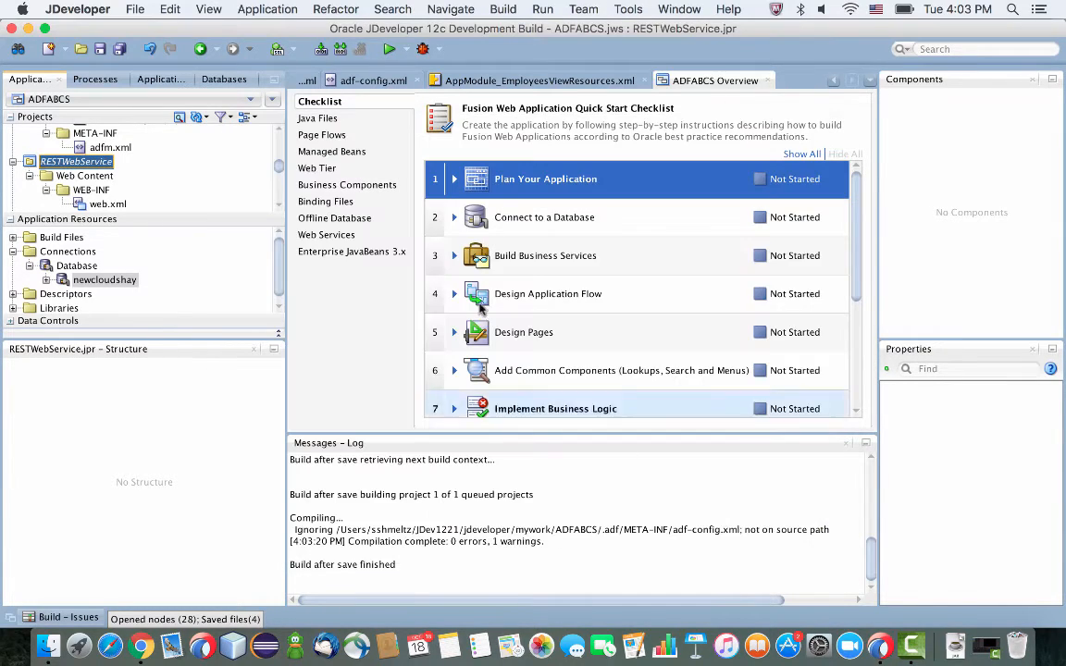
- Review the EAR deployment profile's assembled modules in Application Properties
click(272, 100)
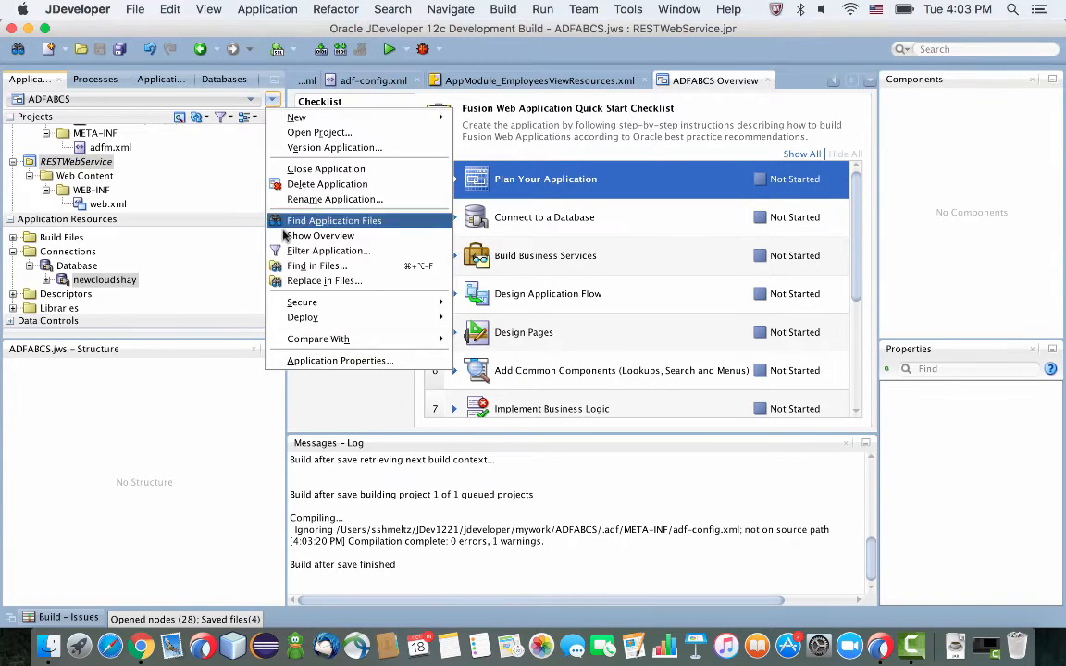
click(338, 359)
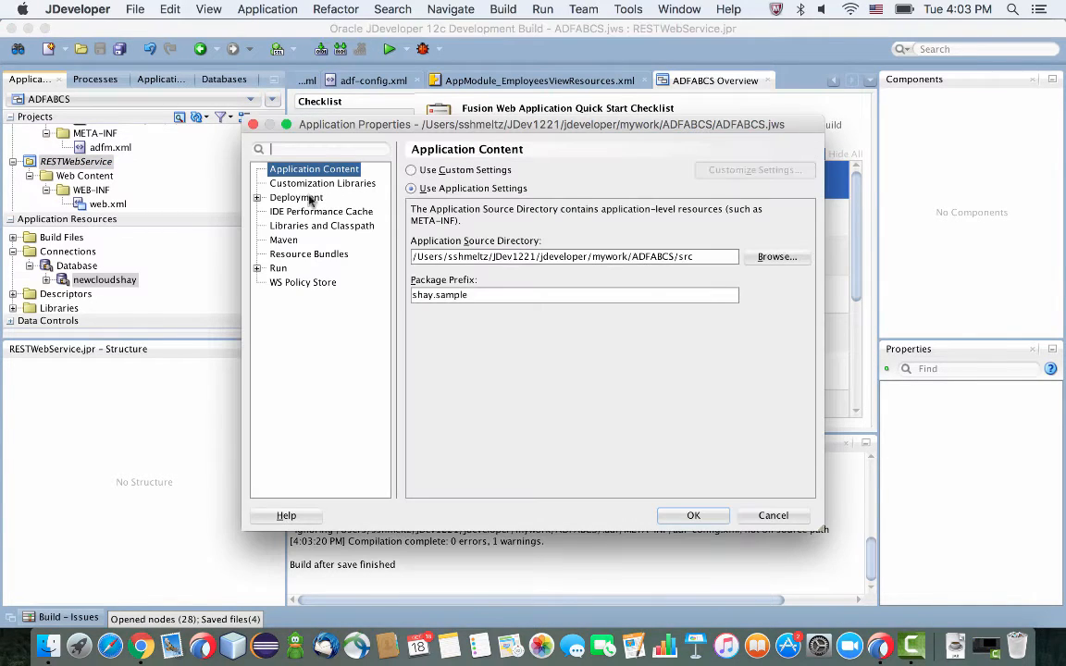
click(296, 196)
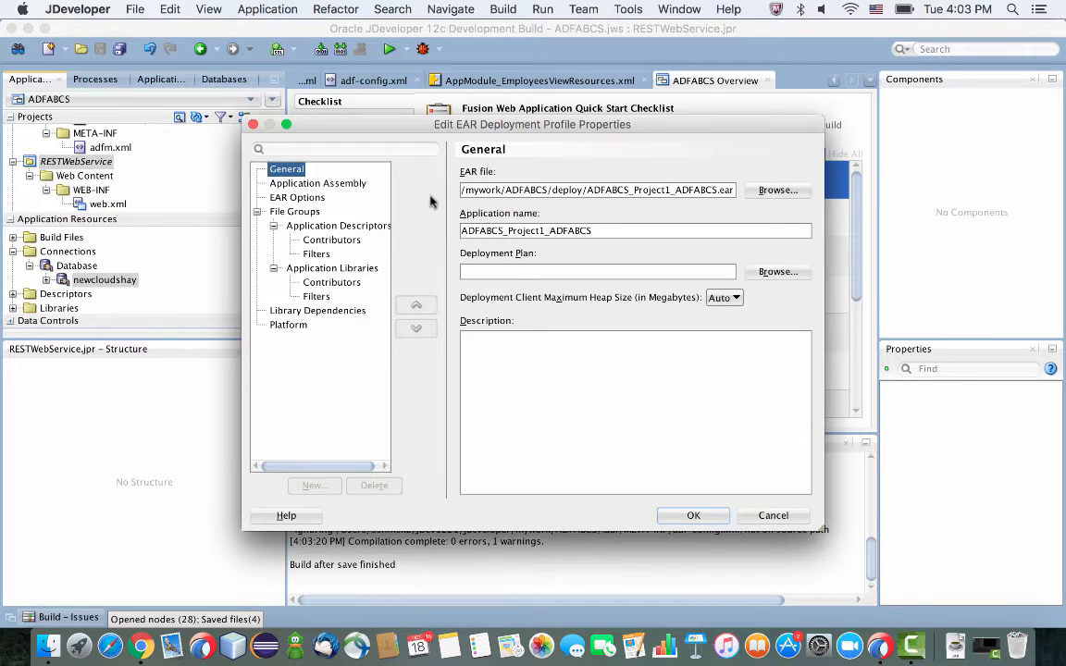
click(318, 183)
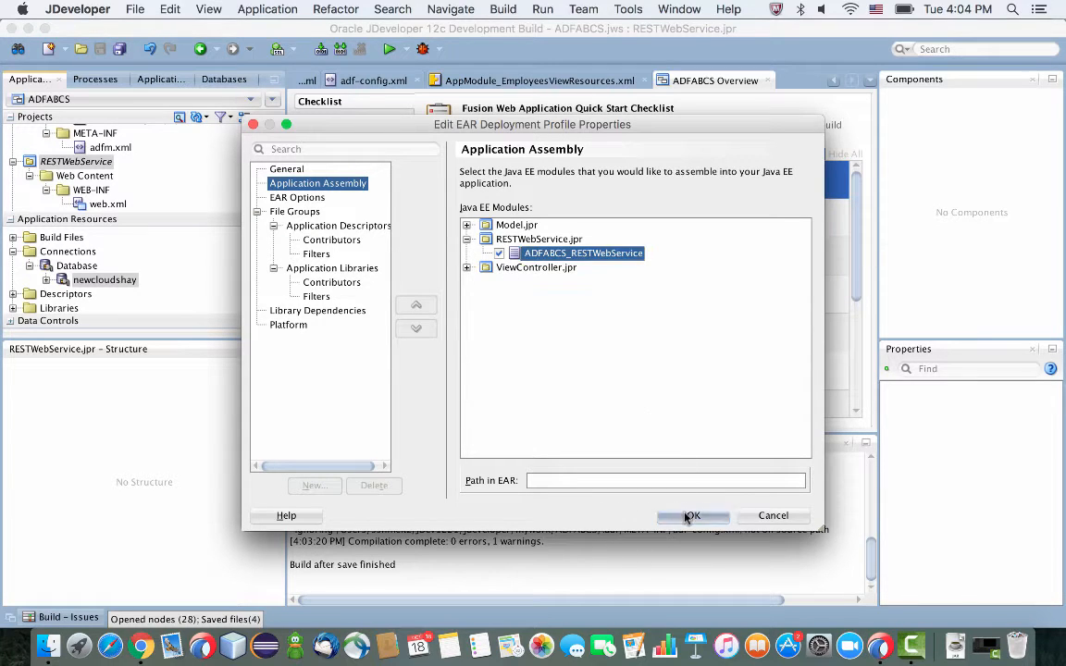
click(692, 516)
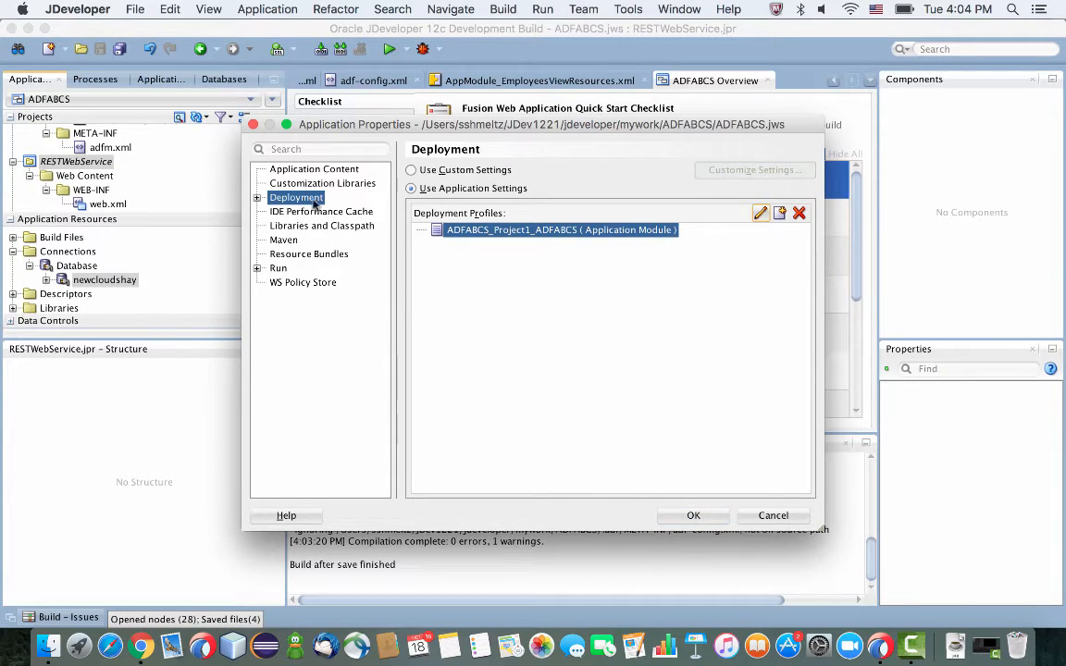
- Turn off Auto Generate and Synchronize WebLogic JDBC Descriptors and save the properties
click(257, 196)
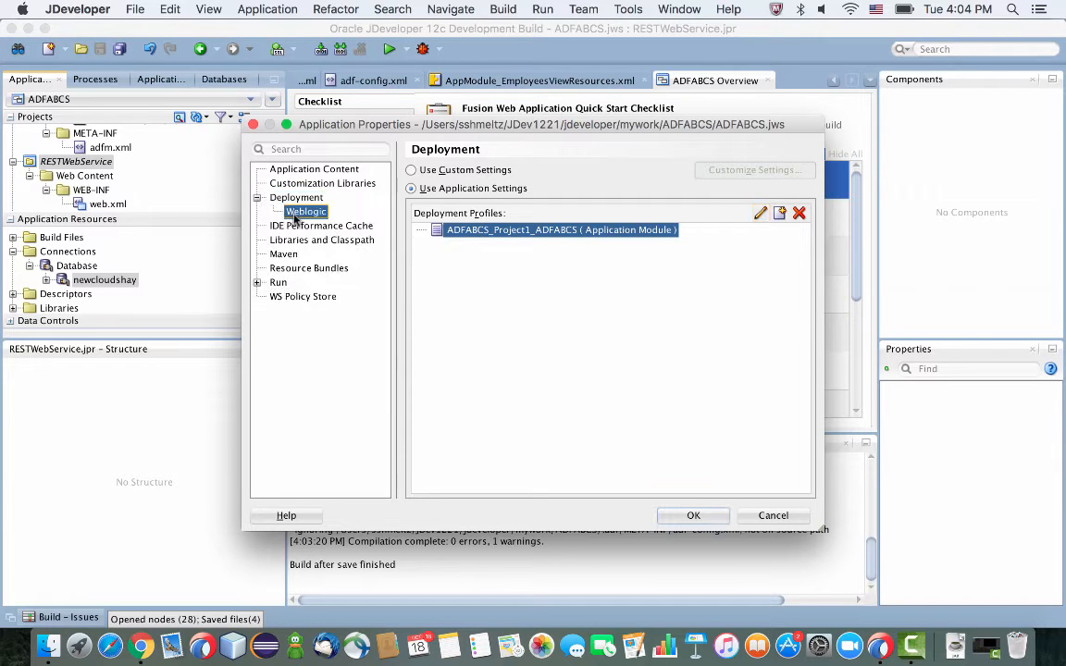
click(305, 211)
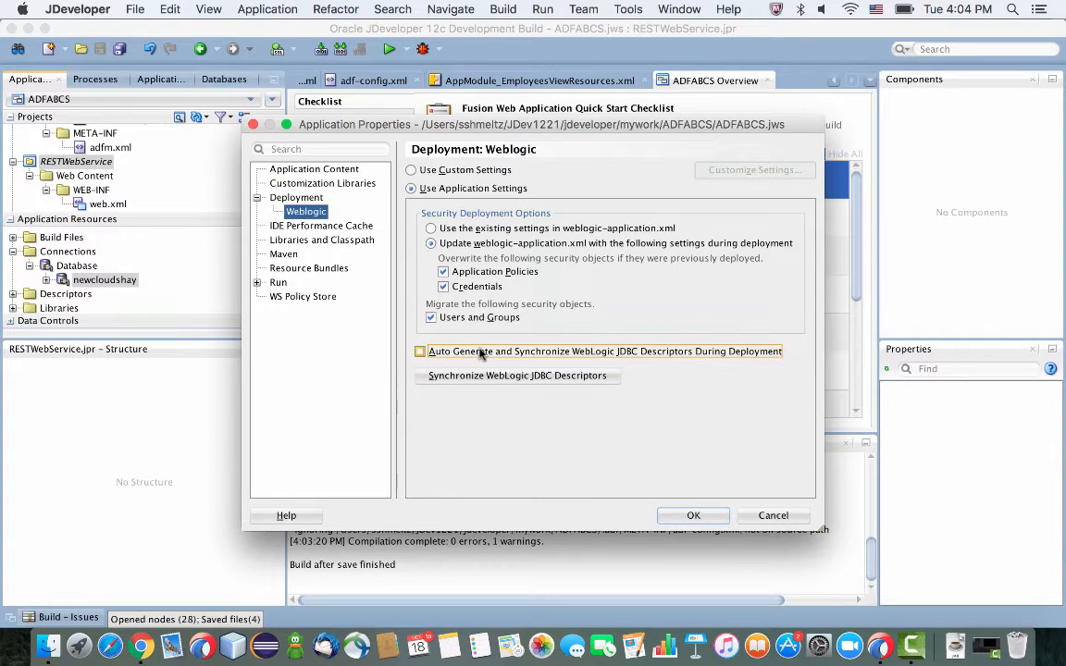
click(692, 514)
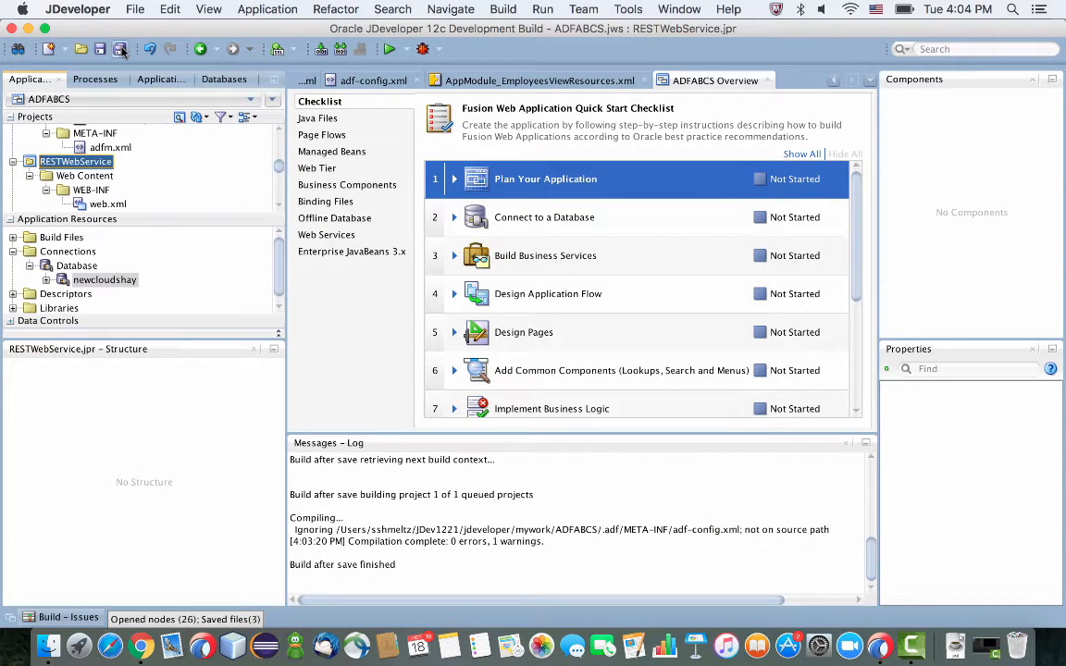
- Deploy ADFABCS_Project1_ADFABCS to an EAR file and view the deployment log
click(272, 100)
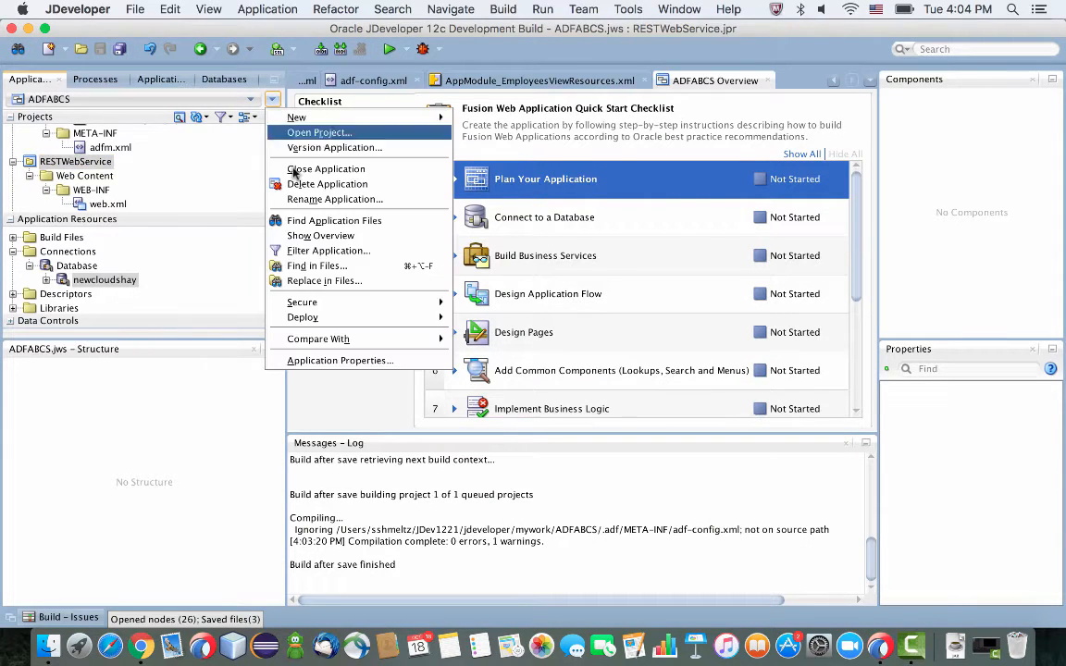
mouse_move(303, 318)
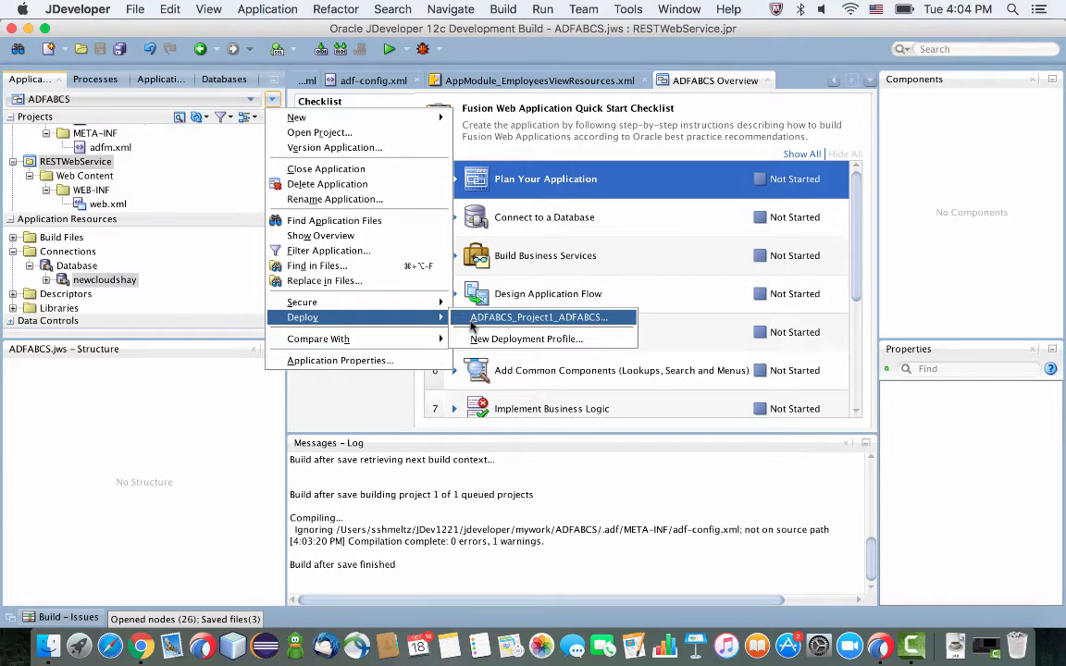
click(538, 316)
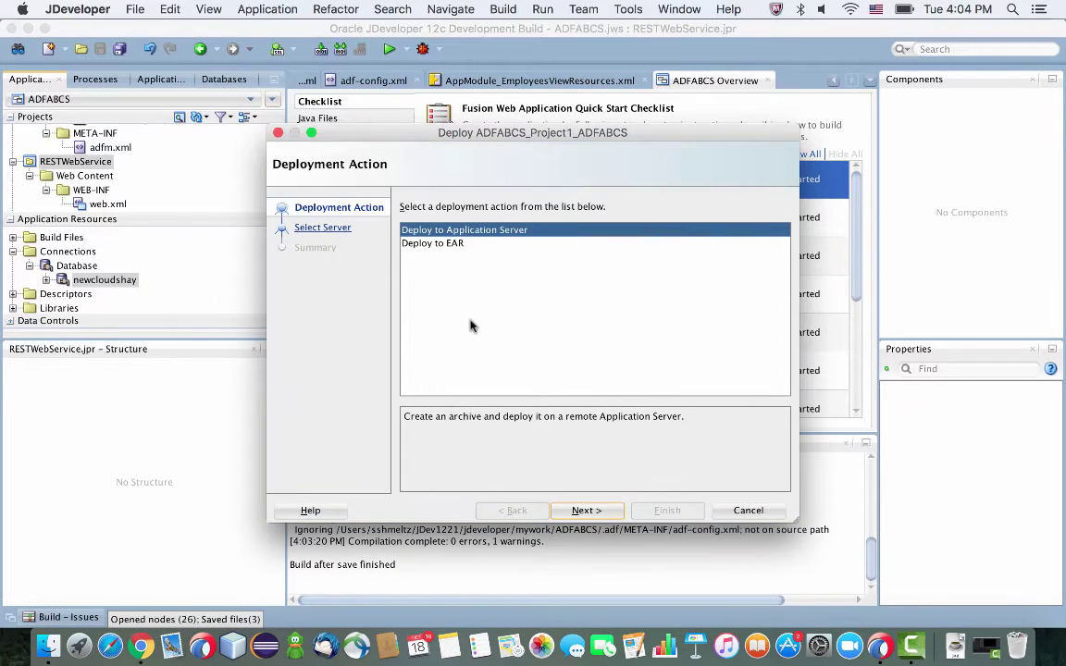
click(433, 242)
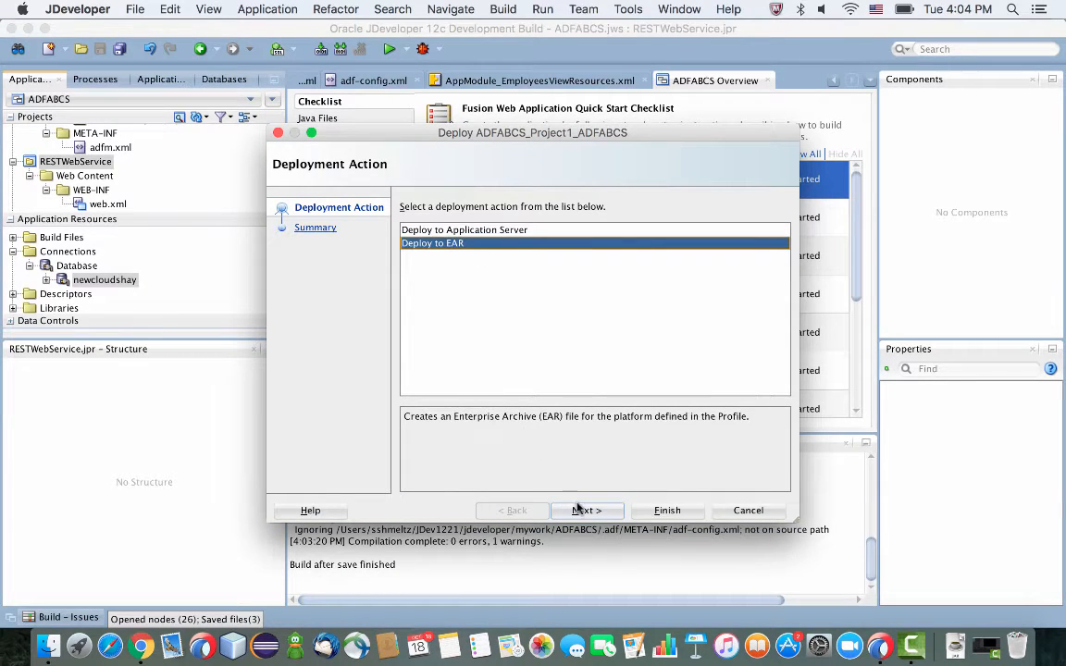
click(587, 511)
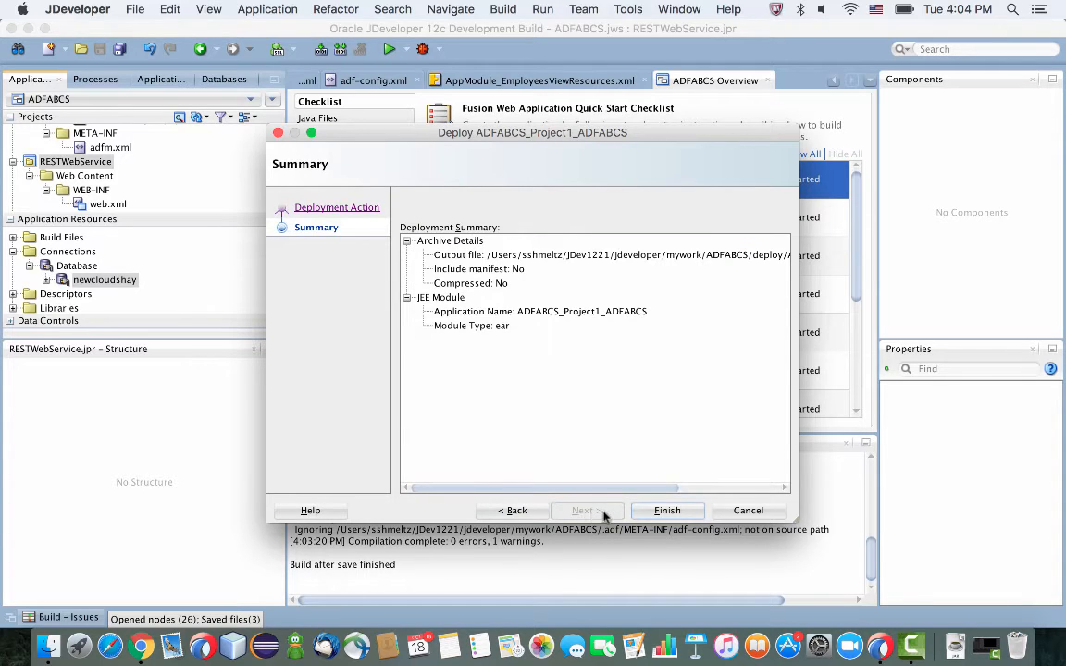
click(666, 510)
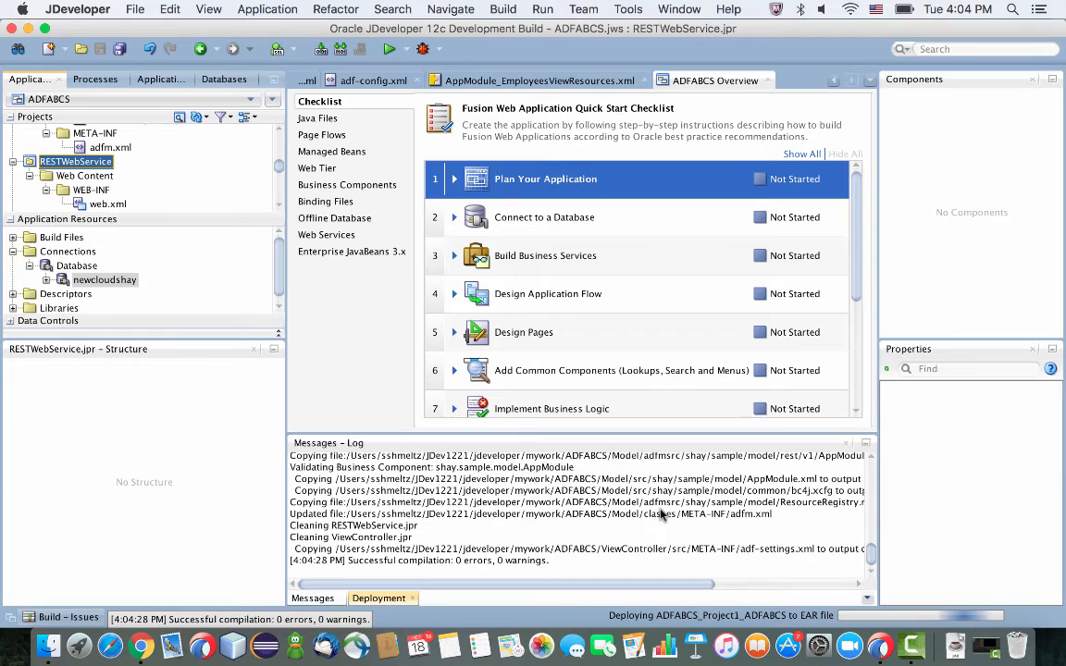
mouse_move(662, 516)
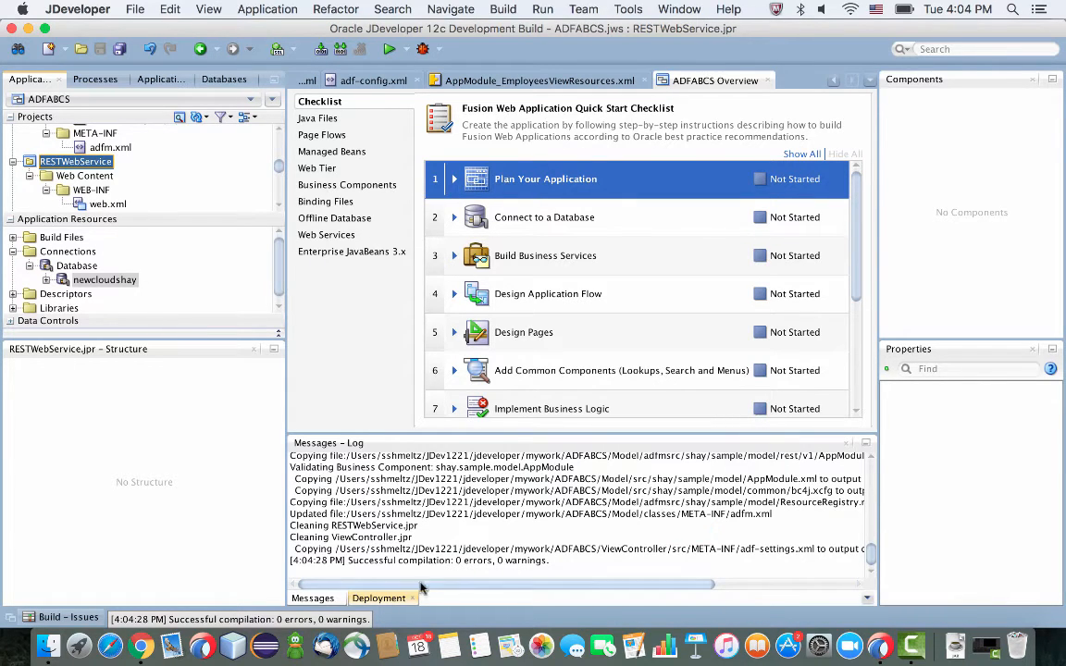
click(379, 598)
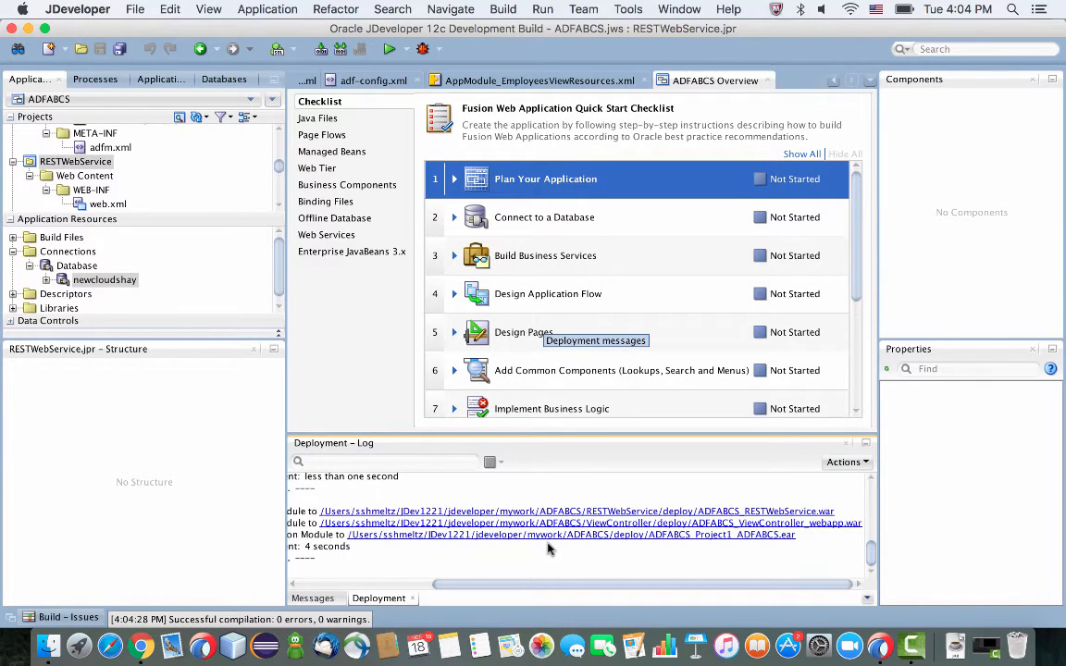
mouse_move(668, 542)
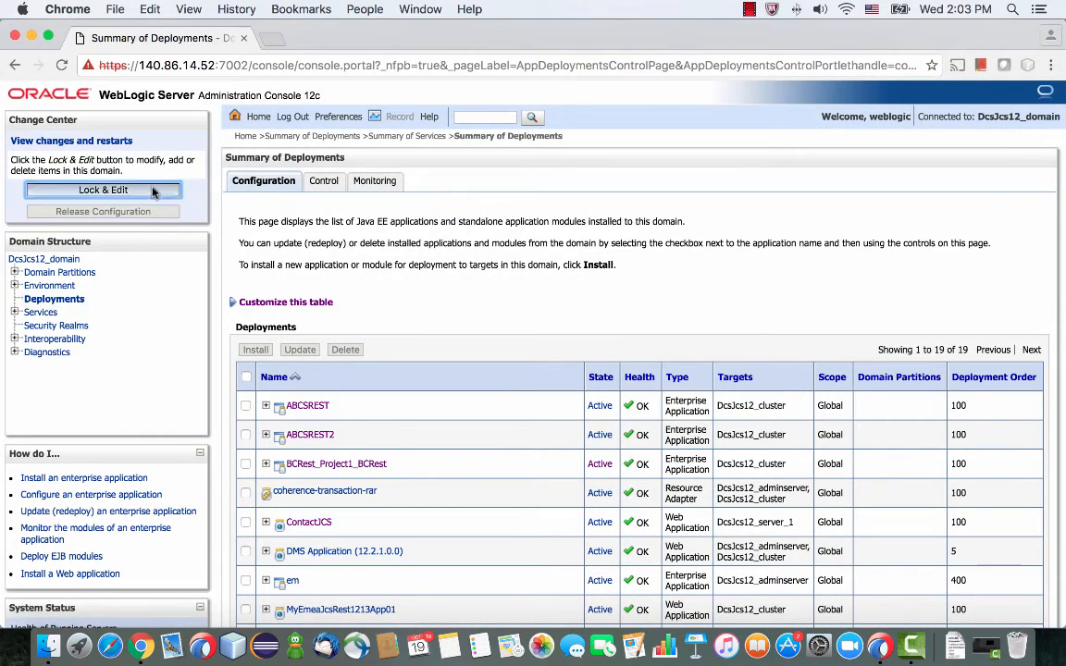
- Lock the domain configuration and begin installing a new deployment in the Install Application Assistant
click(103, 188)
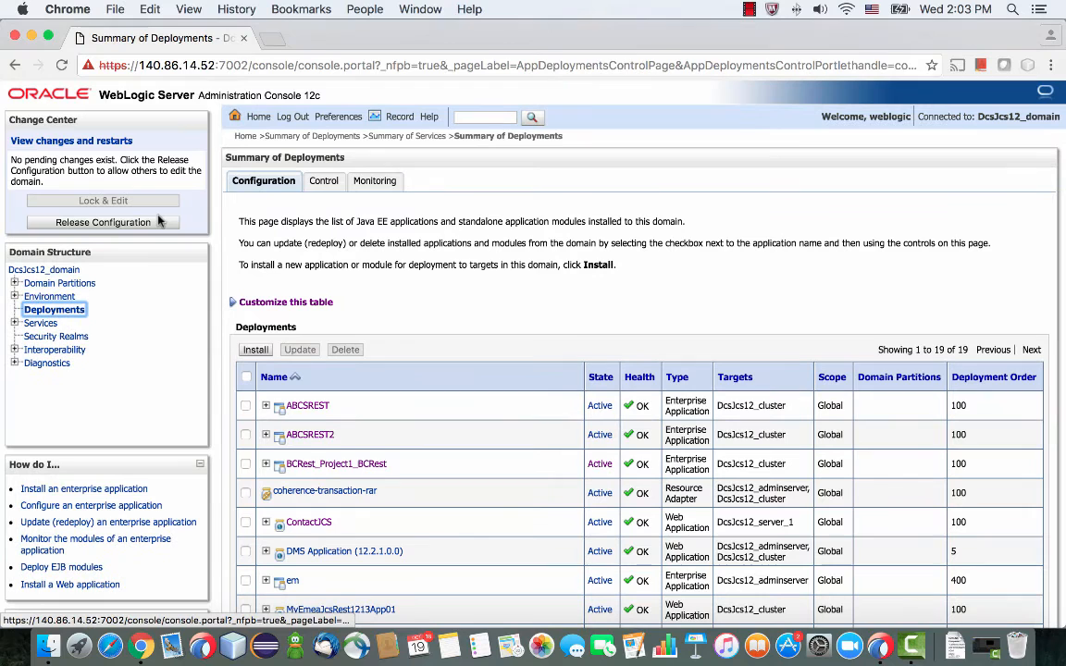
click(255, 350)
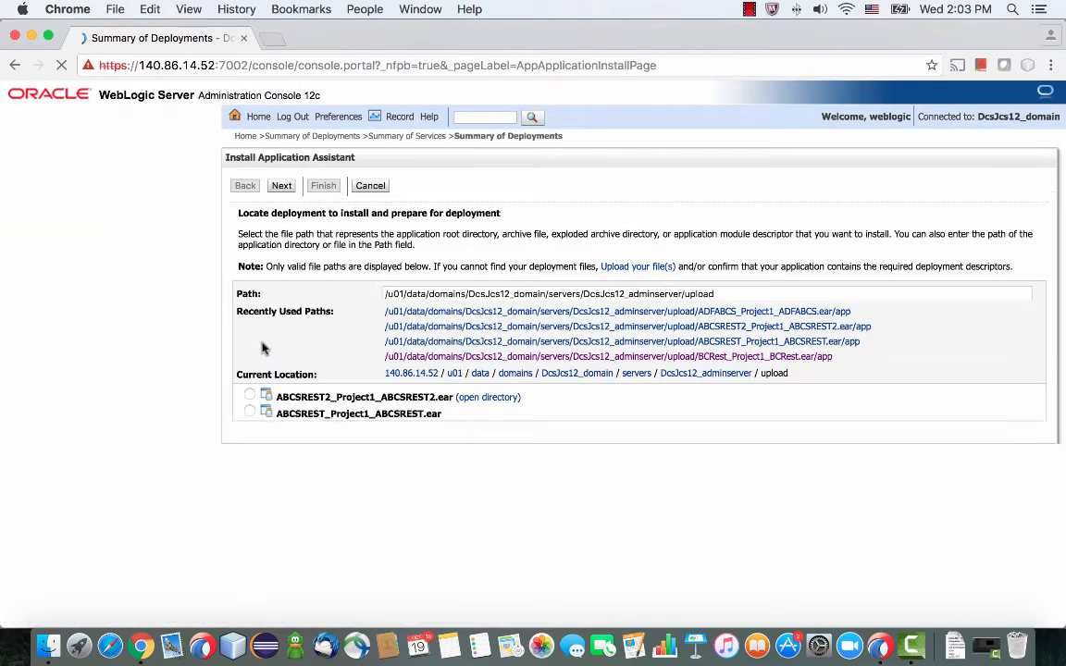
click(281, 185)
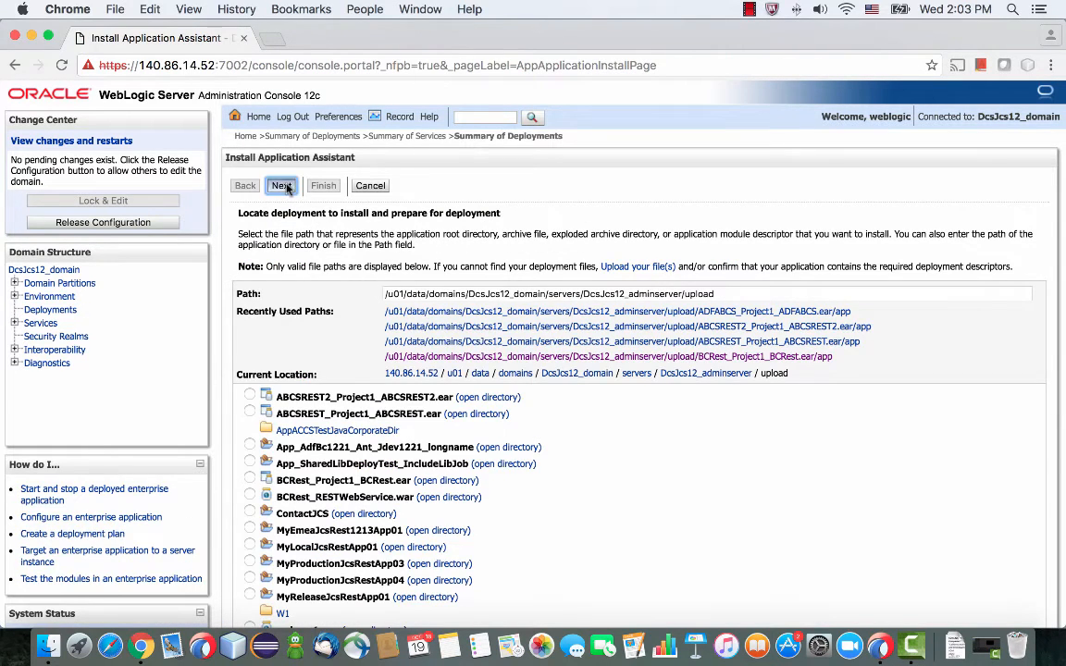
click(281, 185)
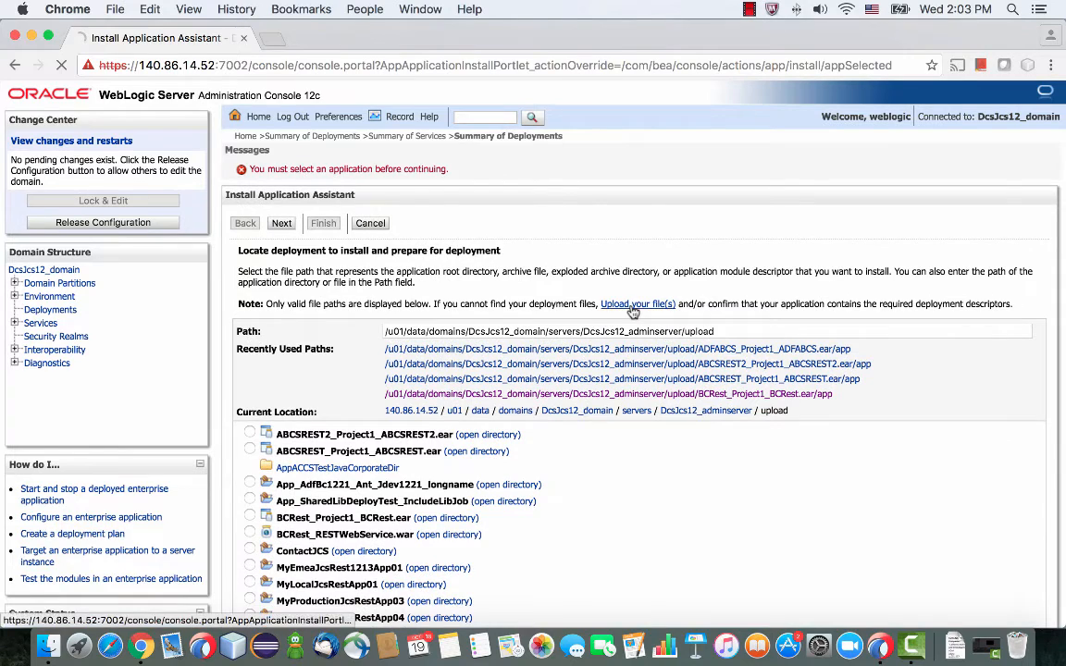
- Choose ADFABCS_Project1_ADFABCS.ear from the deploy folder as the archive to upload
click(634, 304)
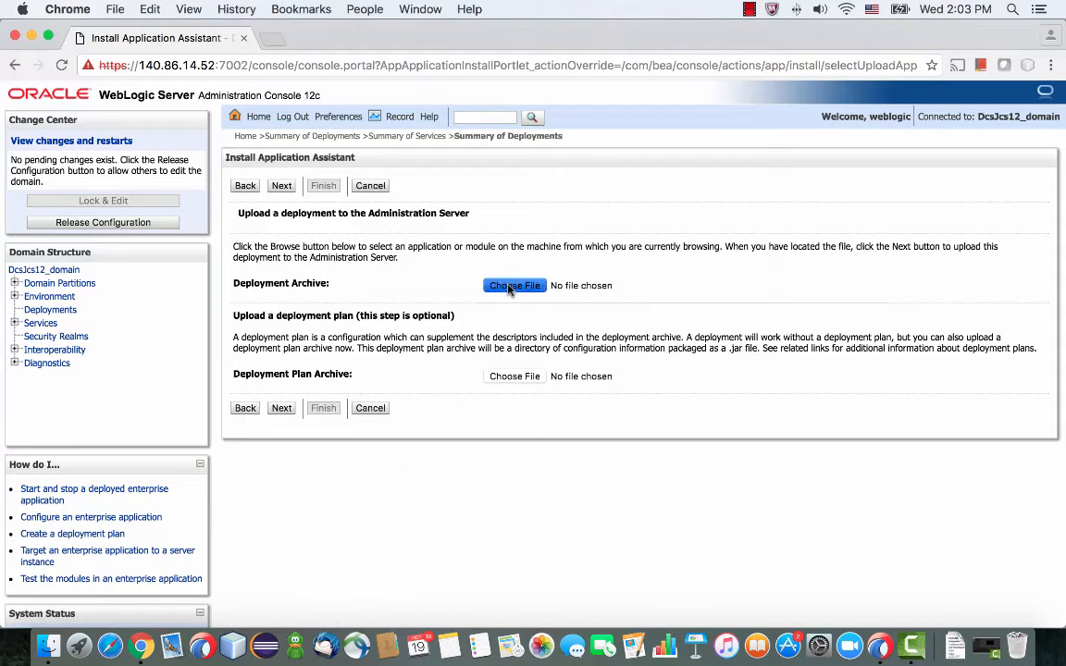
click(514, 285)
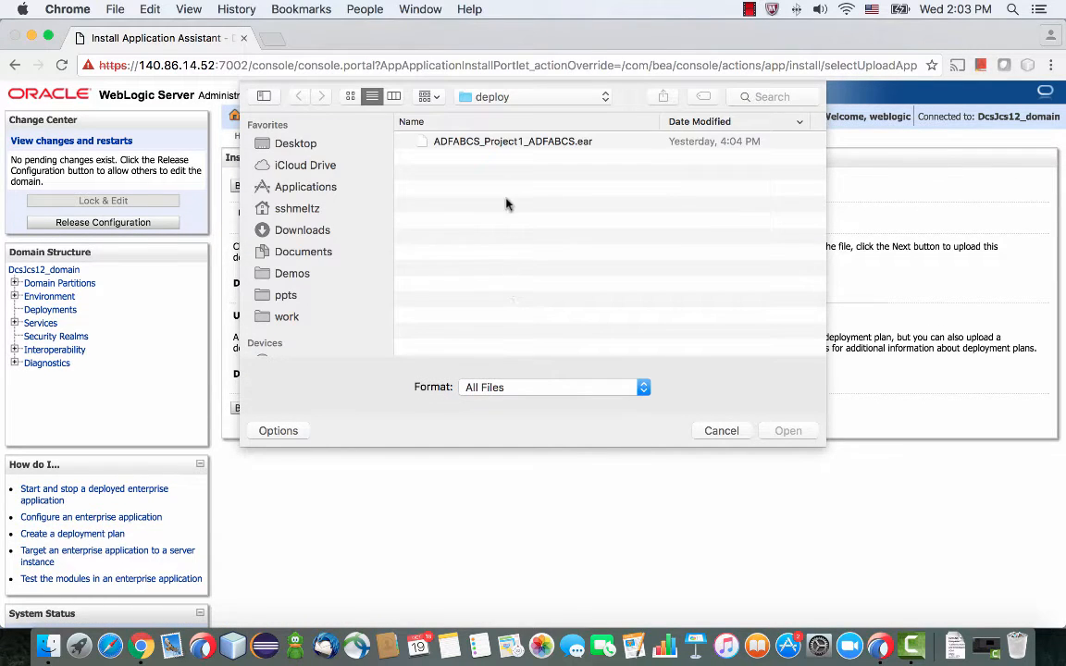
click(533, 96)
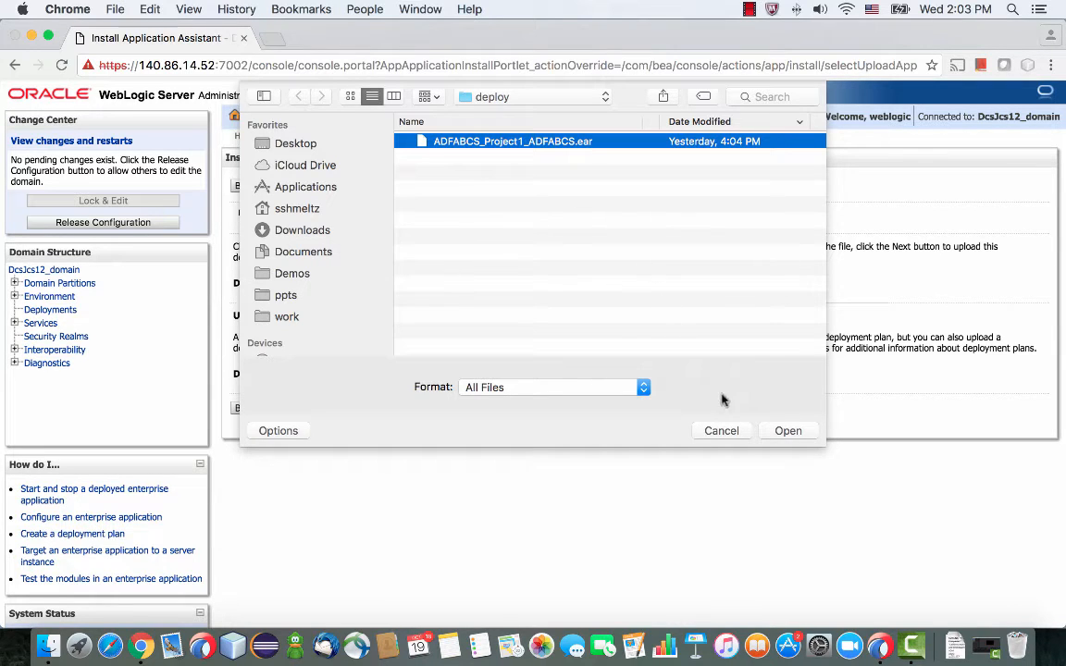
click(788, 430)
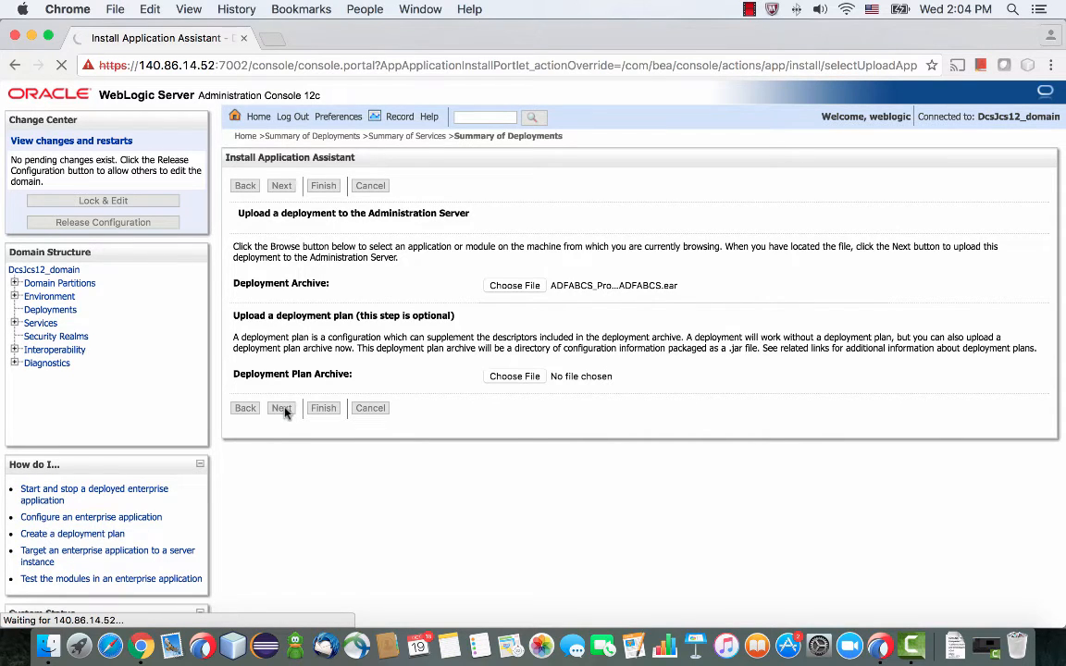
- Upload the archive, target it at the Dcs cluster and finish deploying ADFABCS_Project1_ADFABCS
click(281, 409)
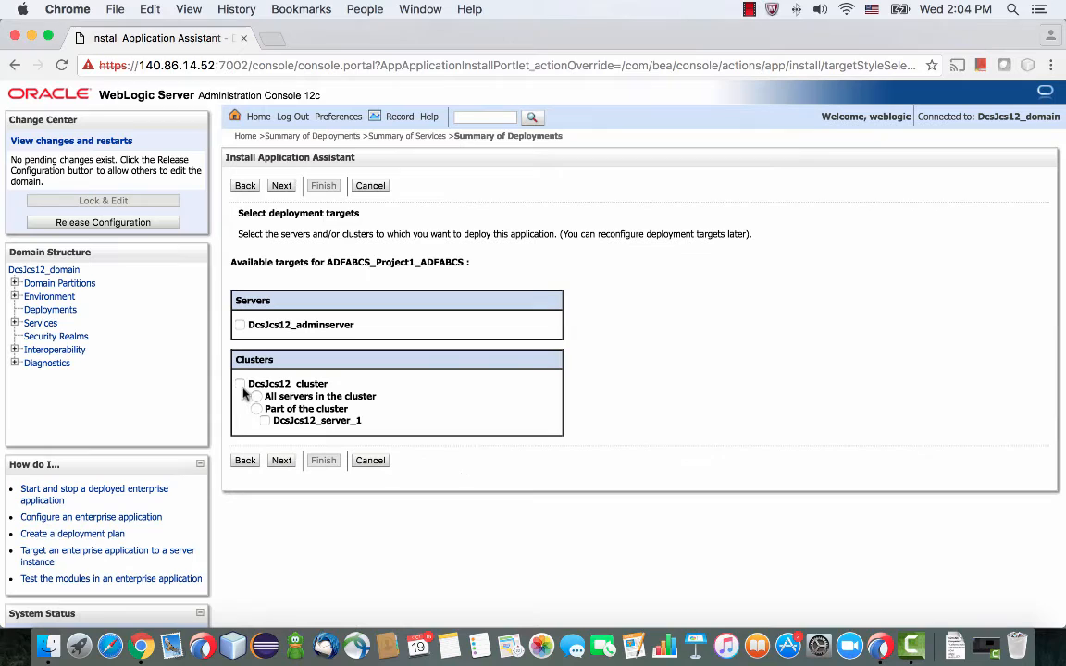
click(241, 383)
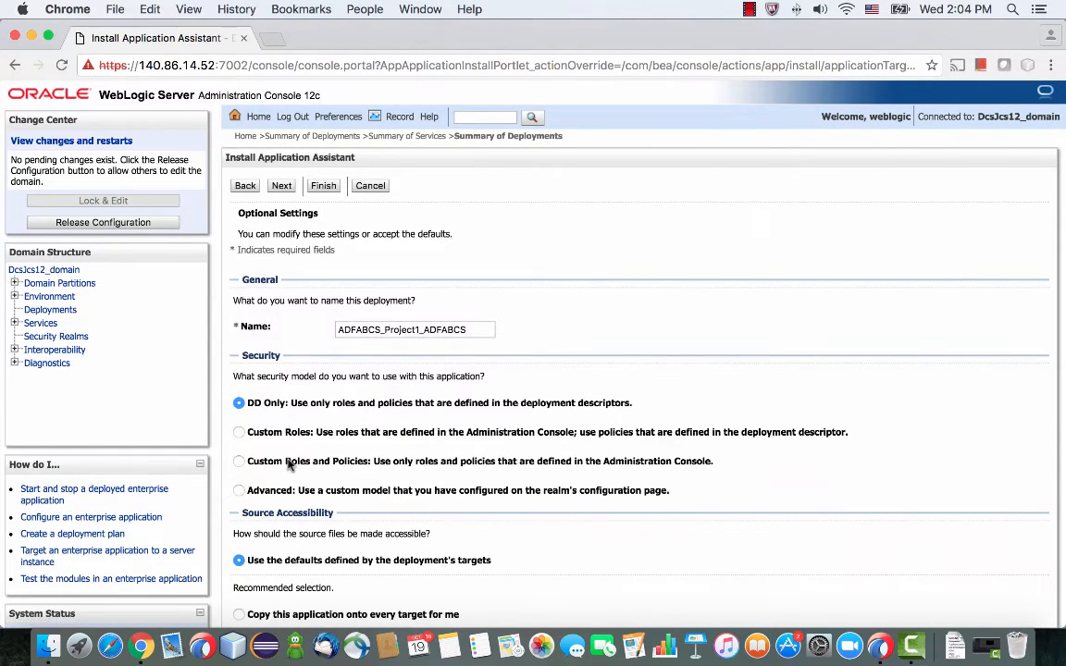
mouse_move(281, 185)
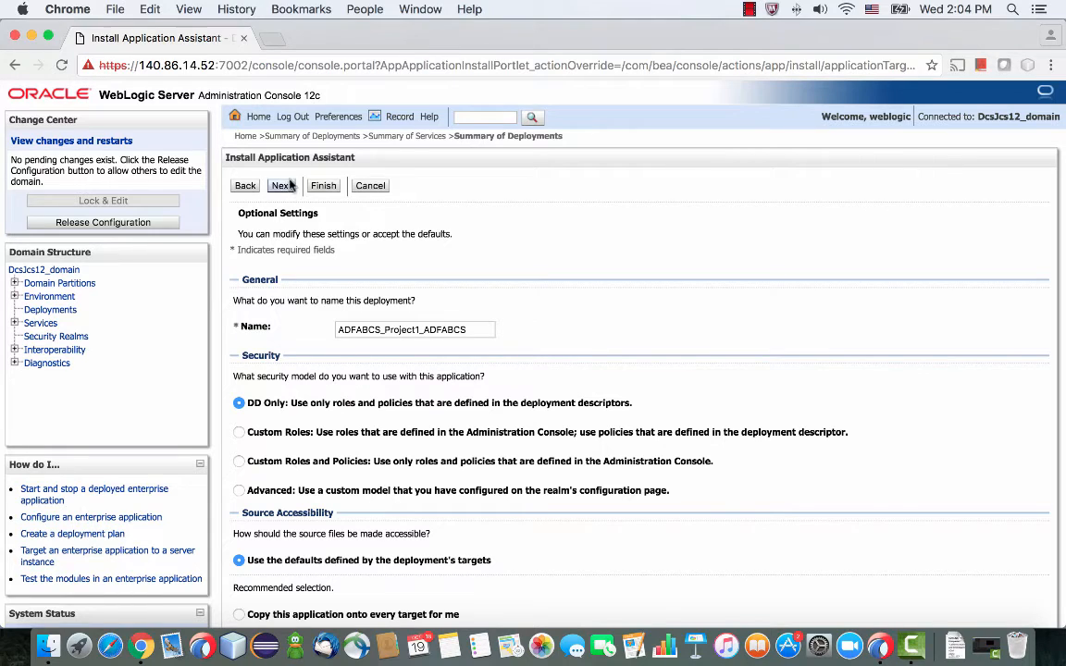
click(282, 185)
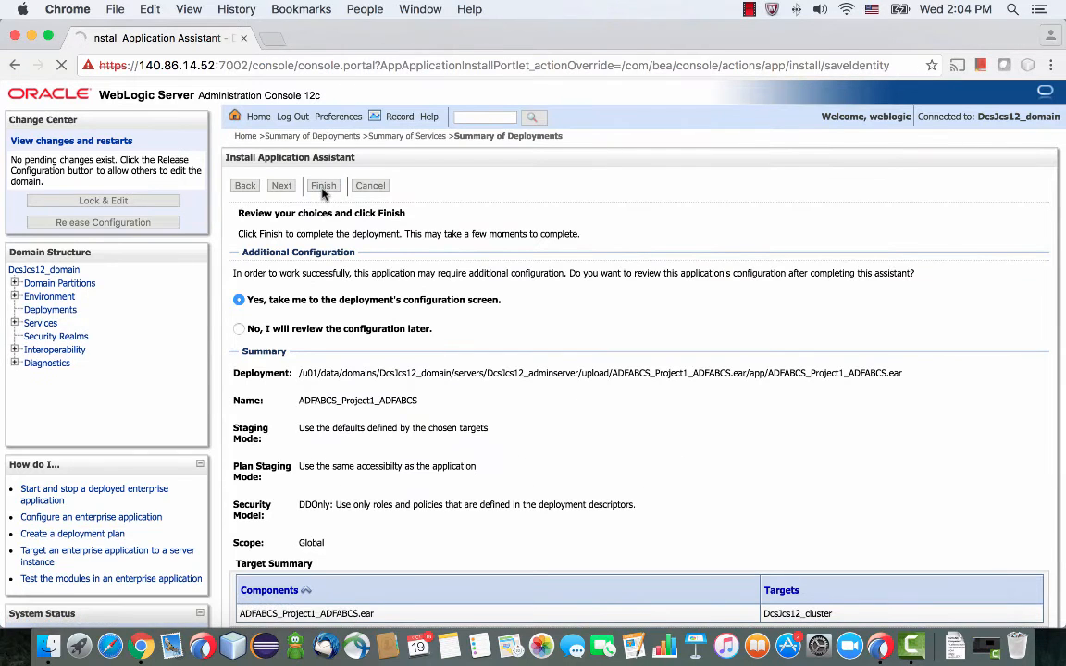
click(322, 185)
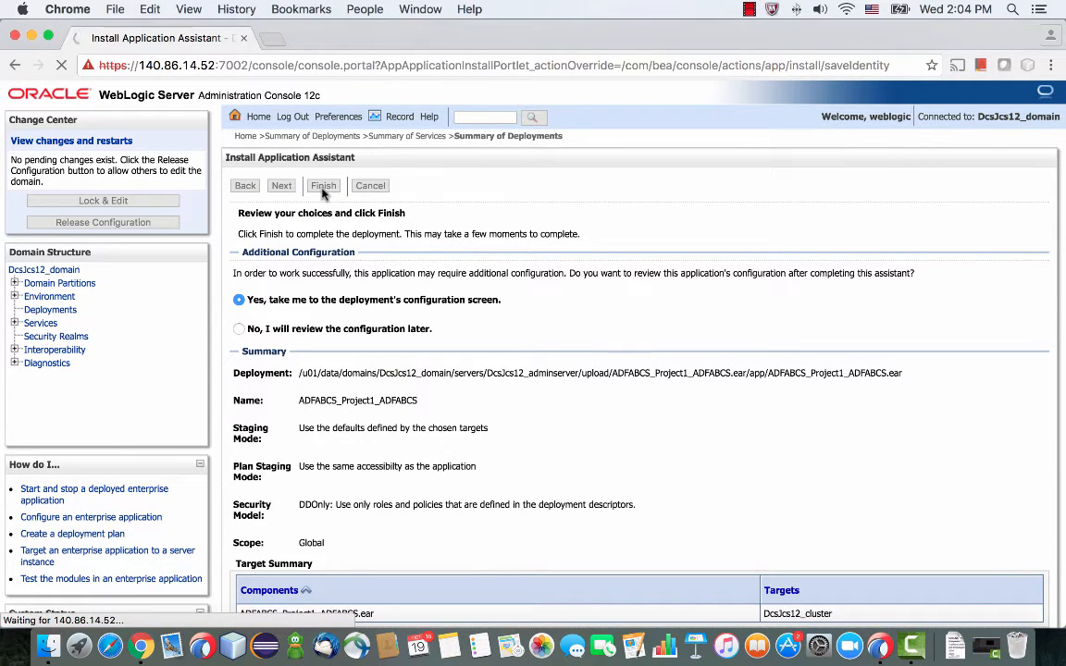
click(322, 186)
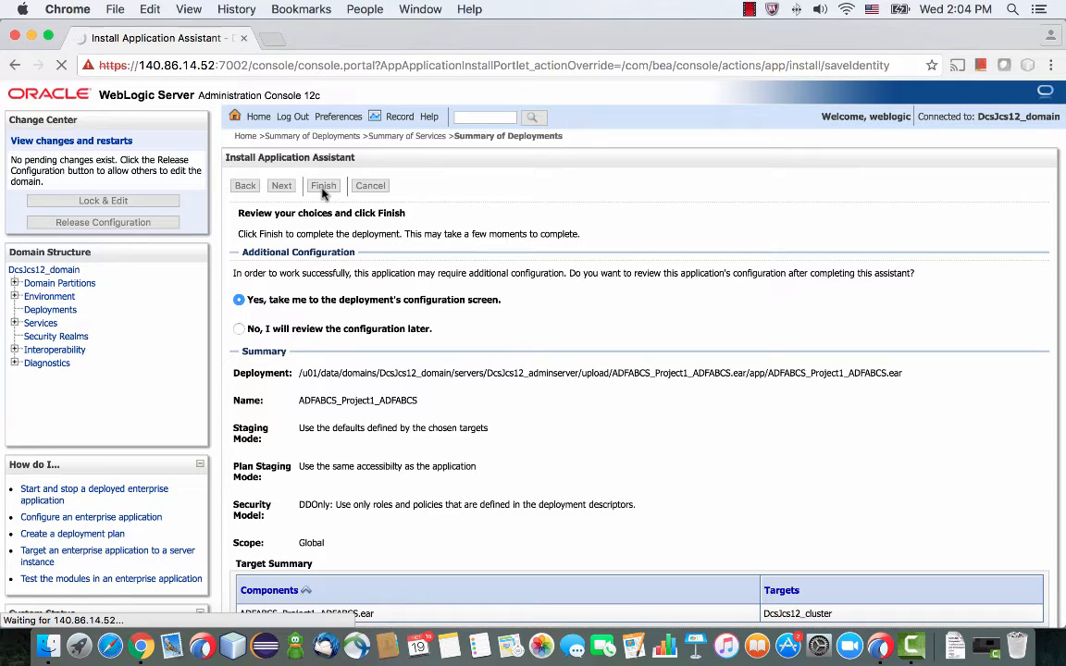
click(322, 185)
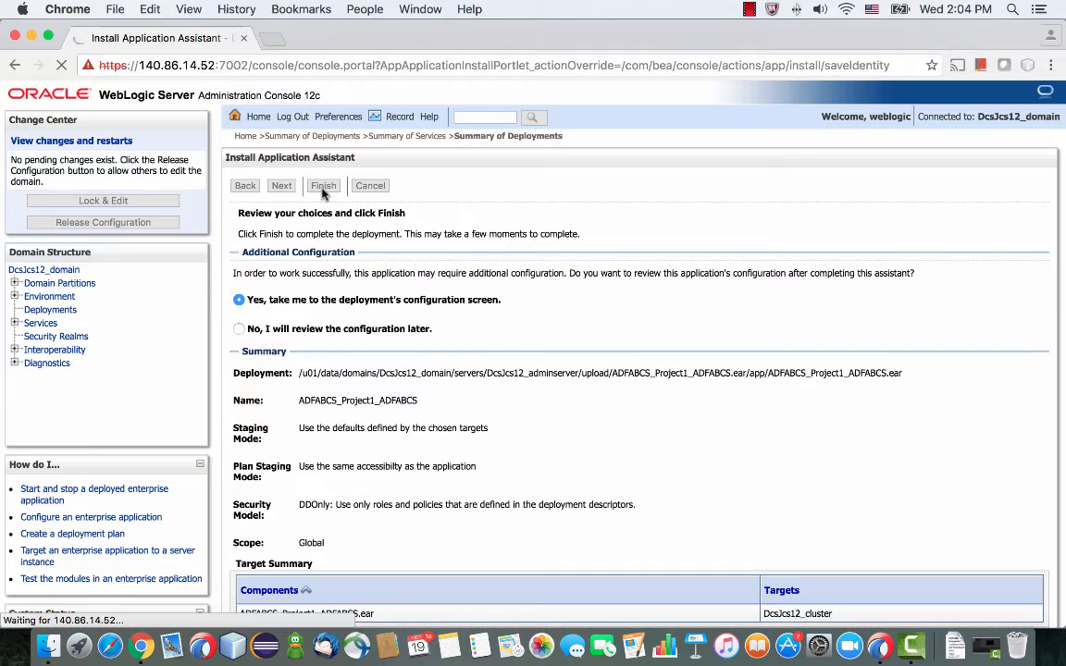
click(322, 185)
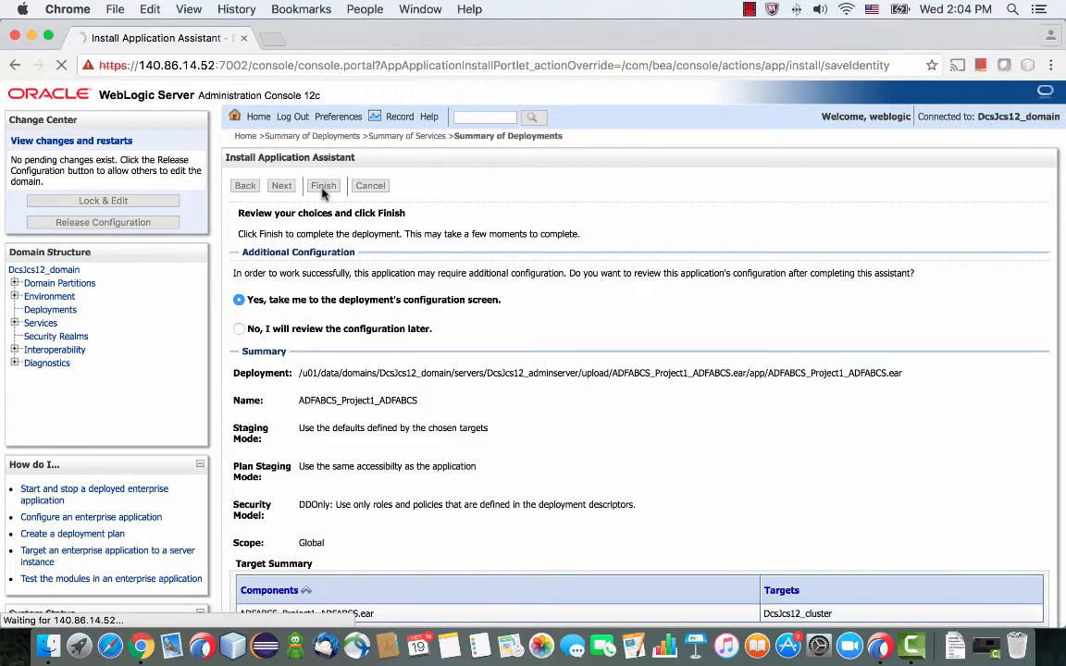
click(322, 185)
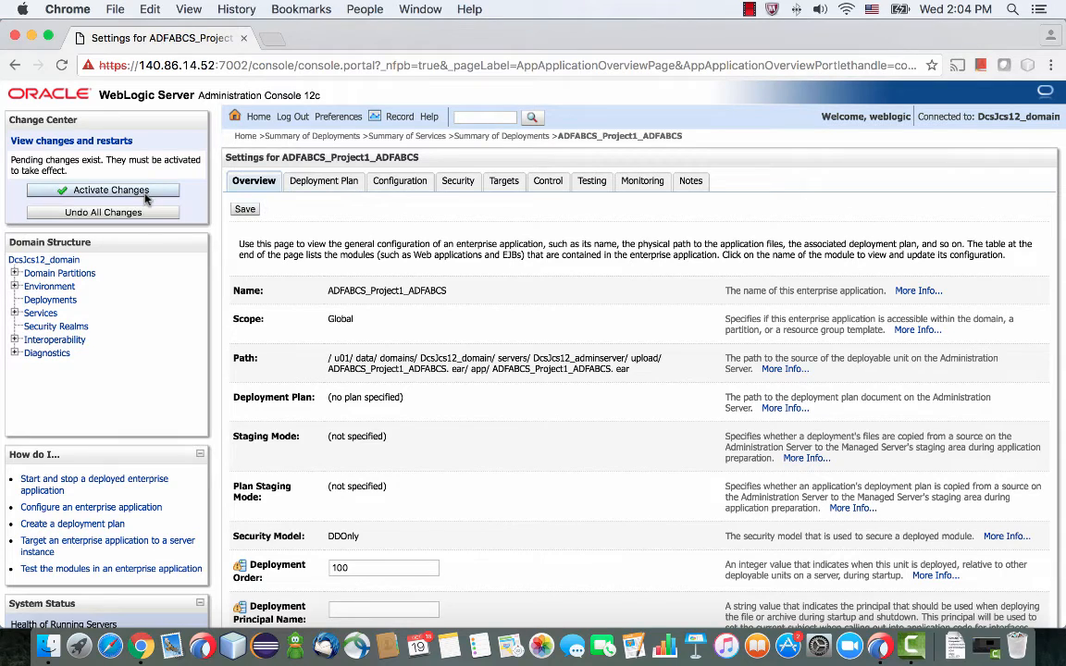
- Activate the pending configuration changes in the Change Center
click(111, 188)
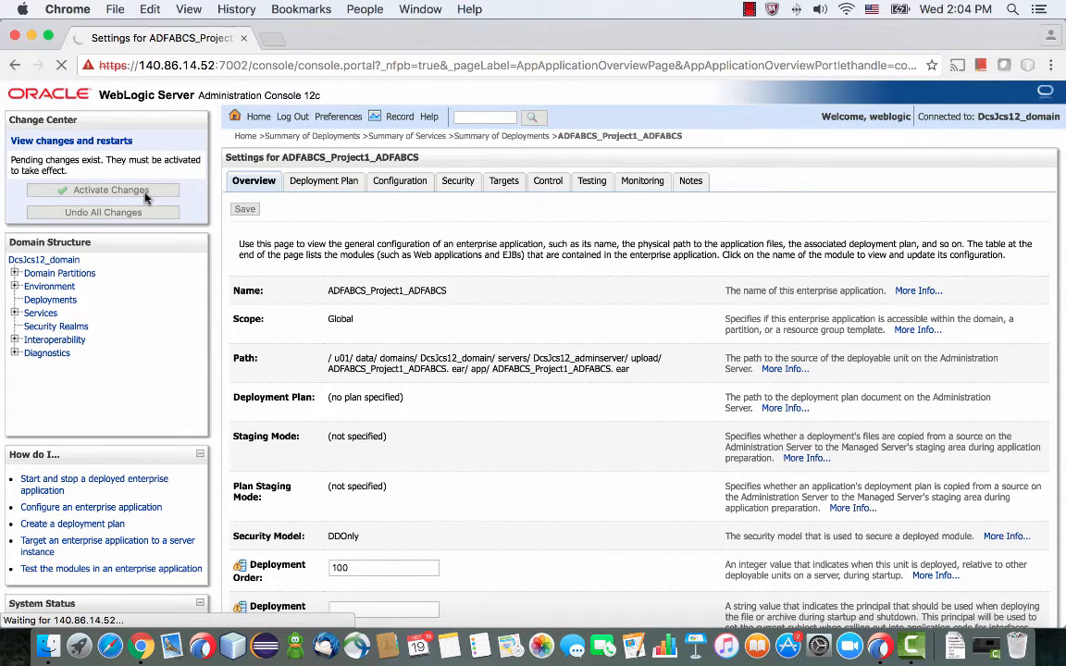
click(111, 189)
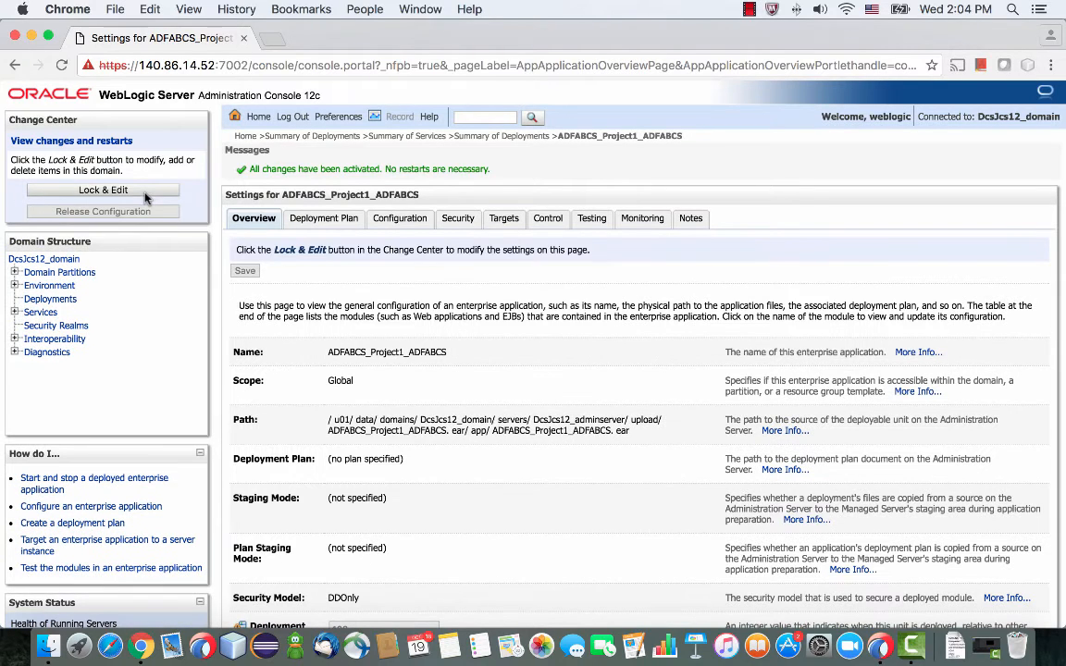
mouse_move(140, 241)
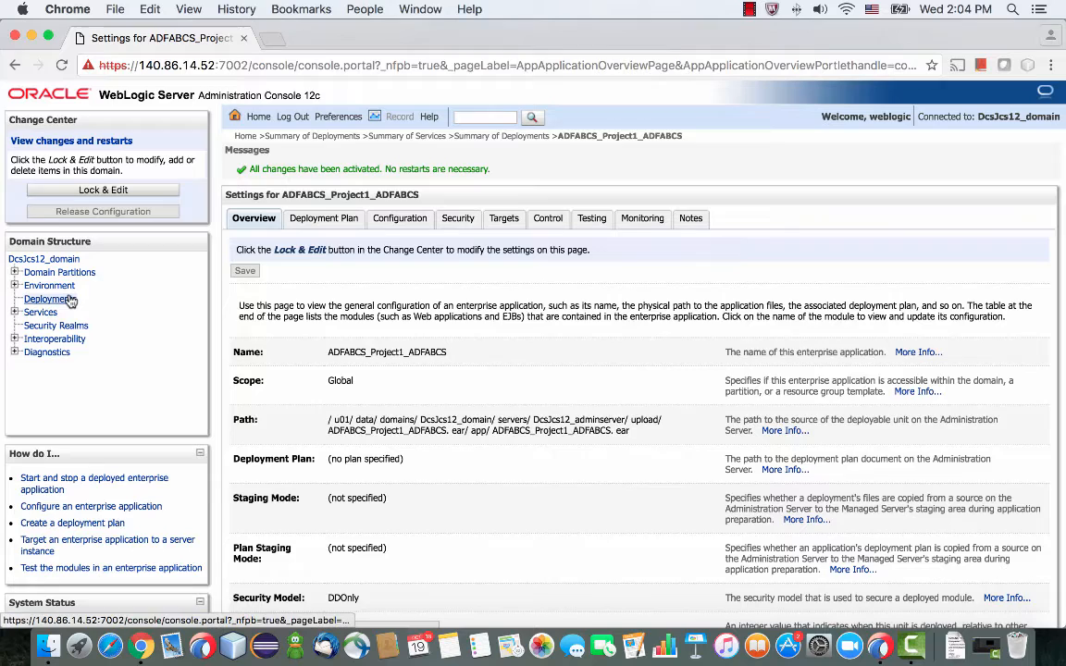
- Start the ADFABCS_Project1_ADFABCS deployment servicing all requests and confirm it
click(52, 299)
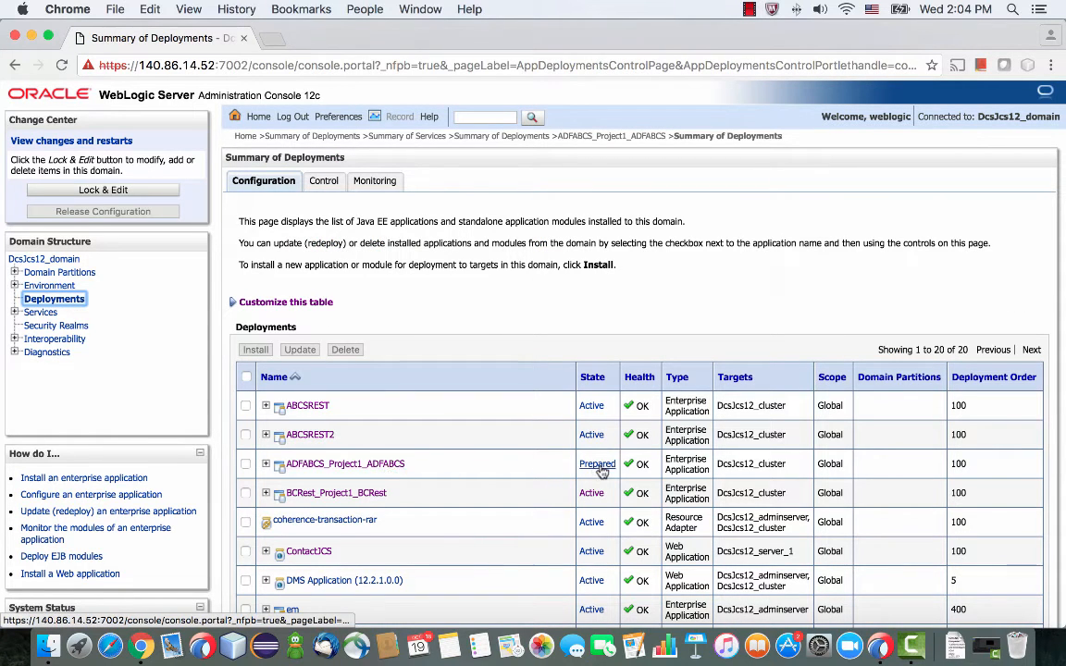
click(324, 182)
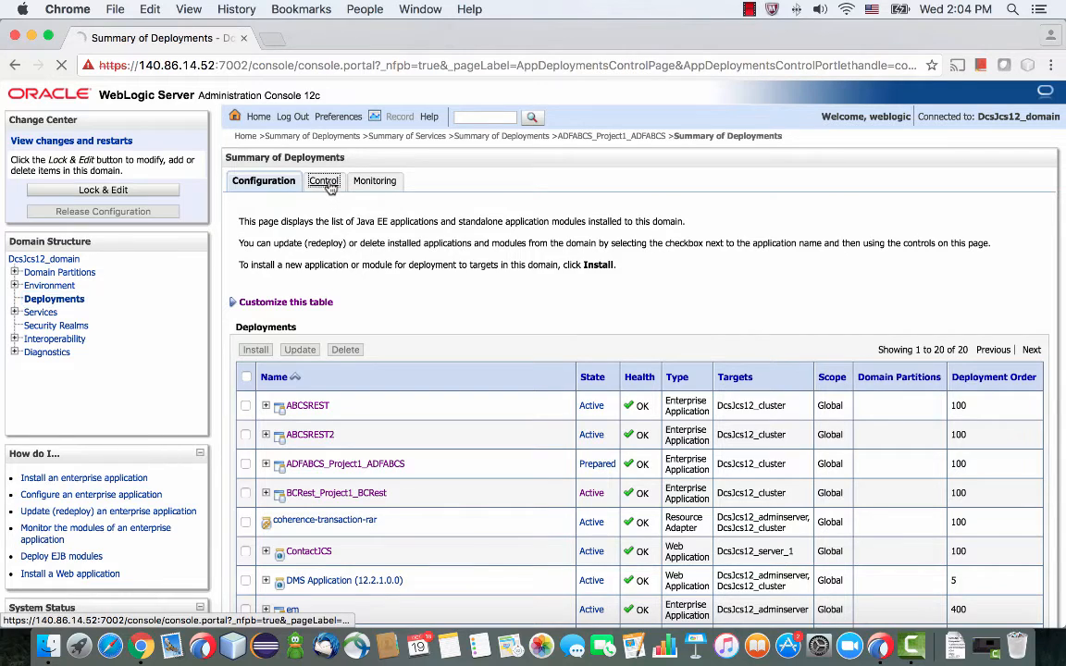
click(324, 182)
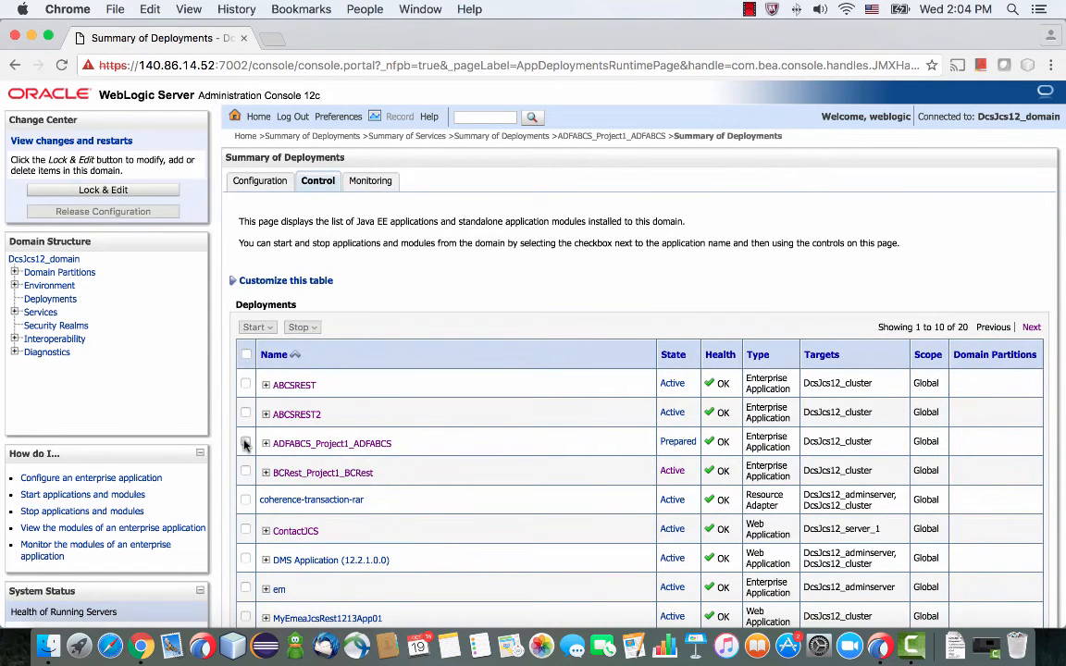
click(258, 326)
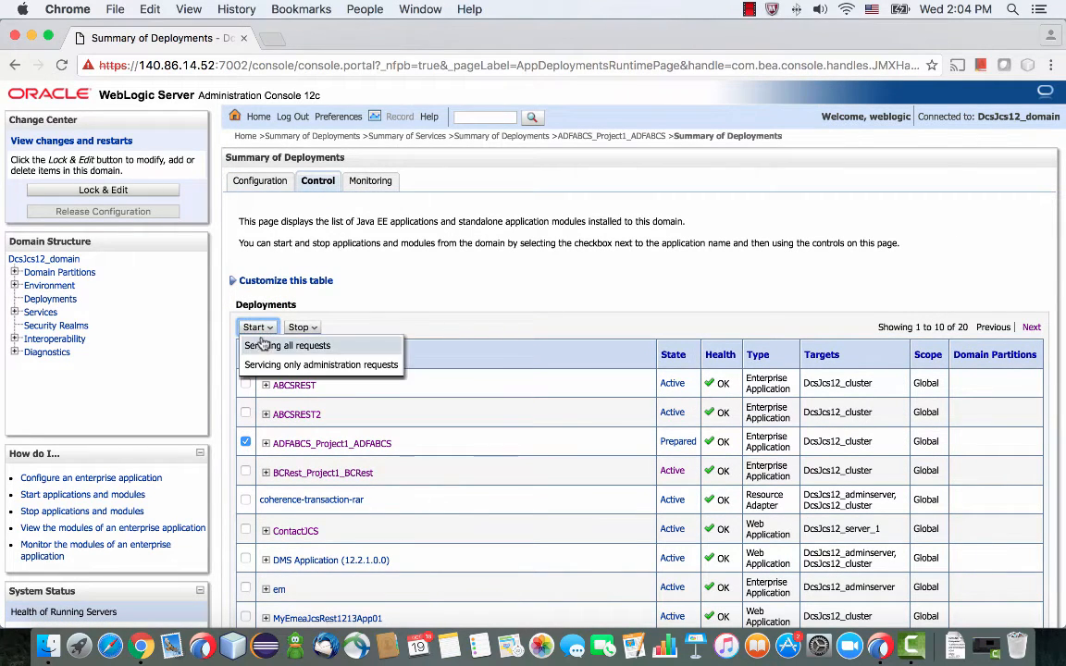
click(289, 346)
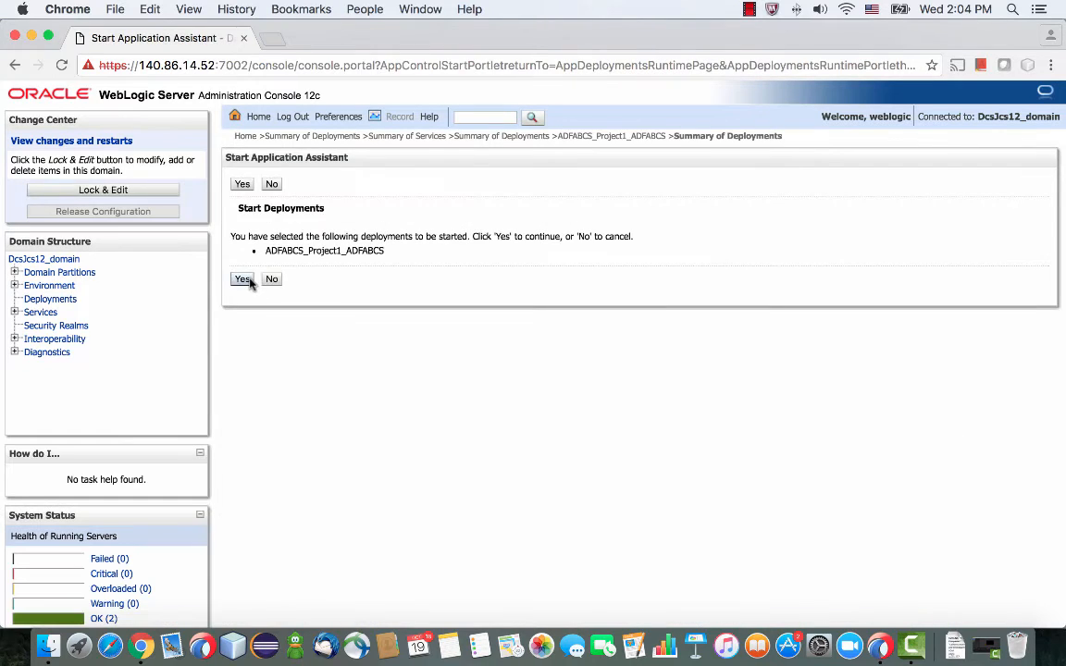
click(241, 277)
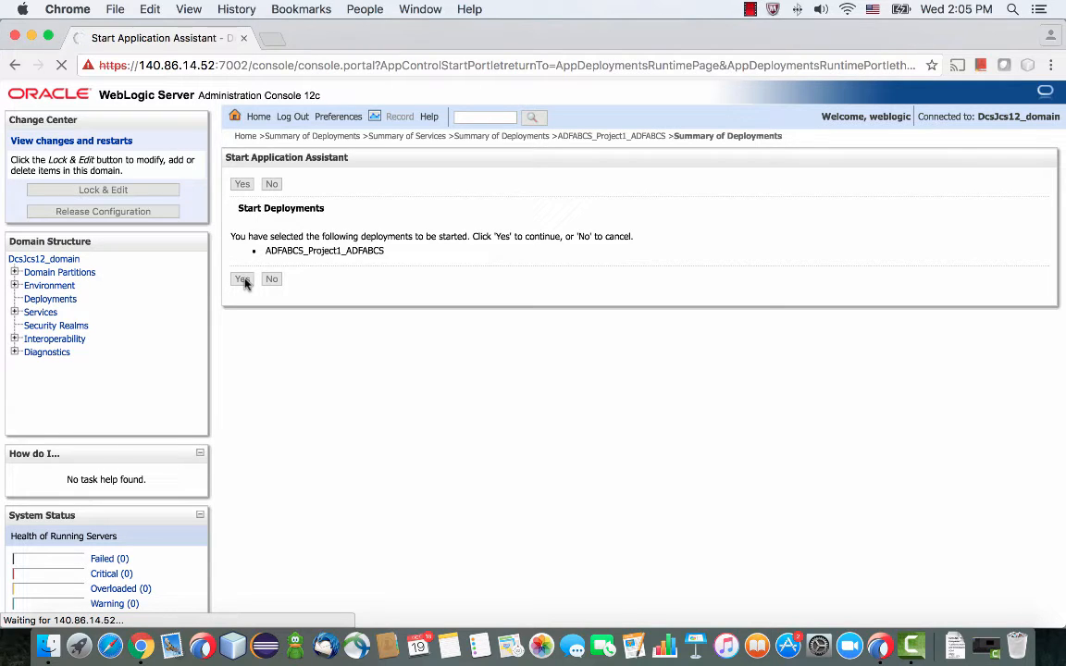
click(241, 278)
text(https://140.86.14.52/ADFABCS)
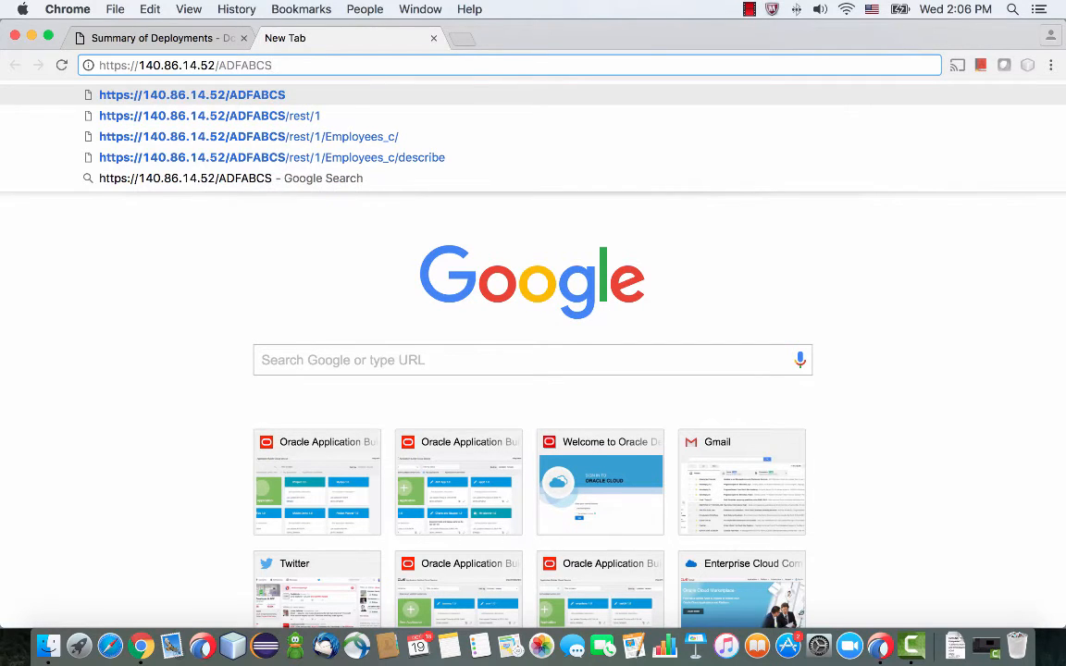
text(/res)
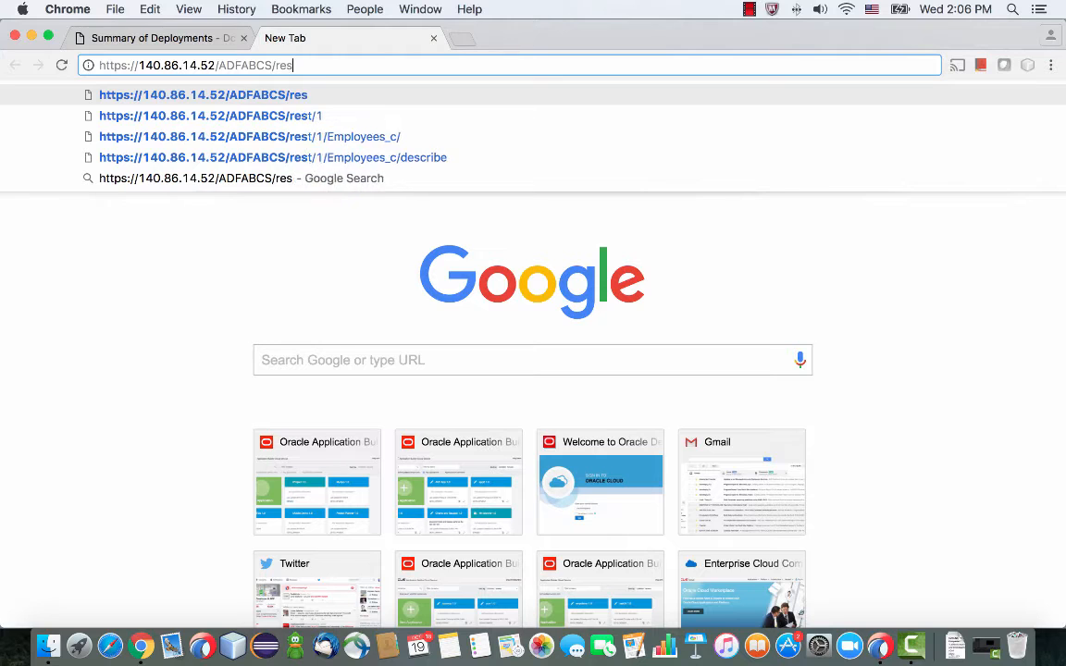
click(205, 115)
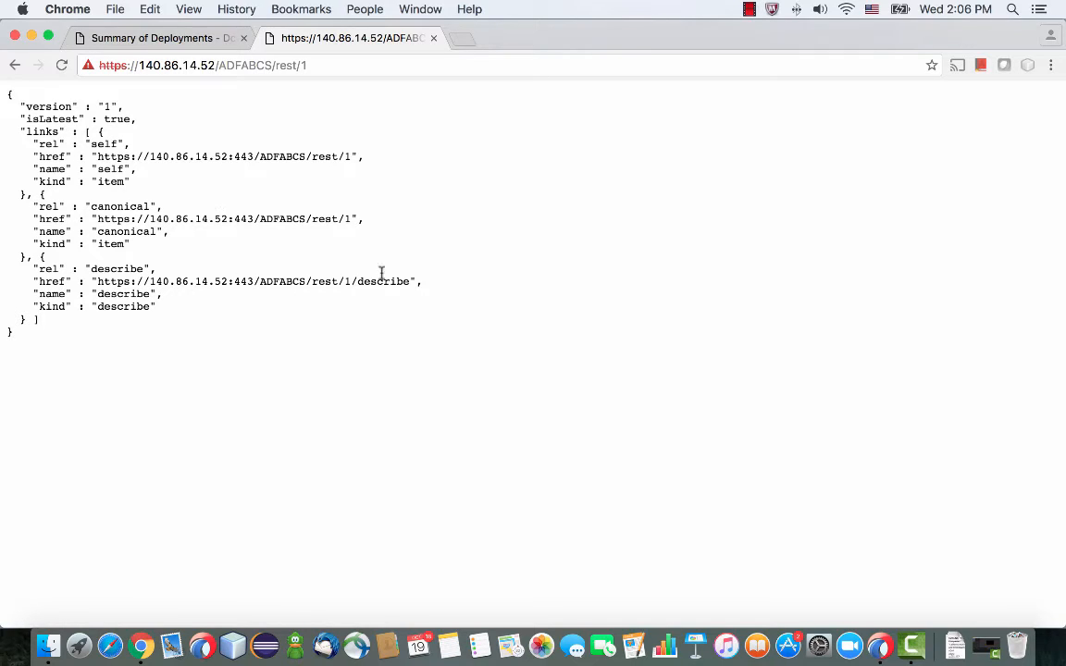
drag(318, 281, 407, 281)
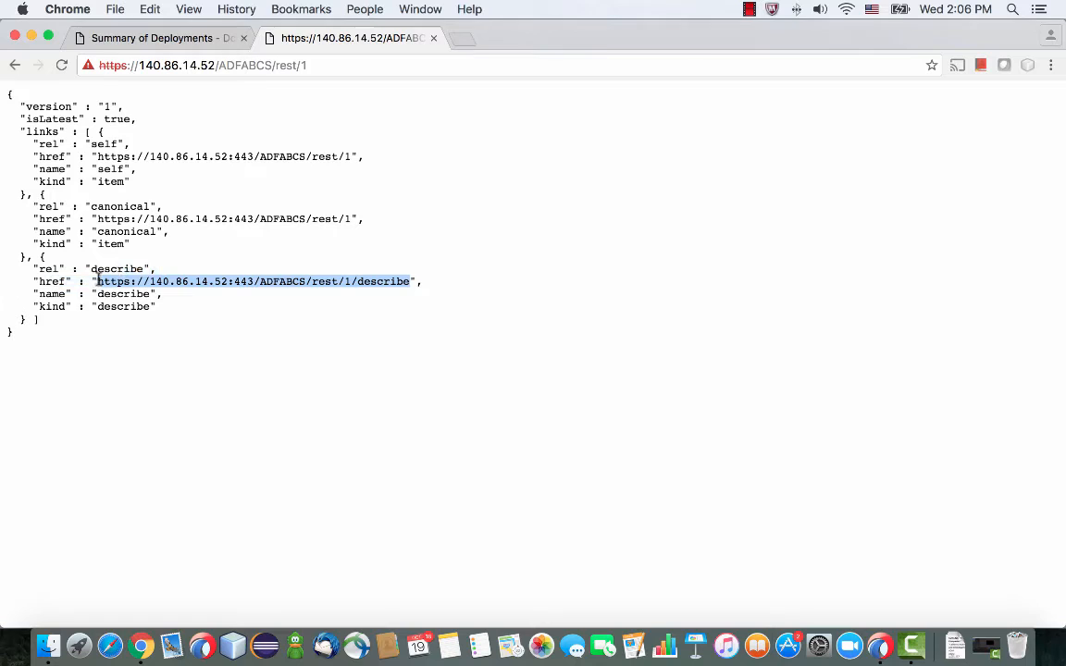
click(318, 65)
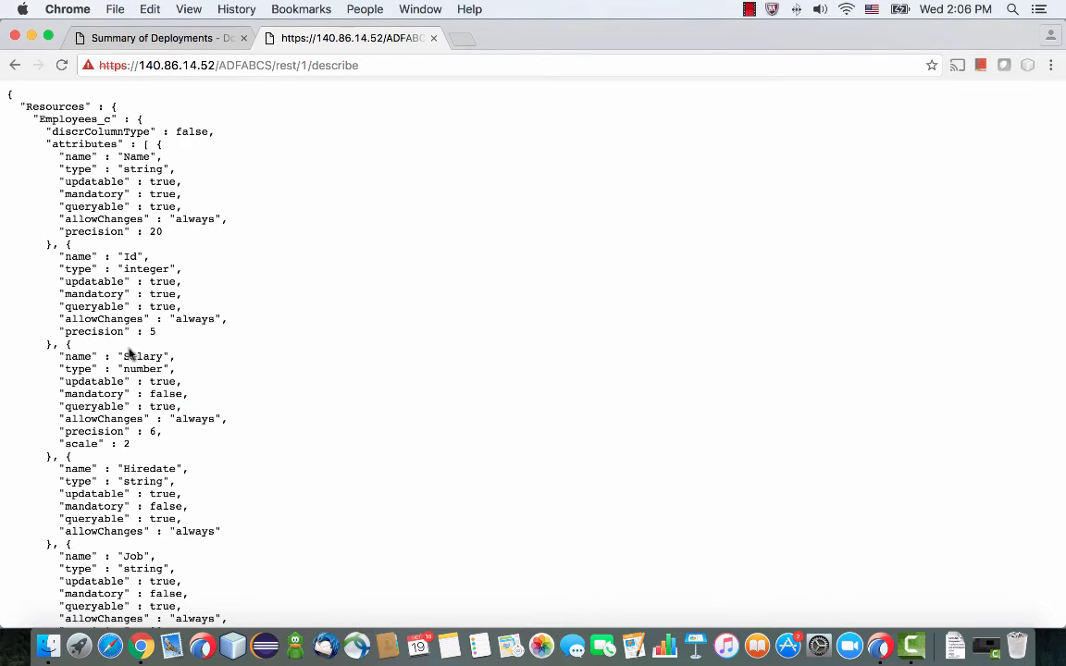
mouse_move(115, 107)
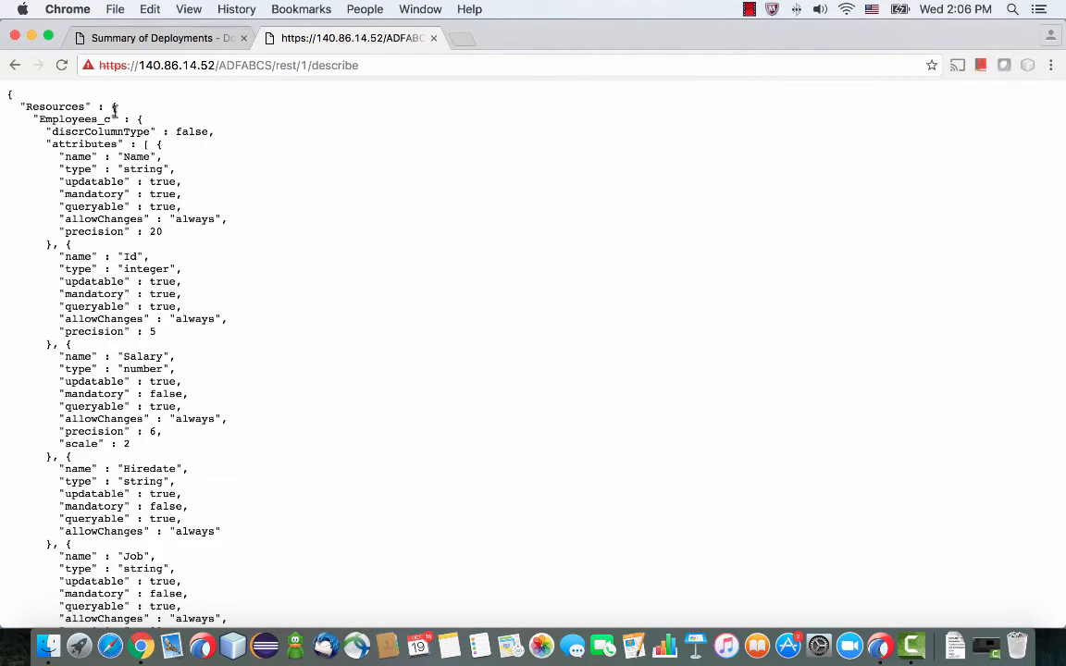
double_click(74, 119)
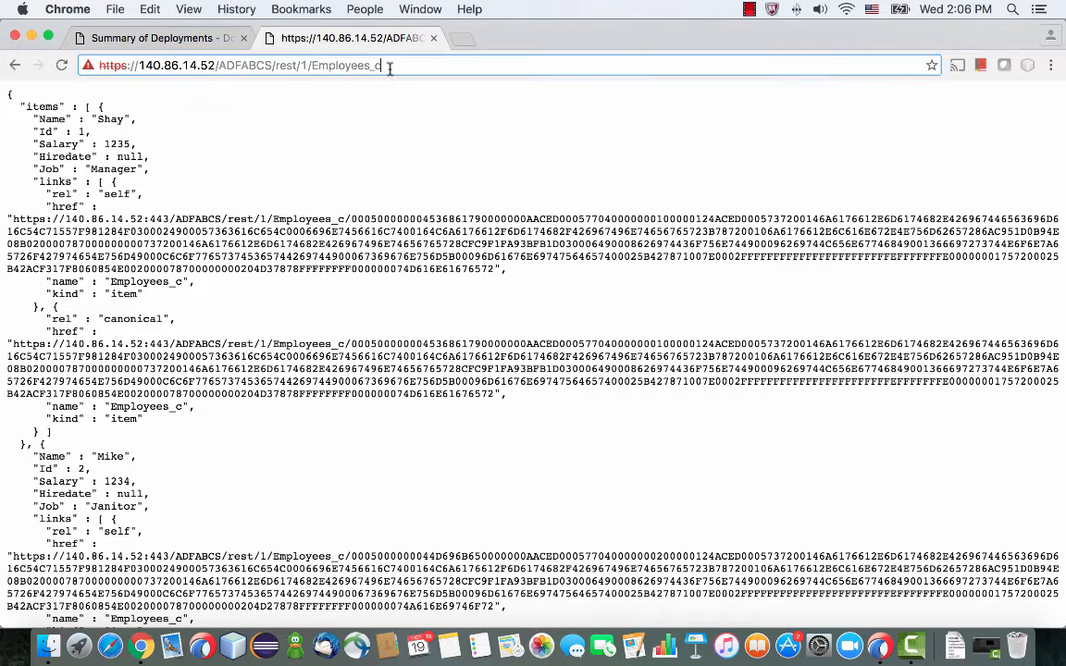
- Load the Employees_c describe metadata listing Name, Id, Salary, Hiredate and Job attributes
text(des)
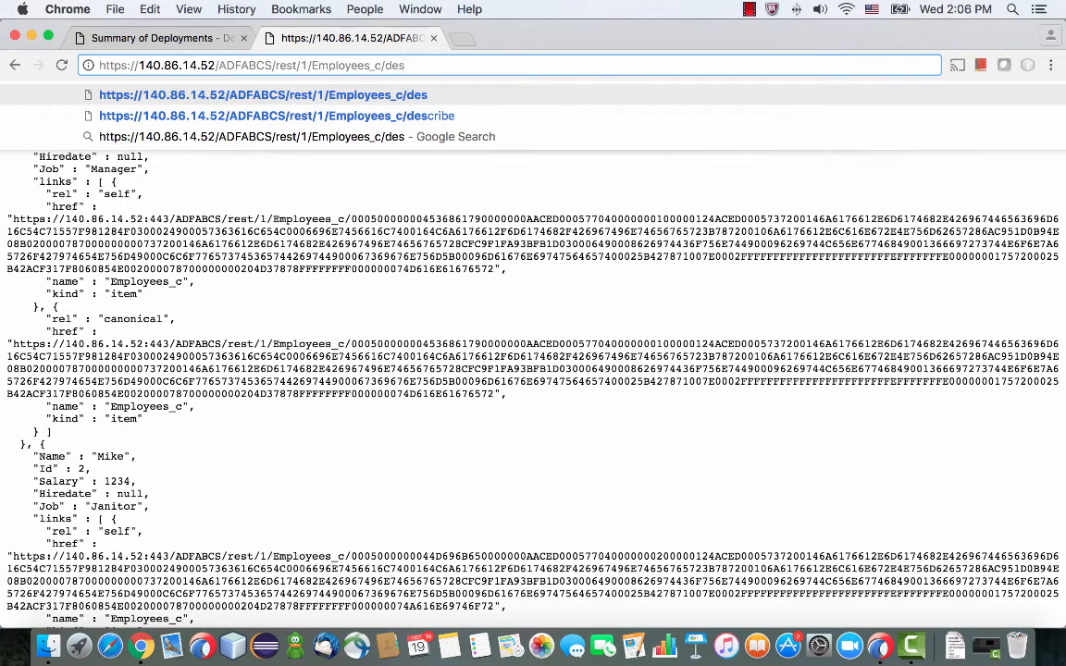
click(277, 115)
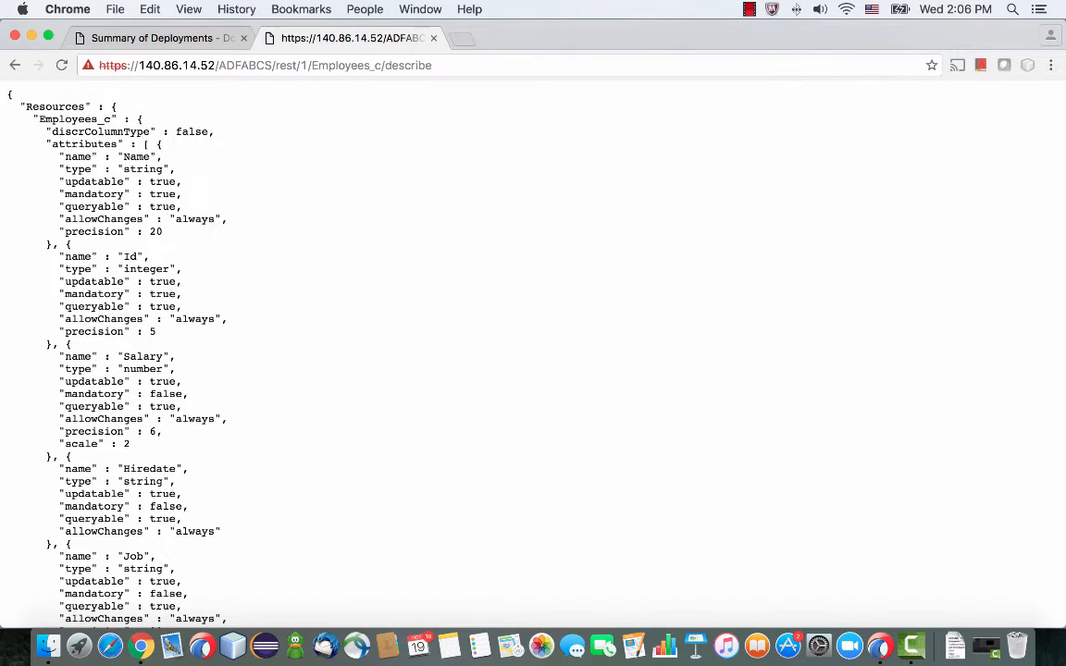
mouse_move(233, 311)
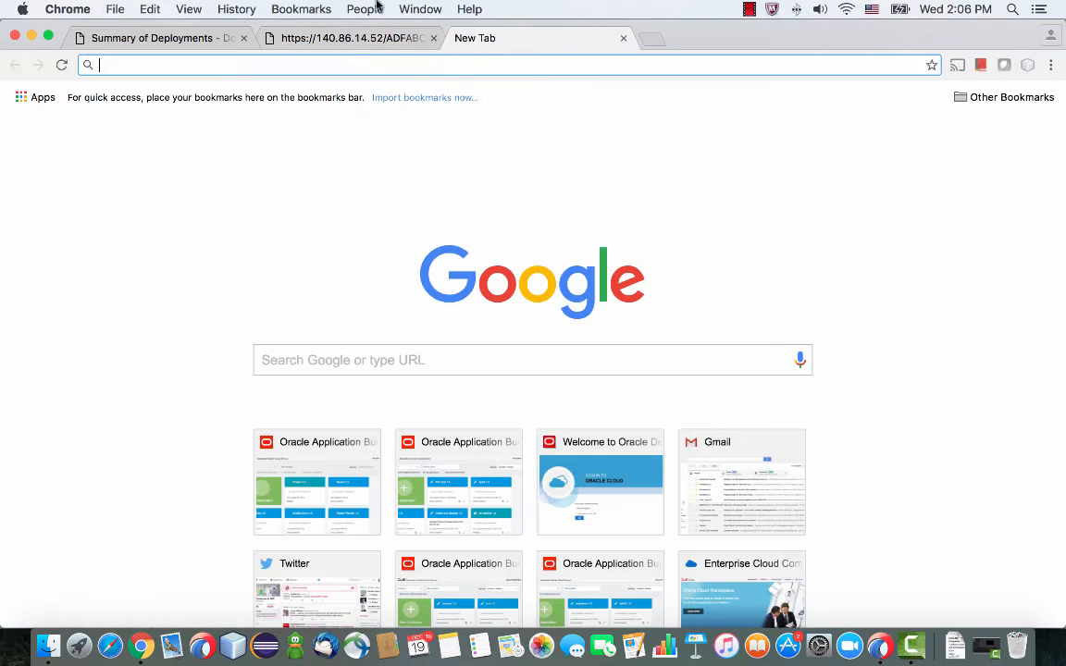
- Sign in to Oracle Cloud and create a new application named My ADF
click(300, 9)
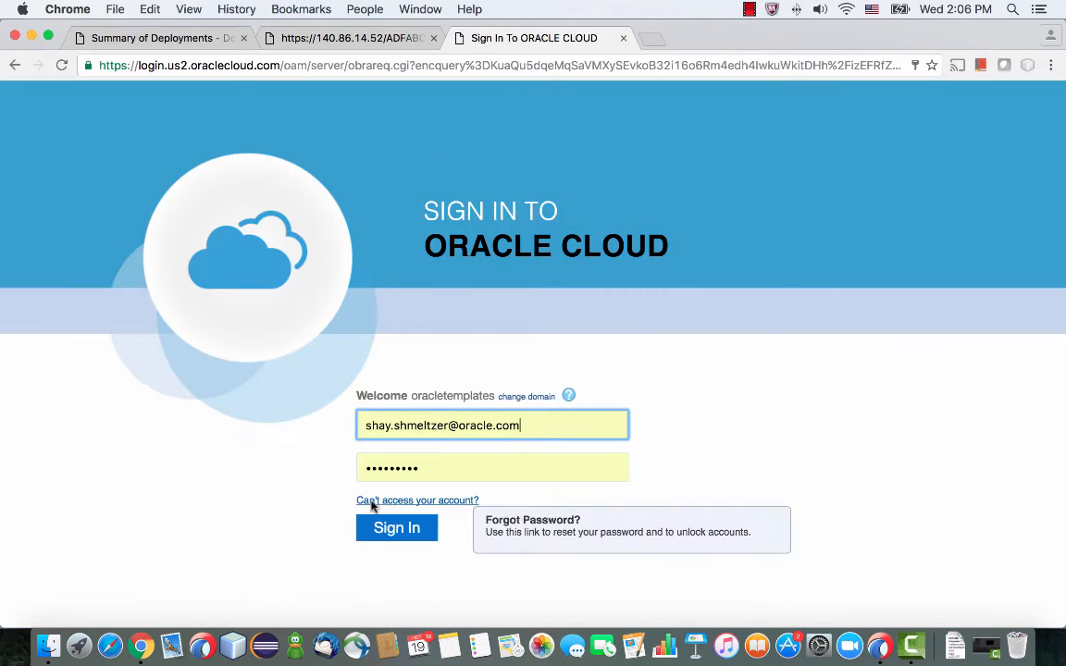
click(396, 527)
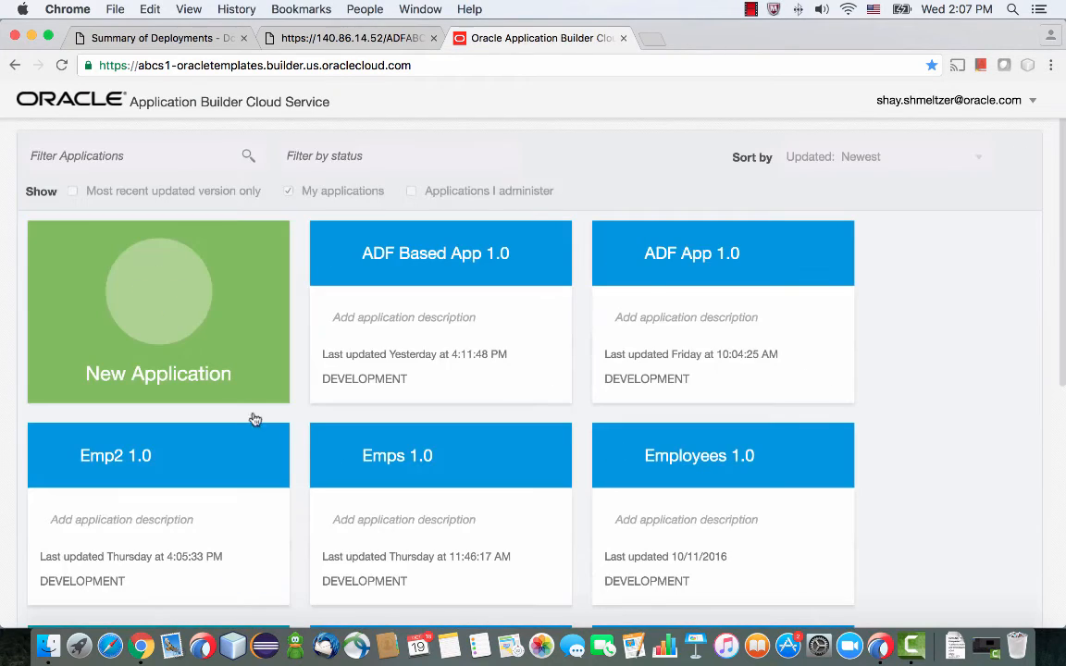
click(157, 311)
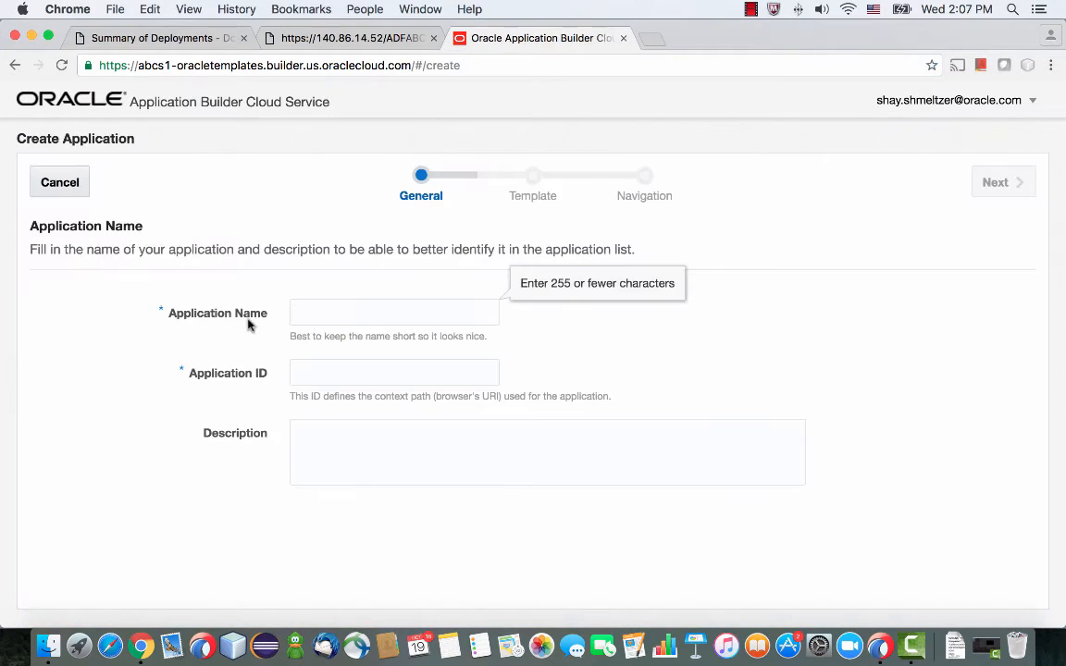
text(My AD)
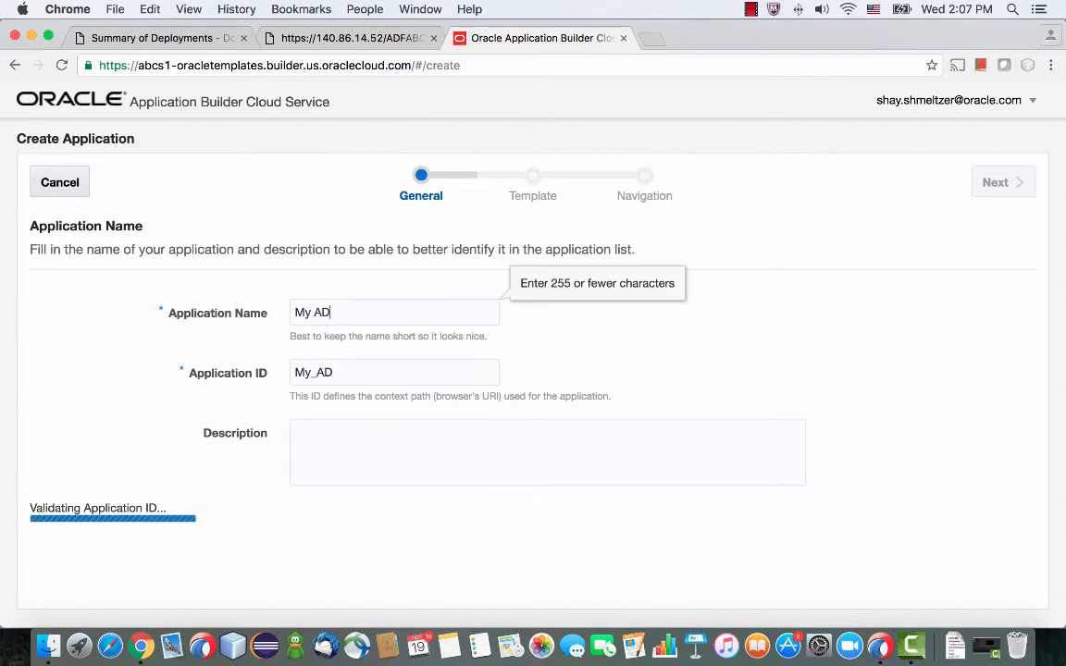
text(F)
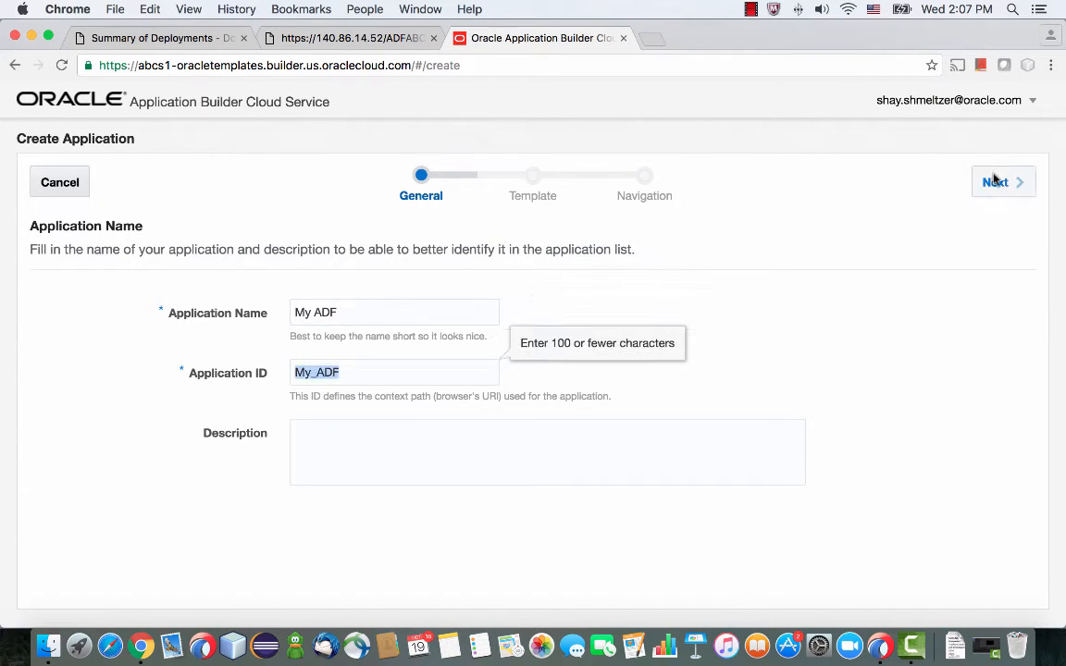
click(996, 182)
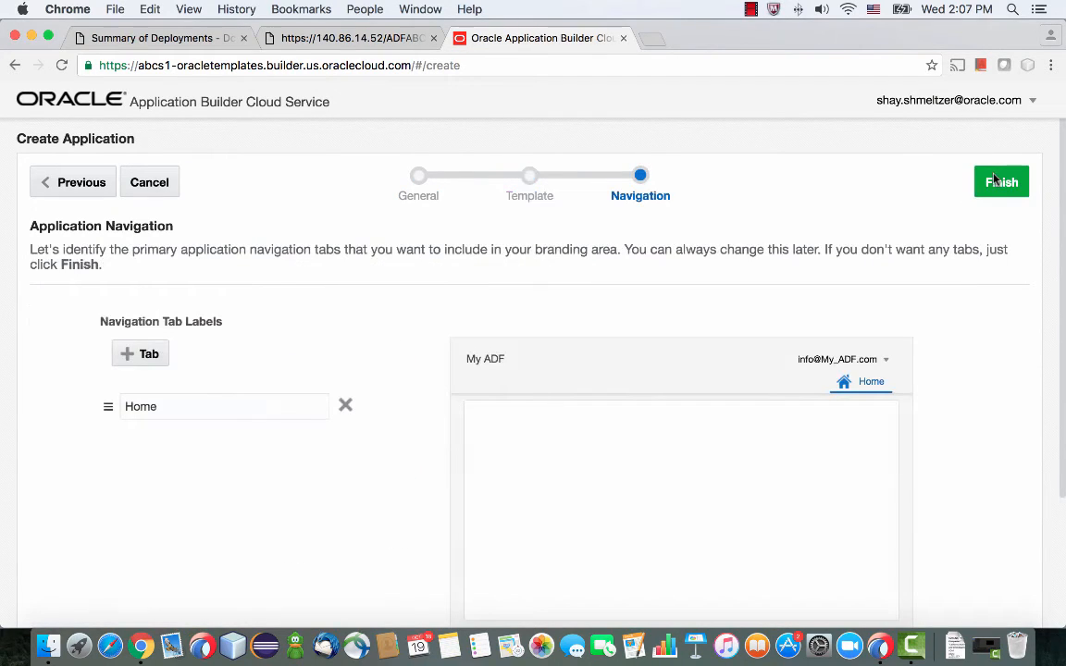
- Relabel the application's Home navigation tab as Employee
double_click(141, 408)
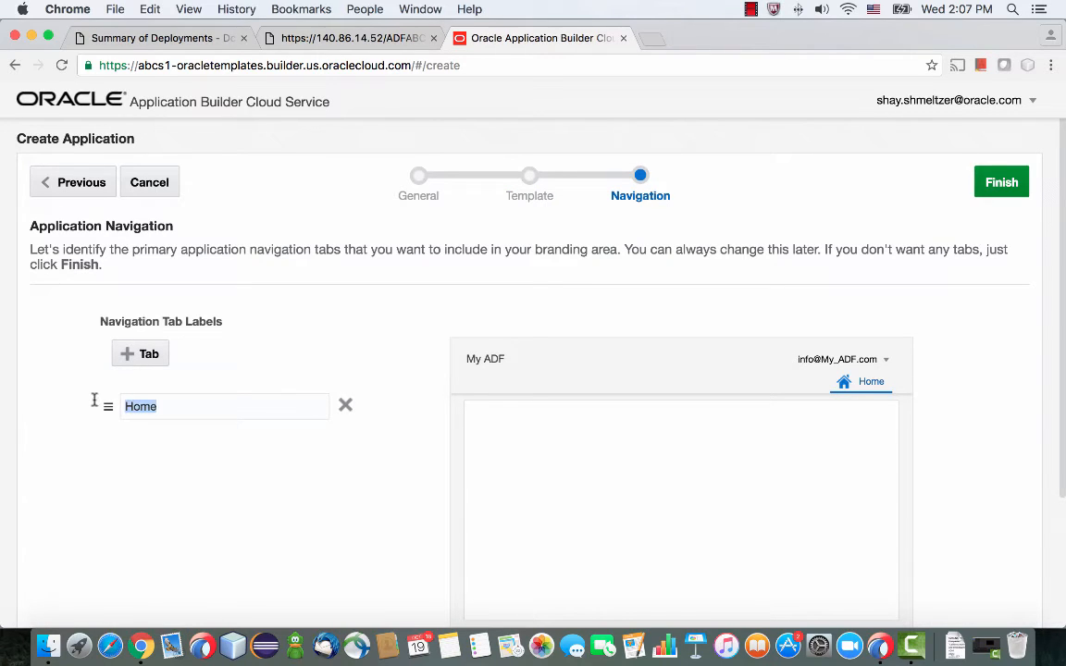
text(Employee)
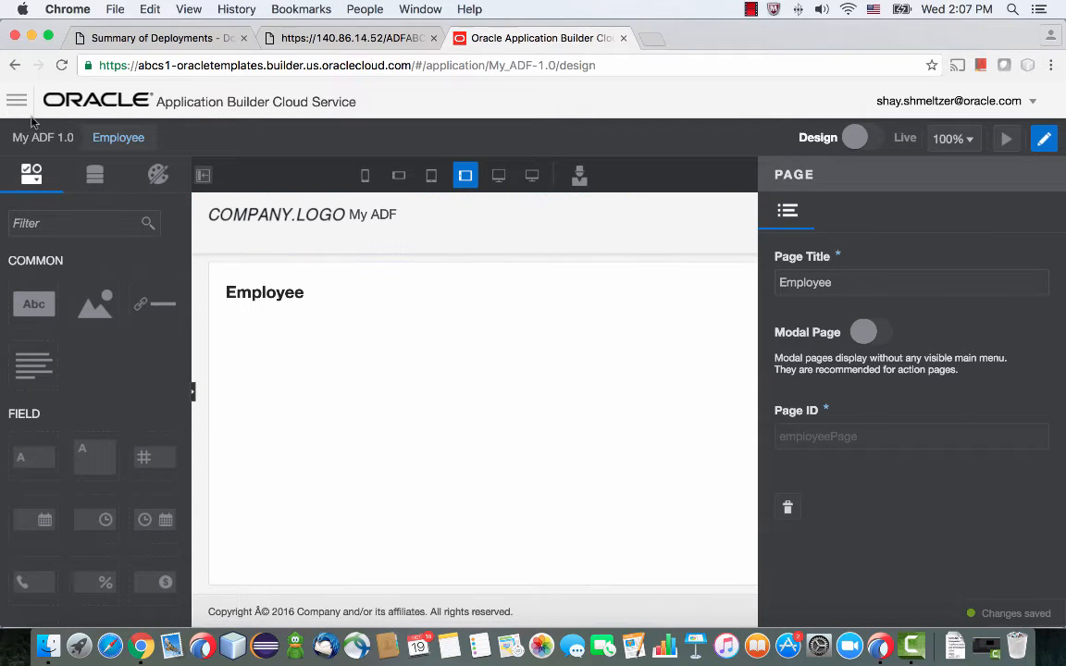
- Go to Data Designer > Services and start adding a custom service connection
click(15, 100)
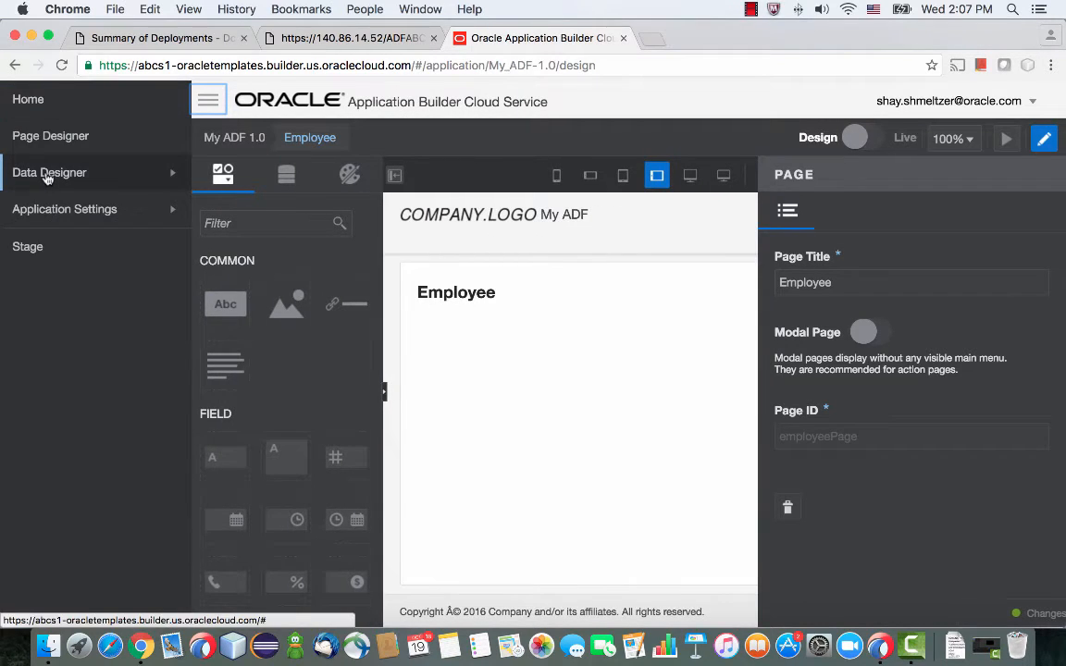
click(48, 172)
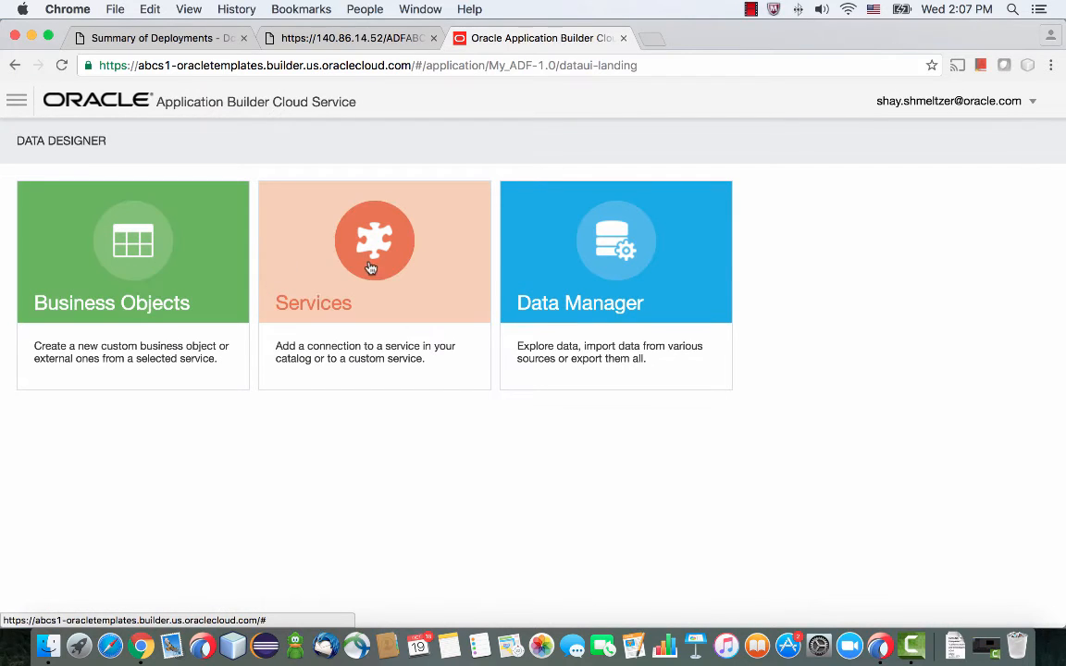
click(373, 251)
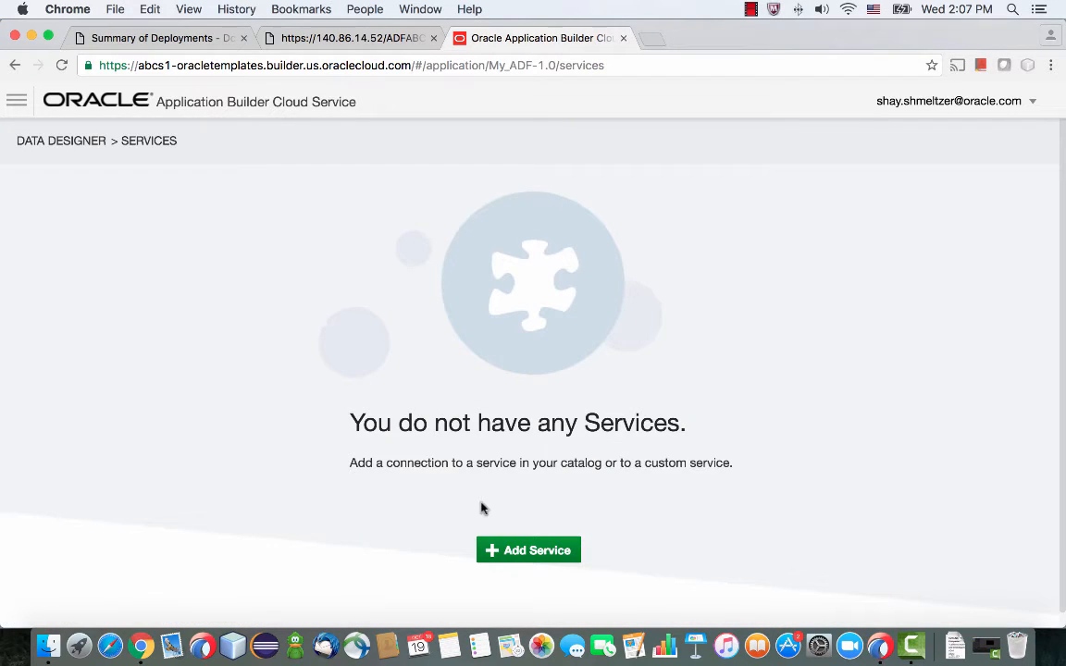
click(529, 549)
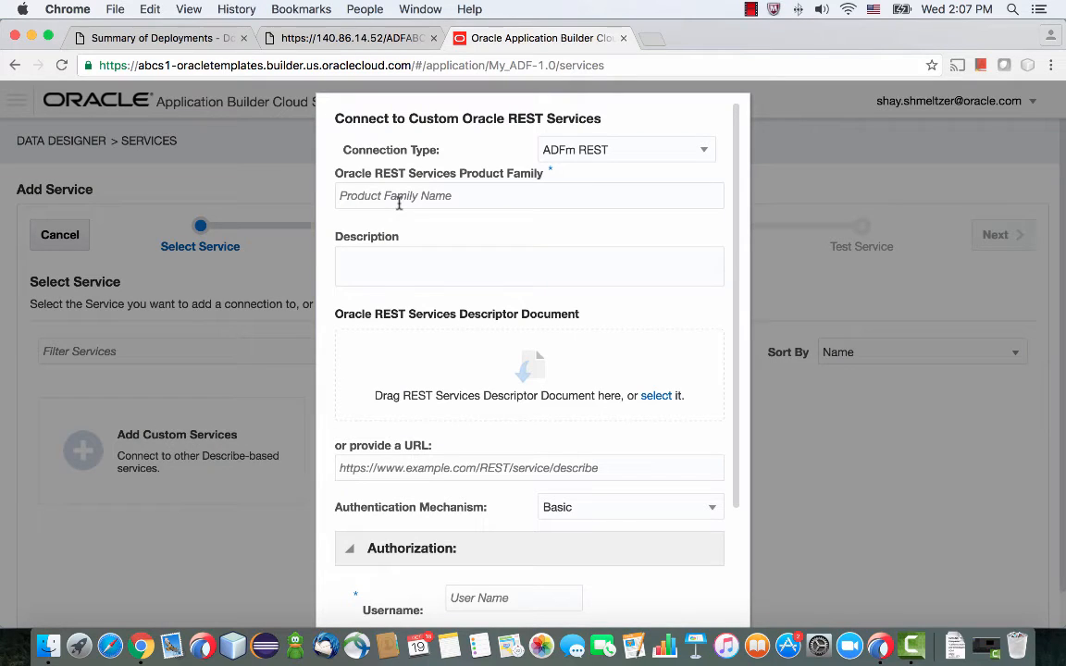
text(Emplo)
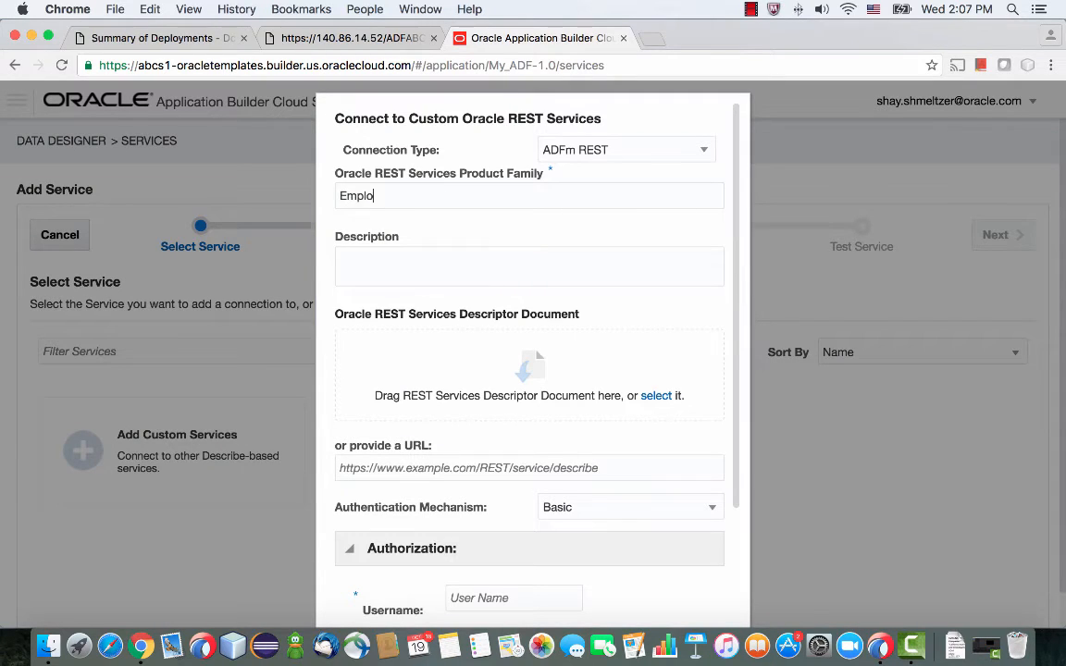
text(yees)
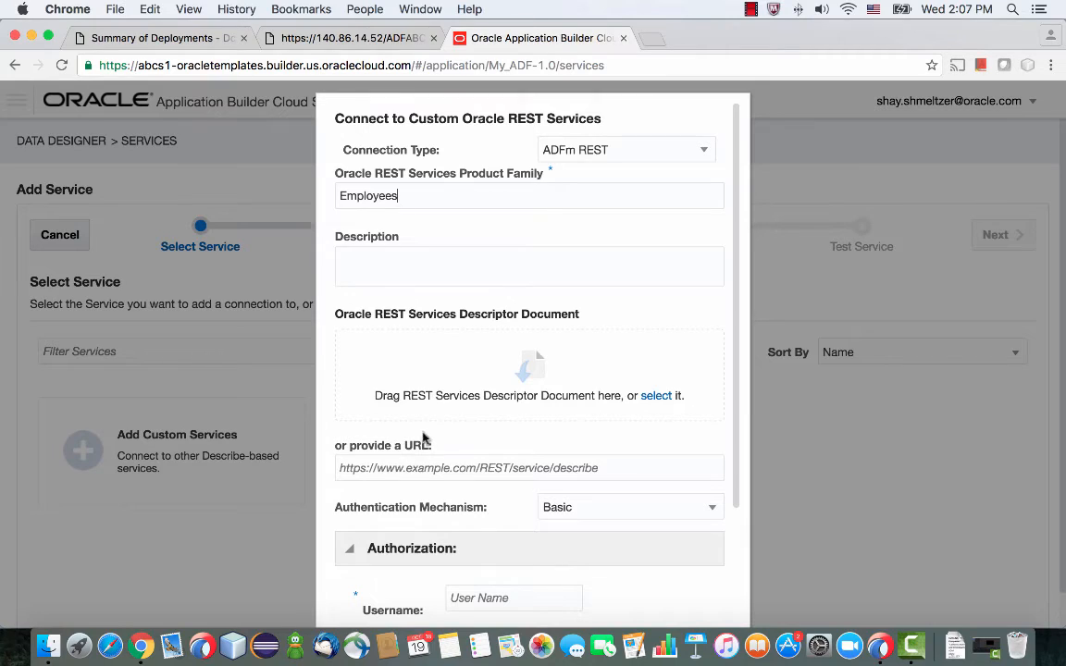
text(https://140.86.14.52/ADFABCS/rest/1/Employees_c/describe)
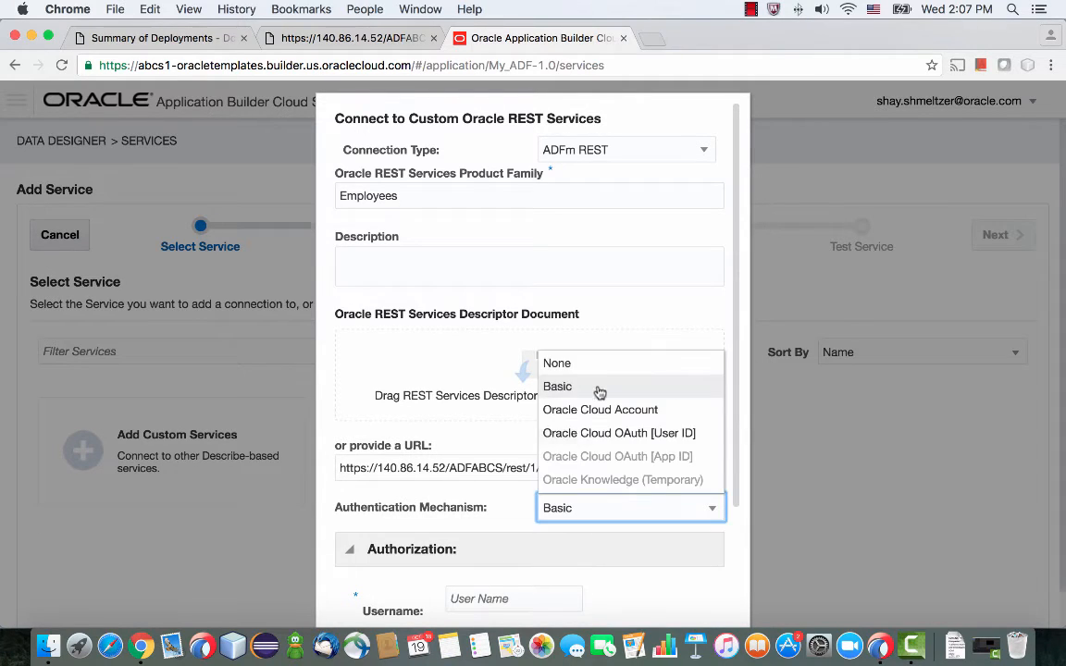
click(556, 363)
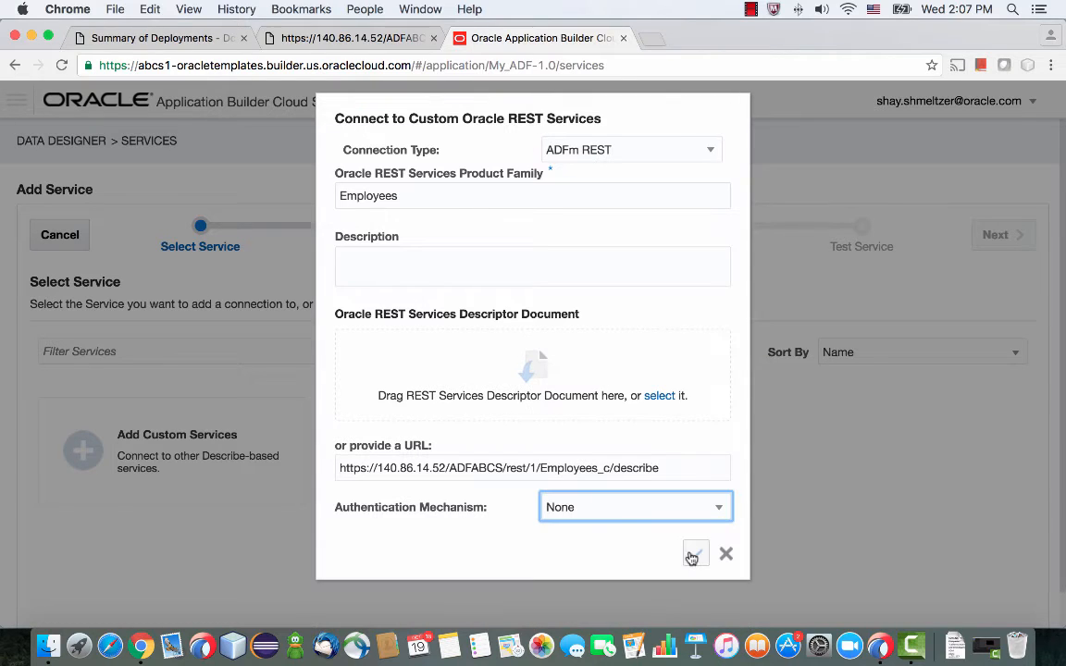
click(696, 553)
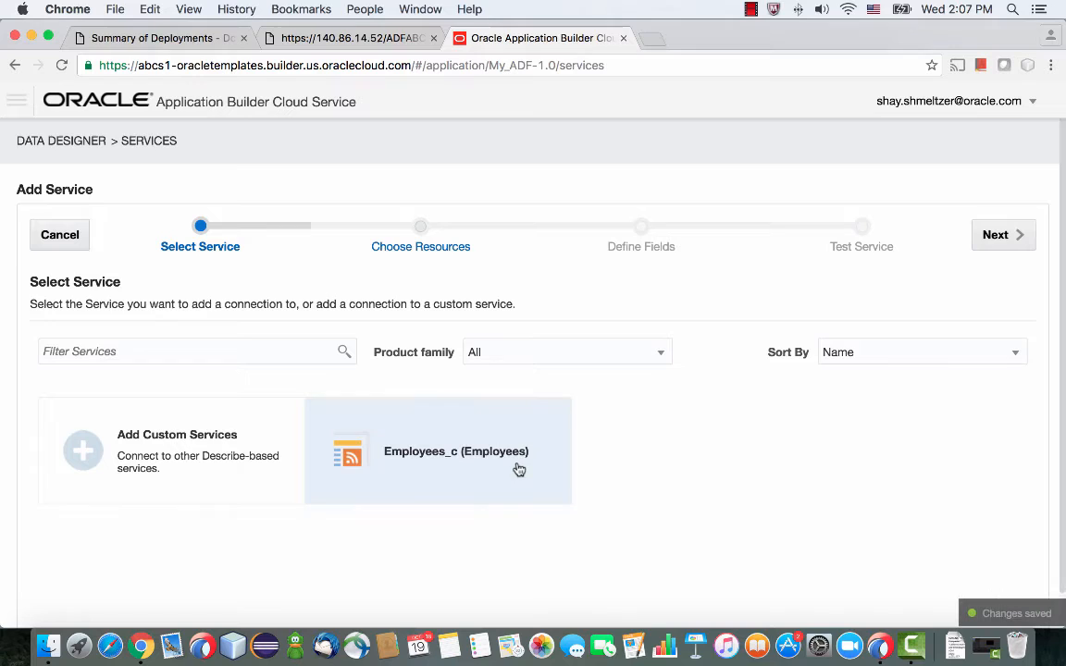
- Save the Employees_c service with Job and Salary added to its fields, after a test query returns employee rows
click(1002, 233)
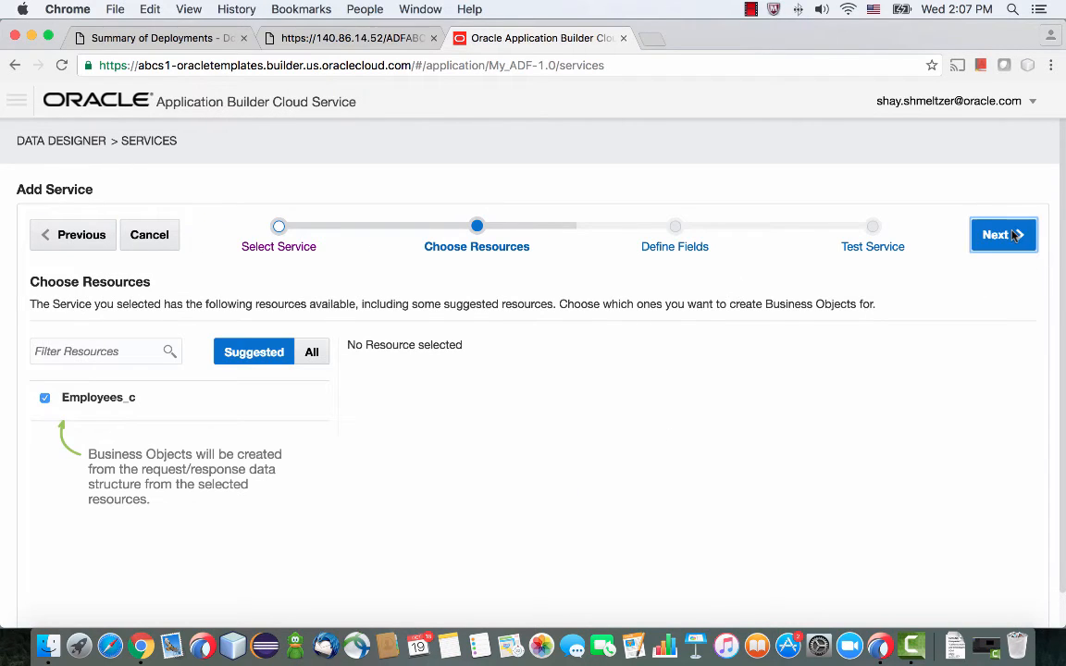
click(1001, 233)
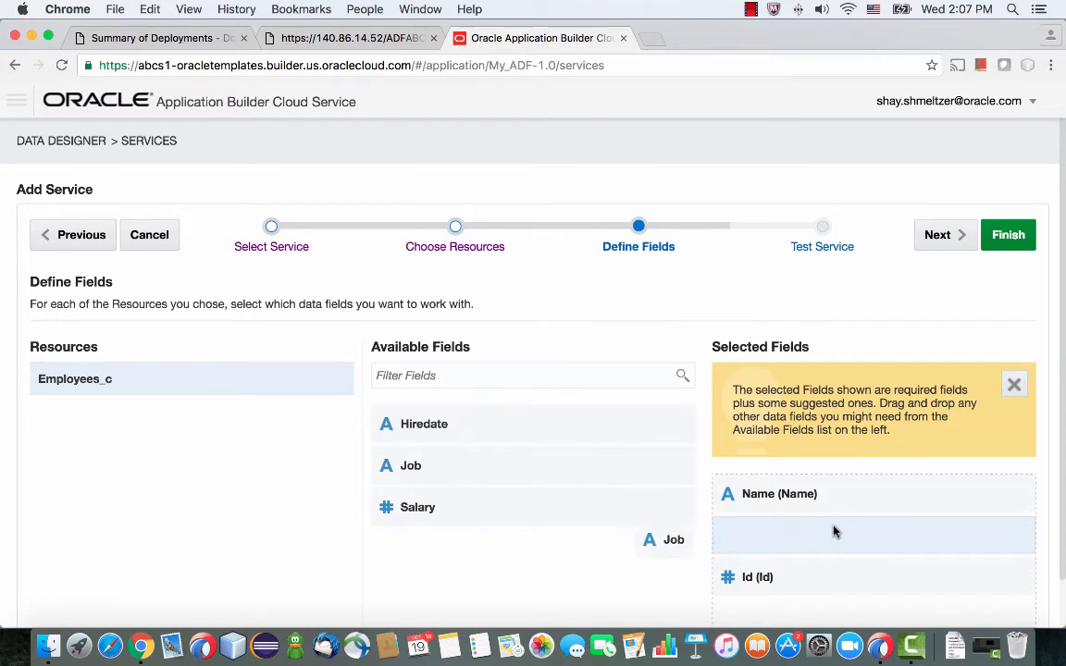
drag(674, 540, 873, 535)
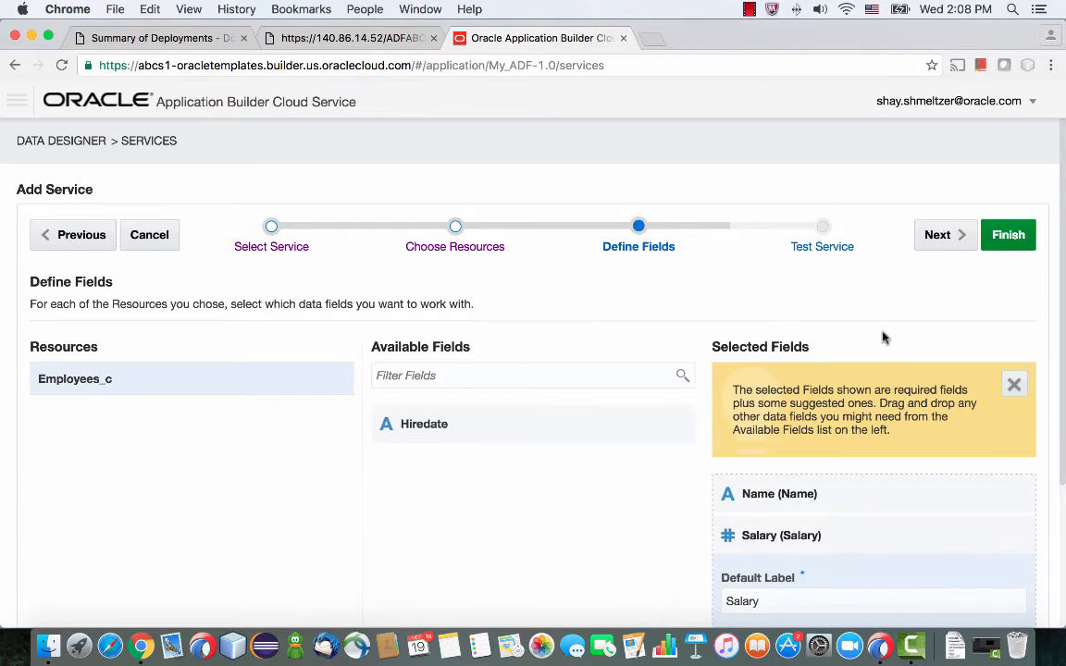
click(936, 234)
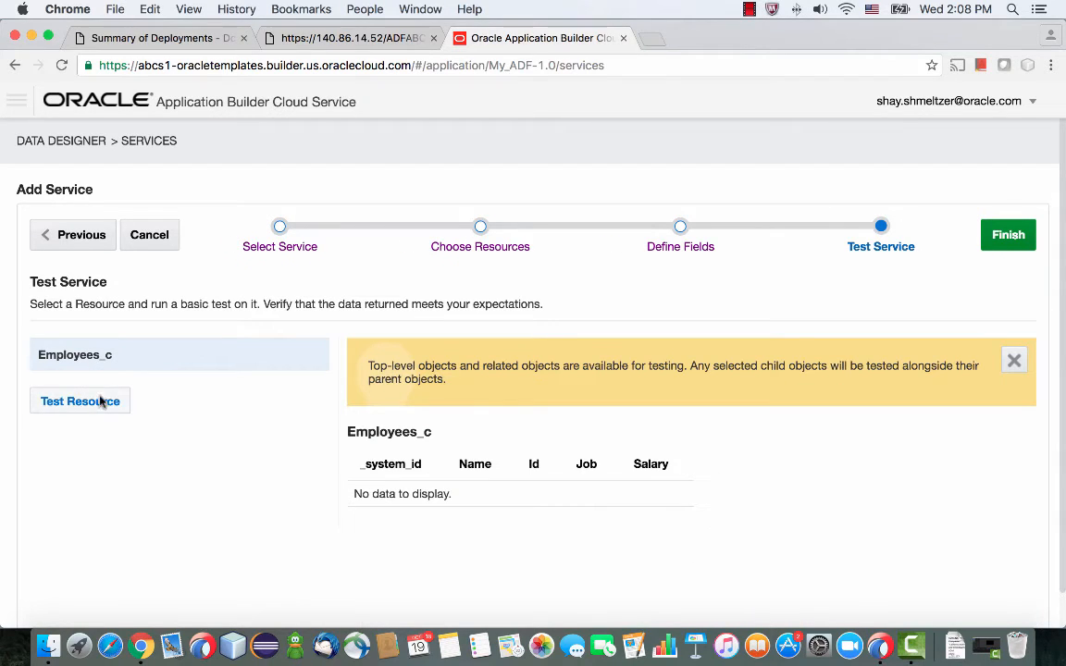
click(80, 400)
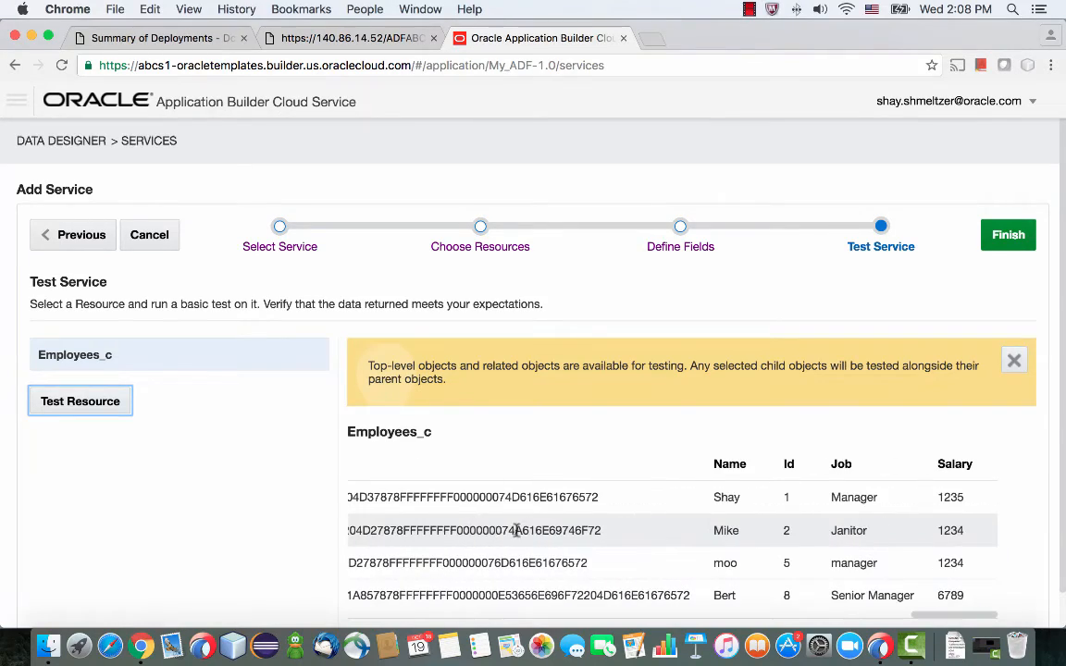
mouse_move(985, 246)
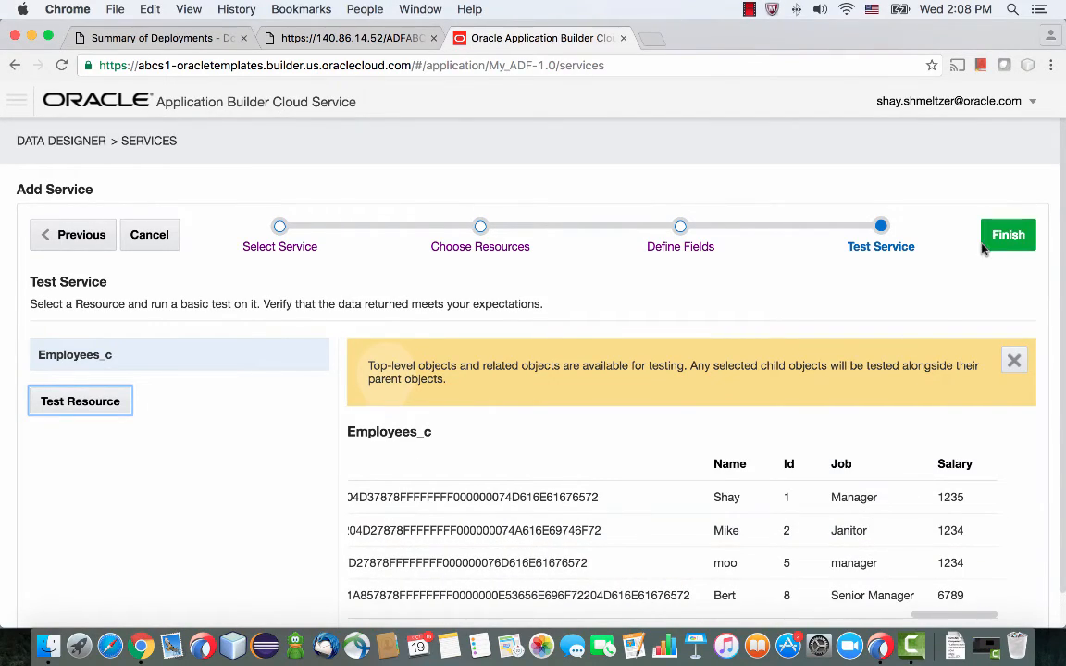
click(1007, 233)
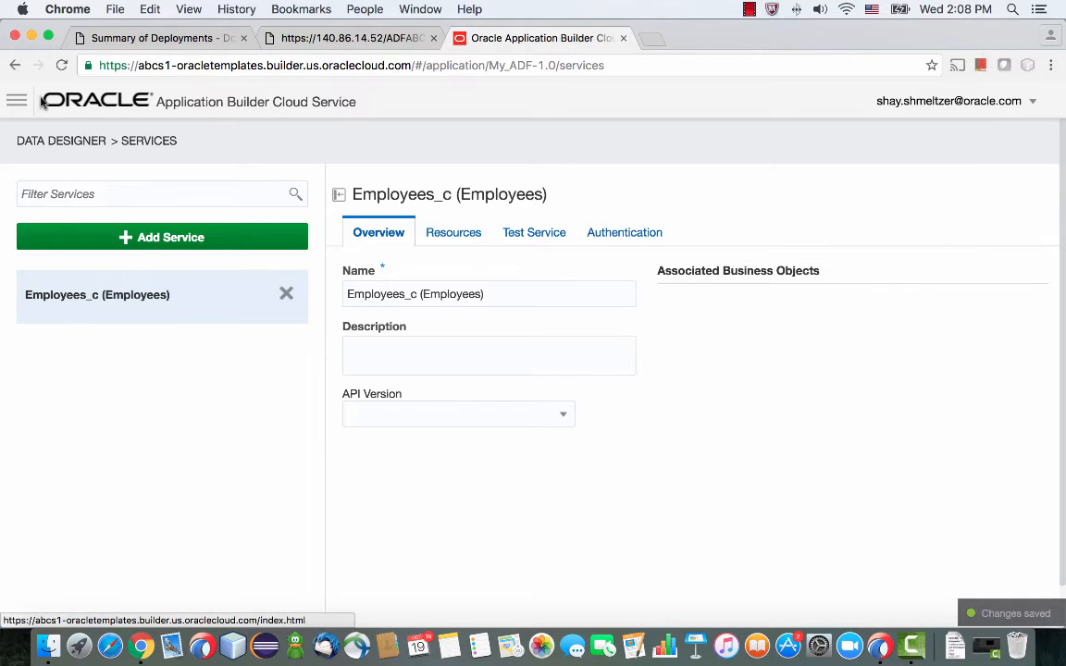
- Return to the Employee page designer and add a table with Name, Job, Salary and Id columns
click(21, 99)
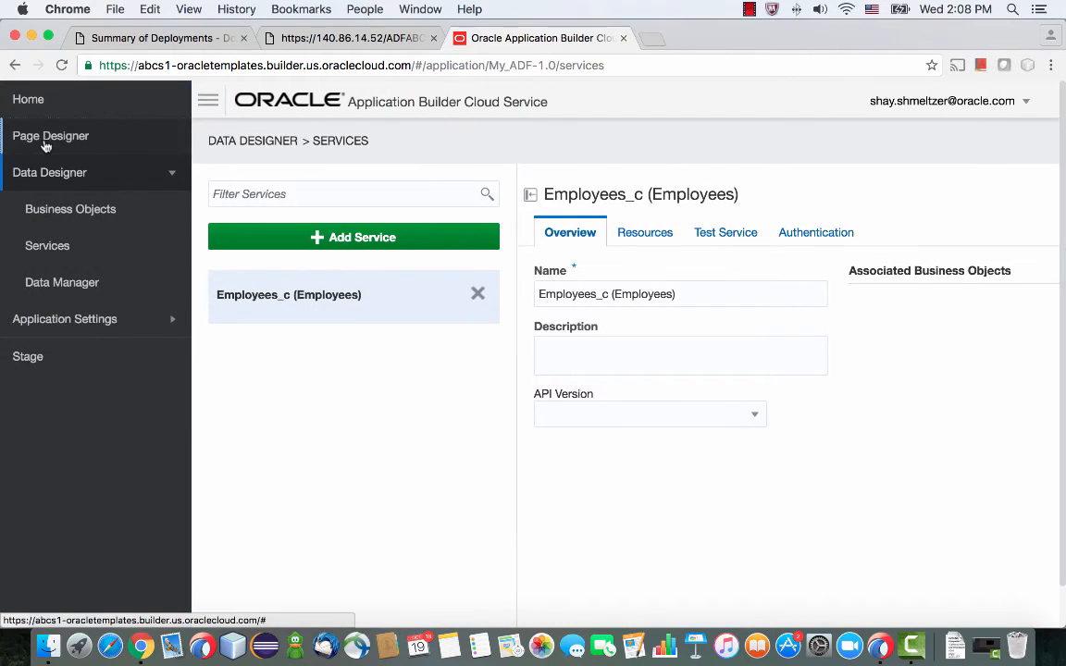
click(50, 137)
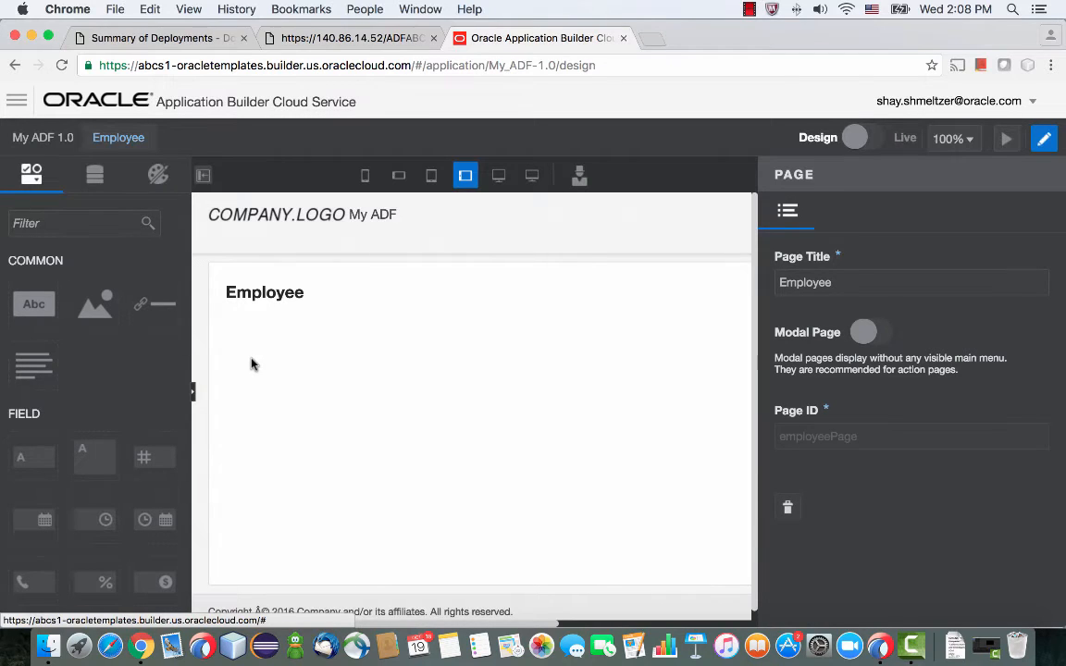
scroll(down, 3)
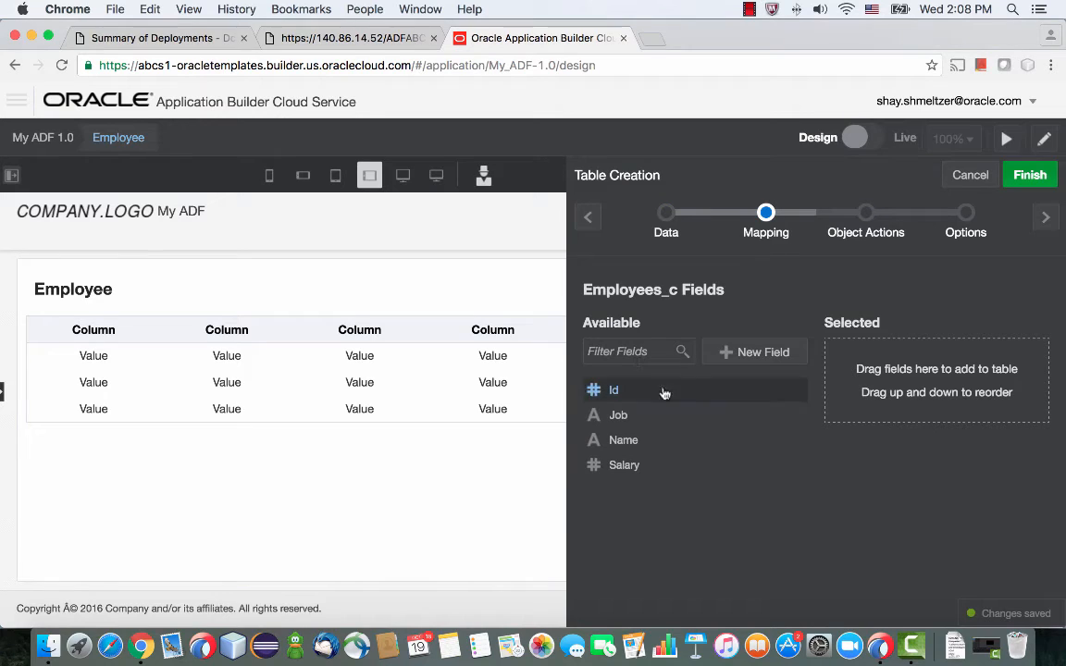
drag(622, 440, 921, 374)
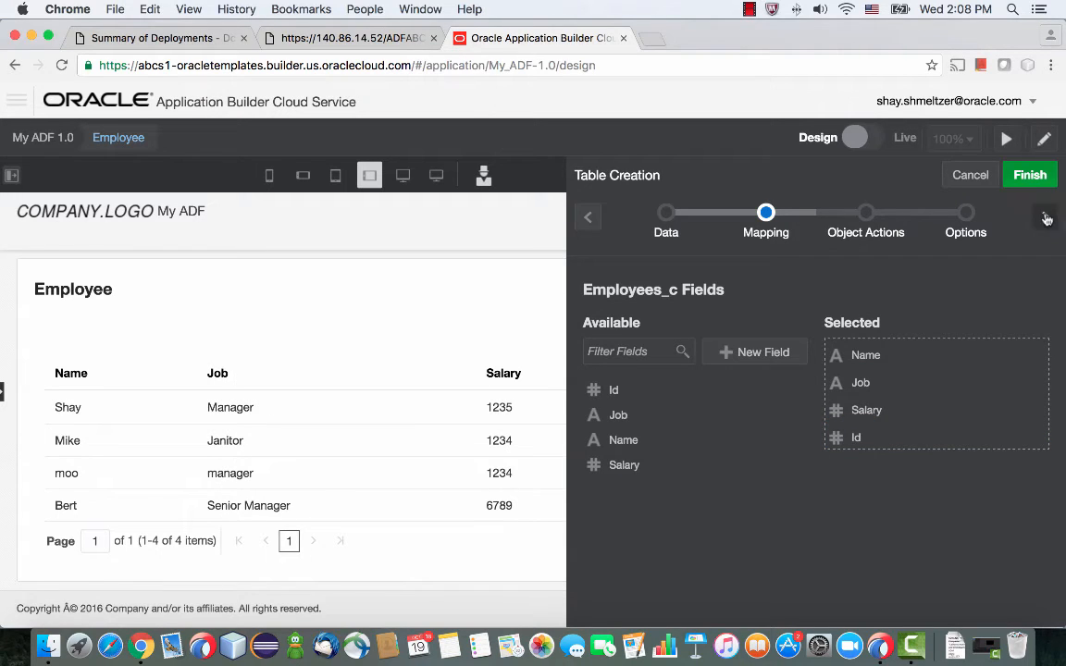
- Link the edit page on Name, enable the Basic Filter and finish creating the Employees_c table
click(1044, 217)
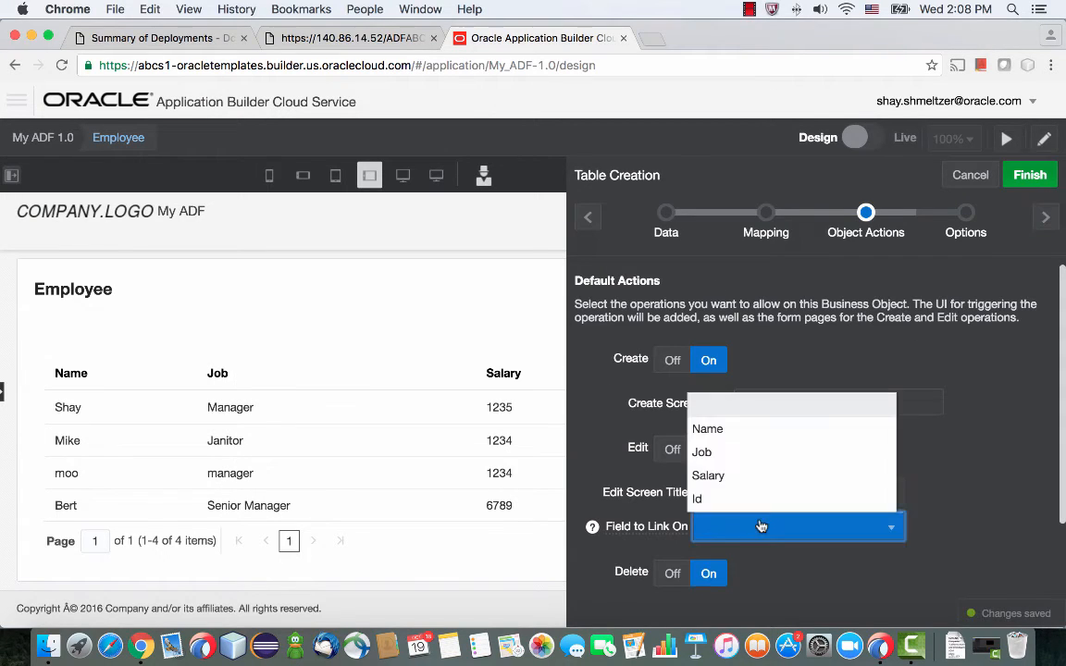
click(707, 429)
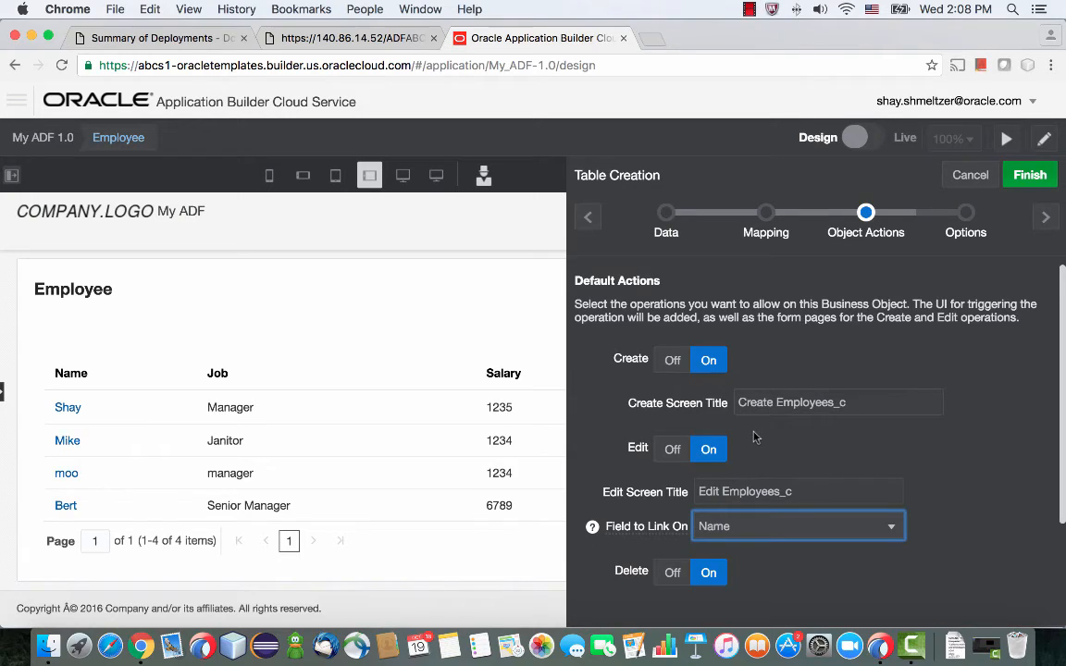
click(1046, 217)
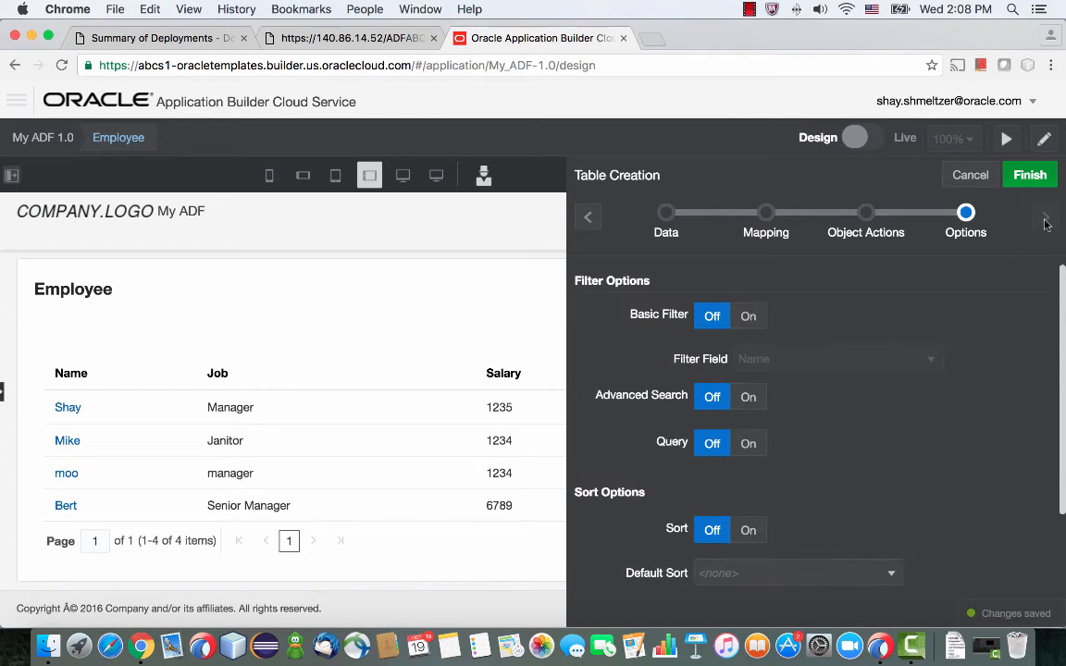
click(747, 314)
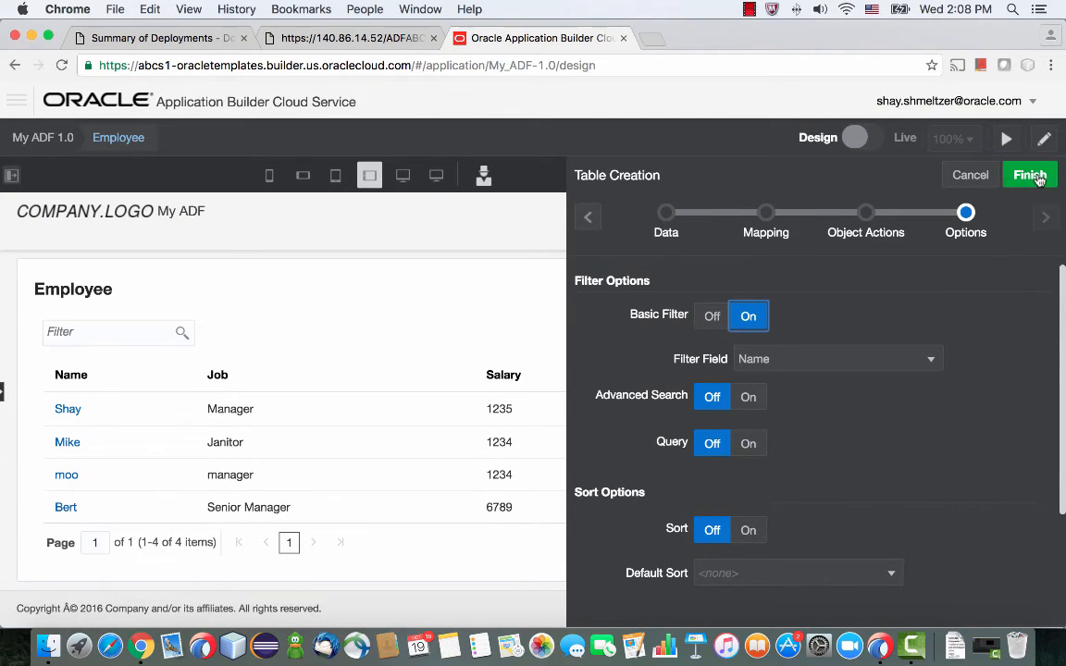
click(1028, 174)
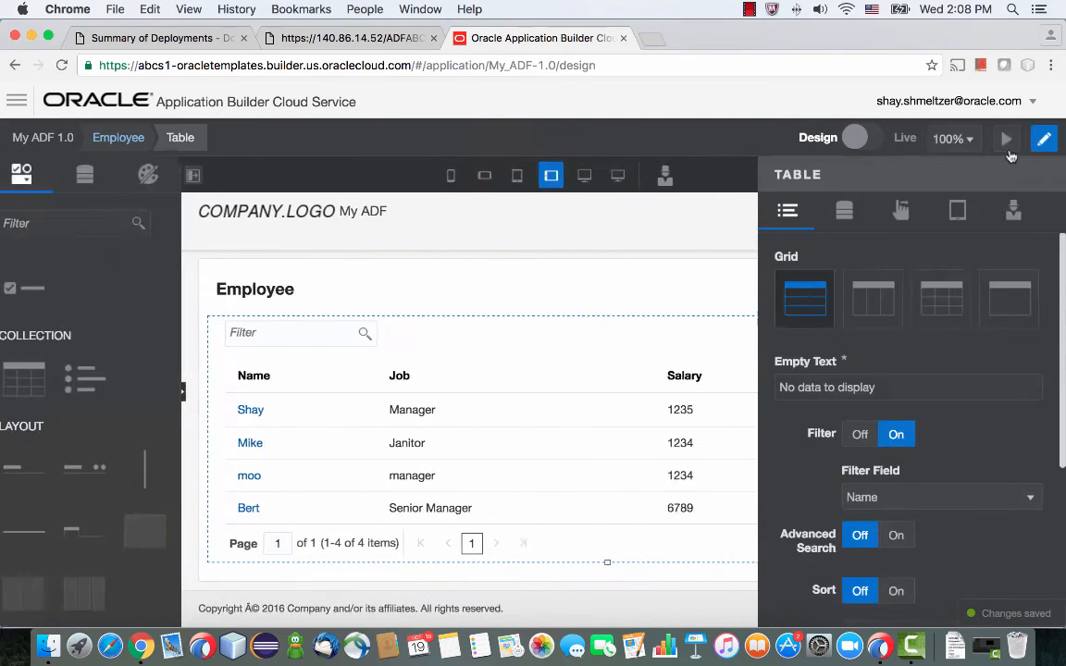
- Edit Shay's record with Salary -9 and save, triggering the 'Salary is out of range!' error
click(1007, 136)
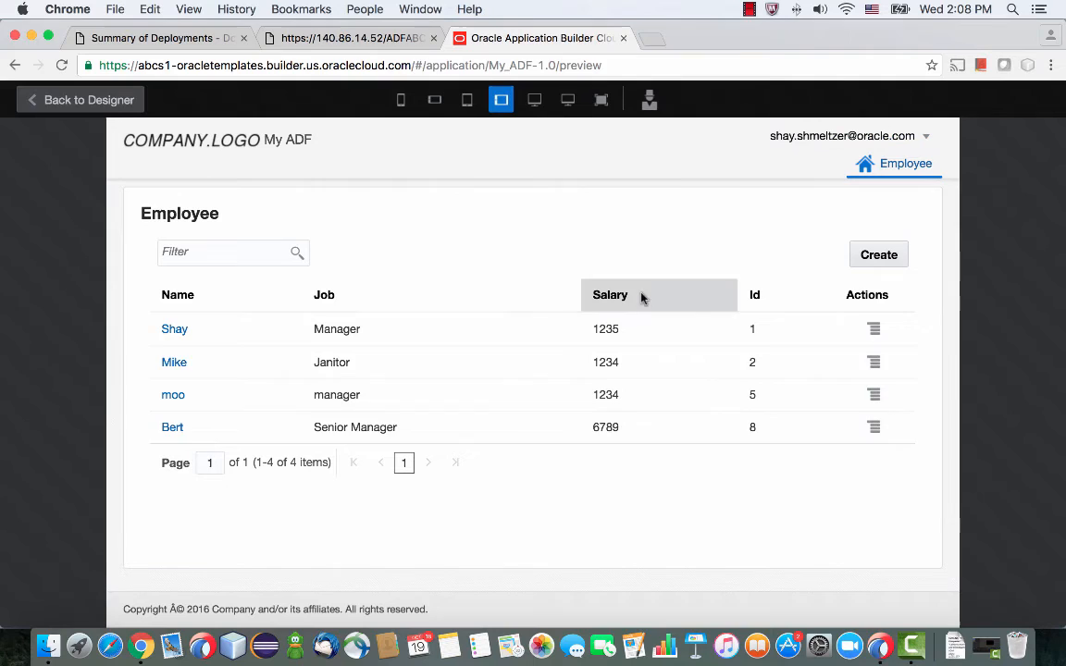
mouse_move(650, 348)
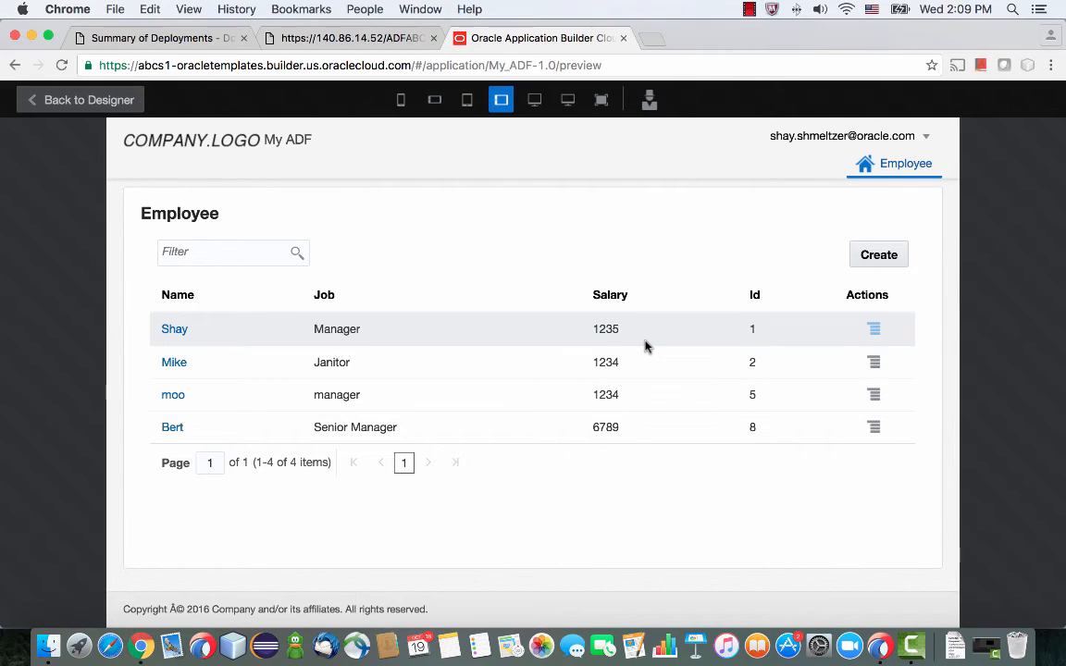
mouse_move(208, 330)
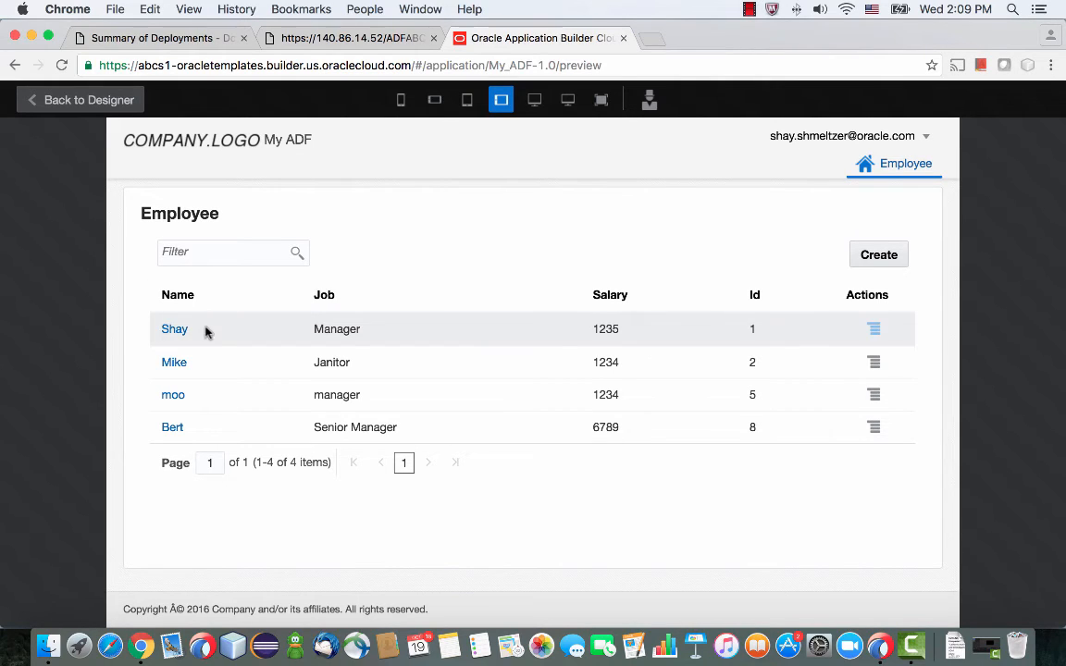
click(174, 329)
text(-9)
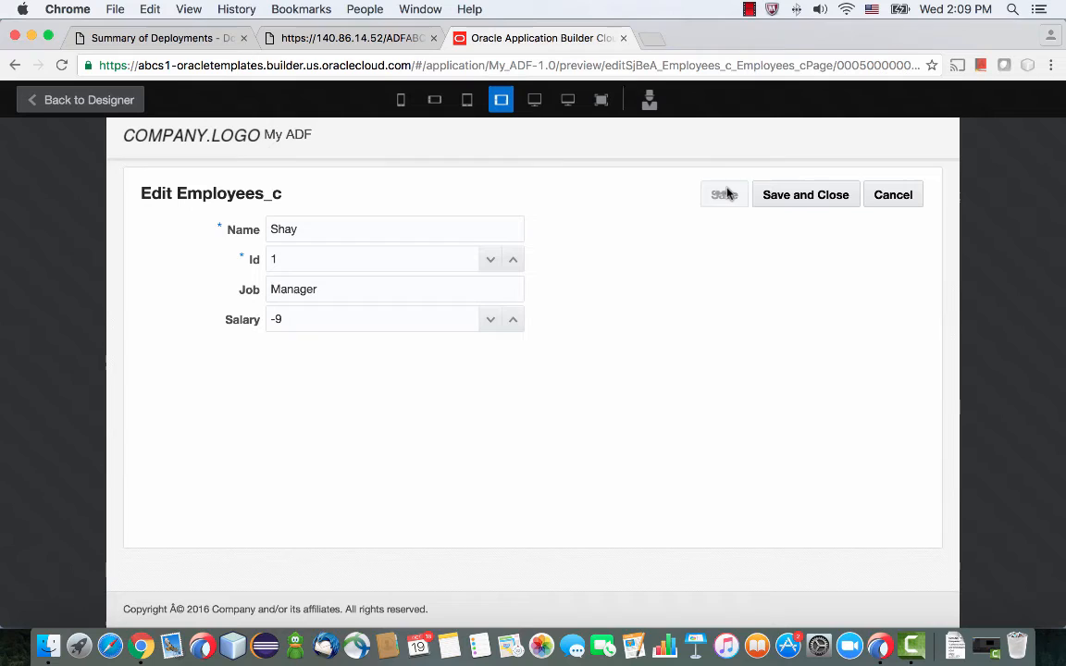
click(723, 194)
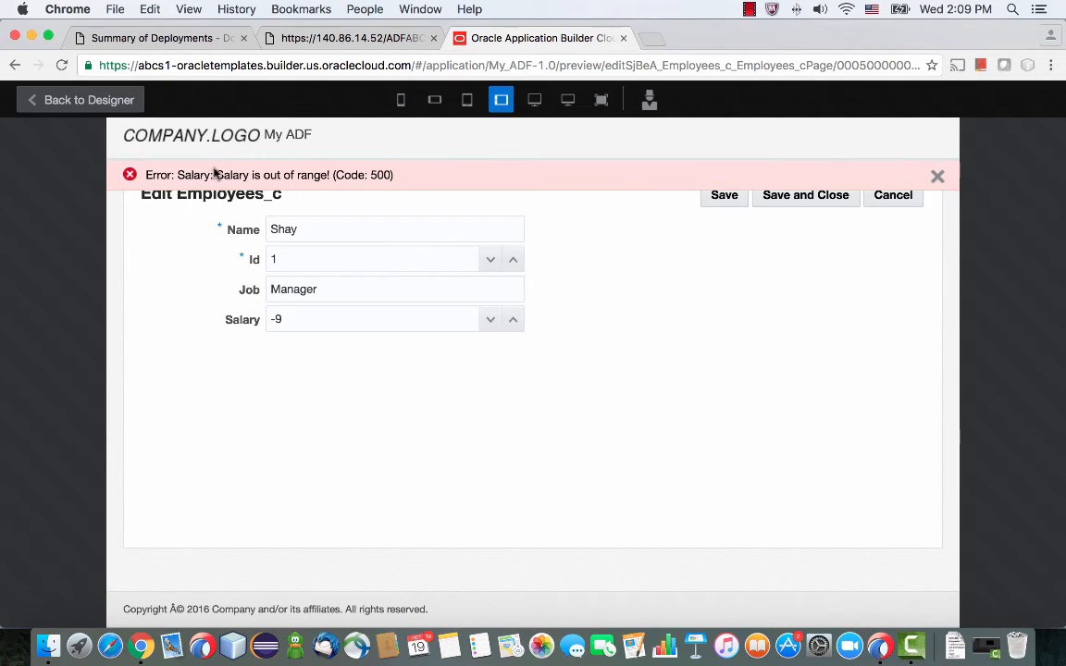
mouse_move(326, 174)
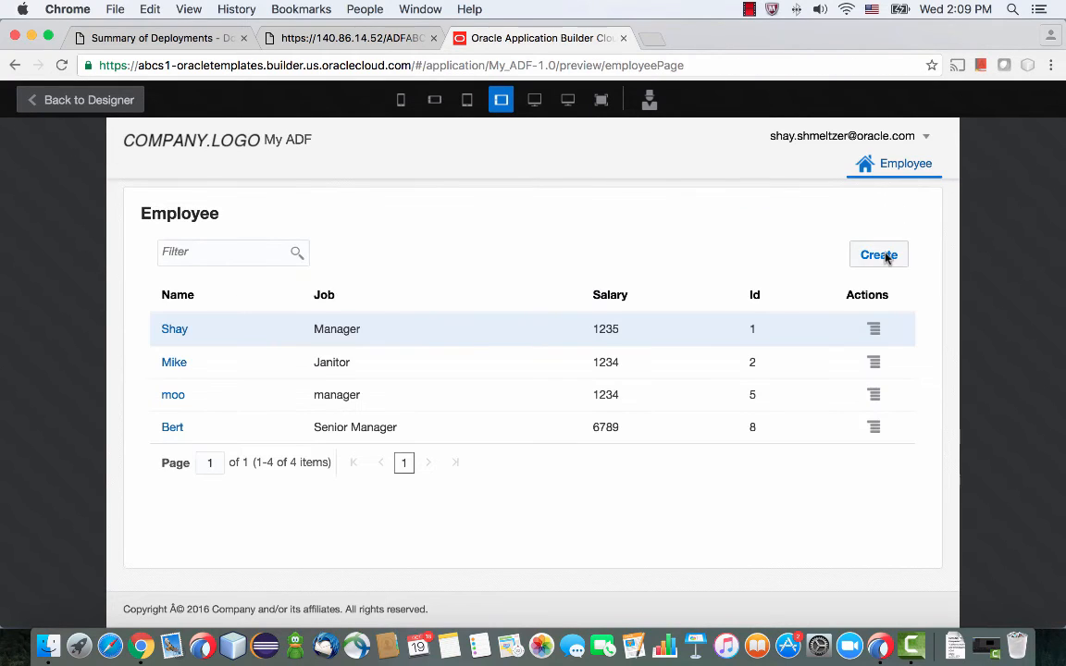
- Create new employee Markus, Id 9, Job Manager, Salary 4567, and save it
click(877, 255)
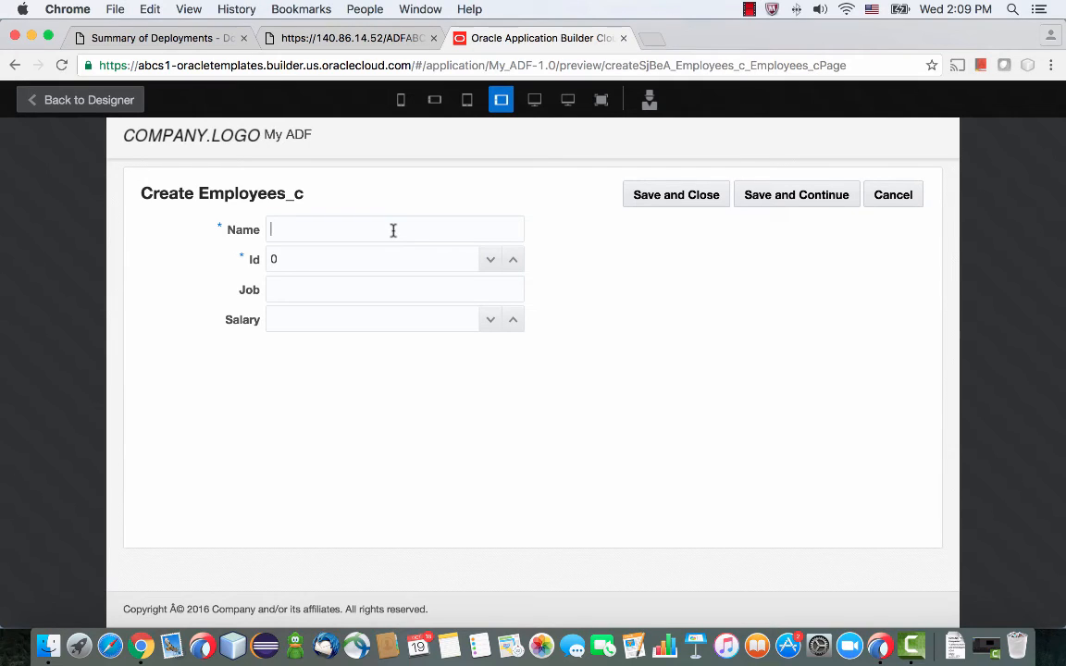
text(Markus)
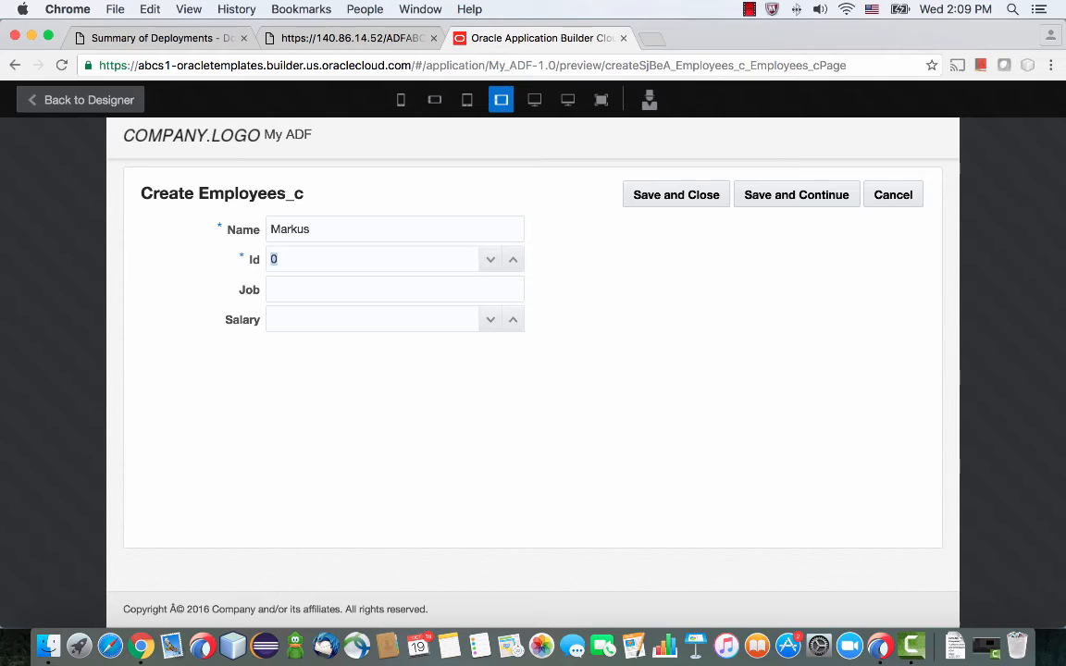
text(9)
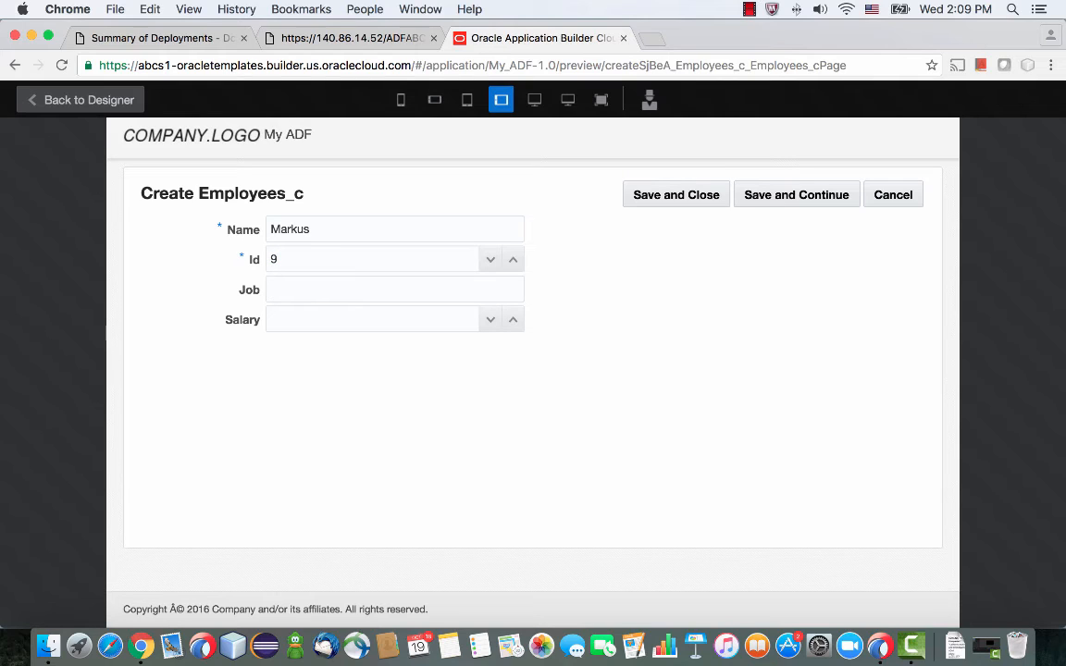
text(Manager)
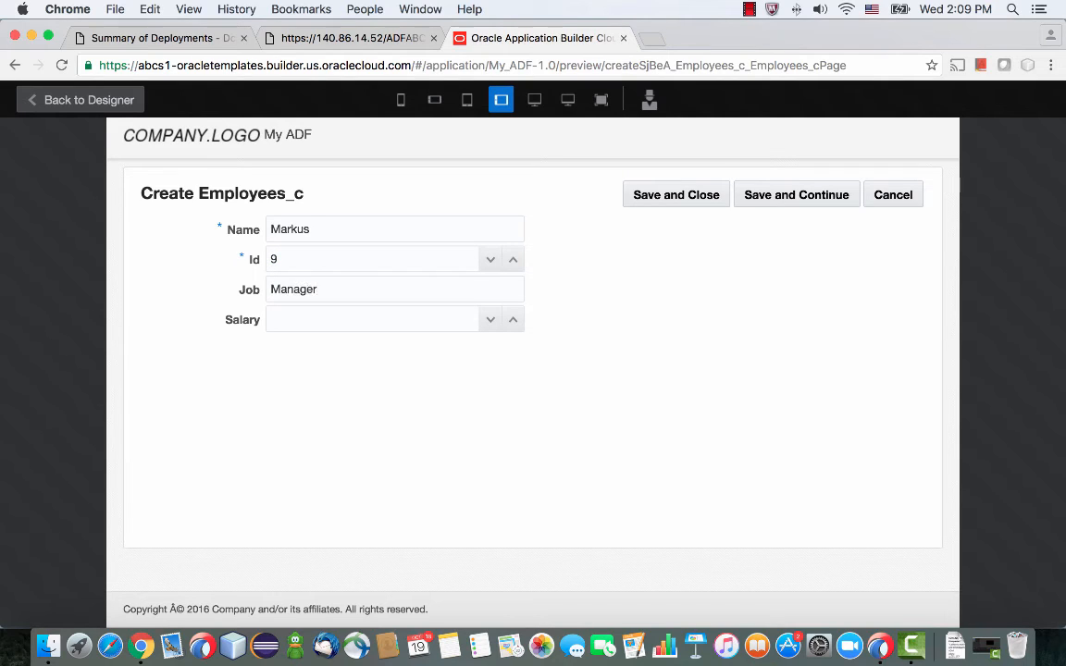
text(4567)
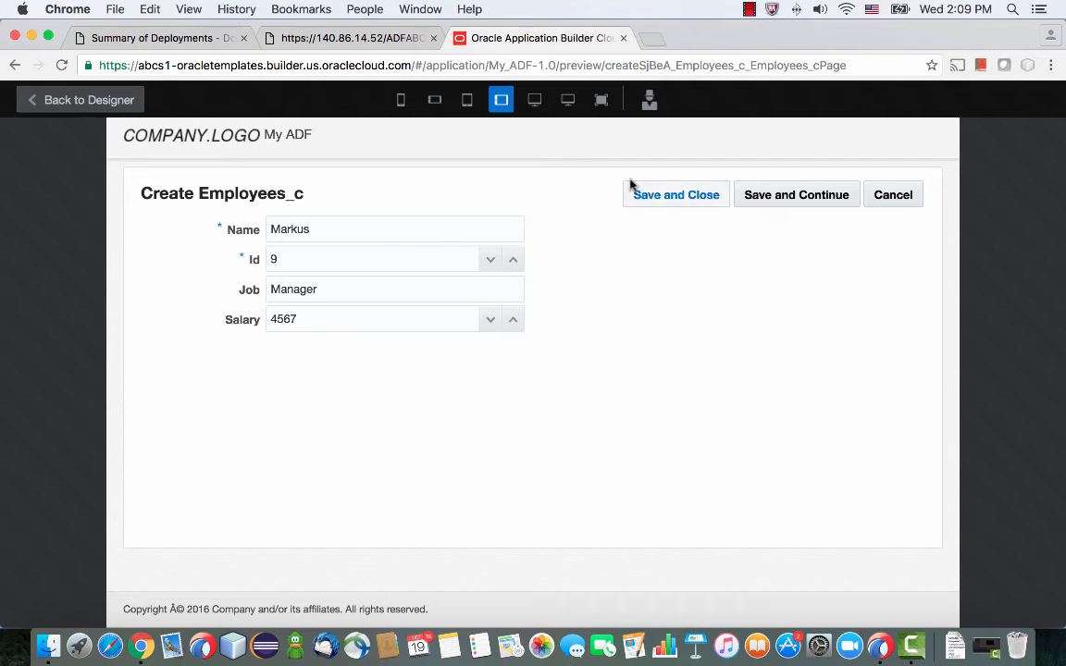
click(674, 194)
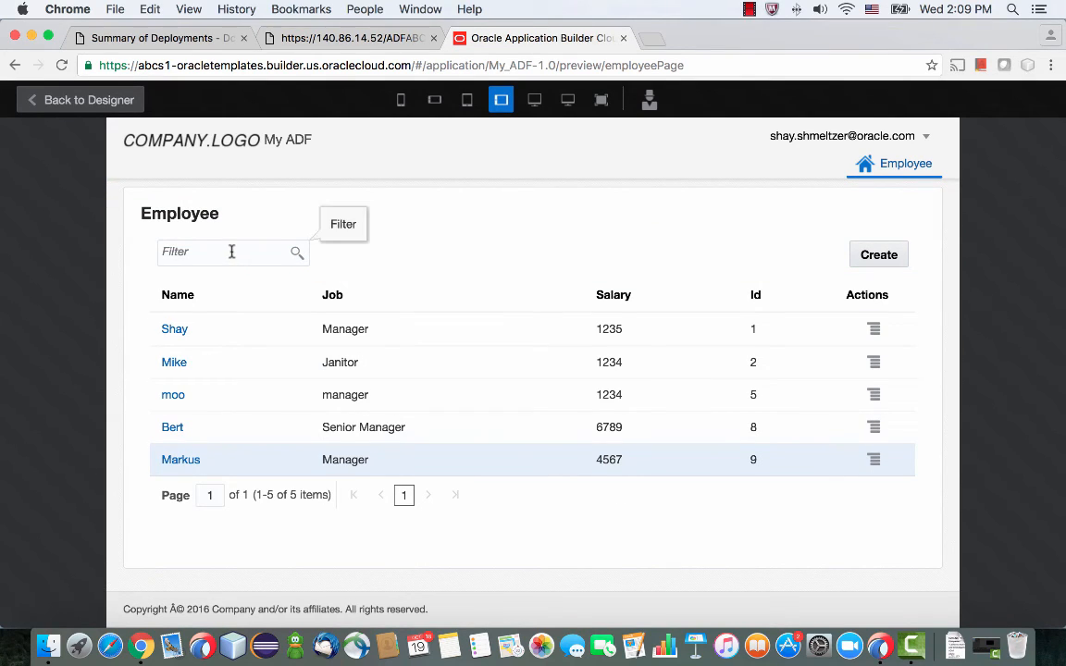
- Filter the employee list on 'M' to show only Mike and Markus, then return to the designer
text(M)
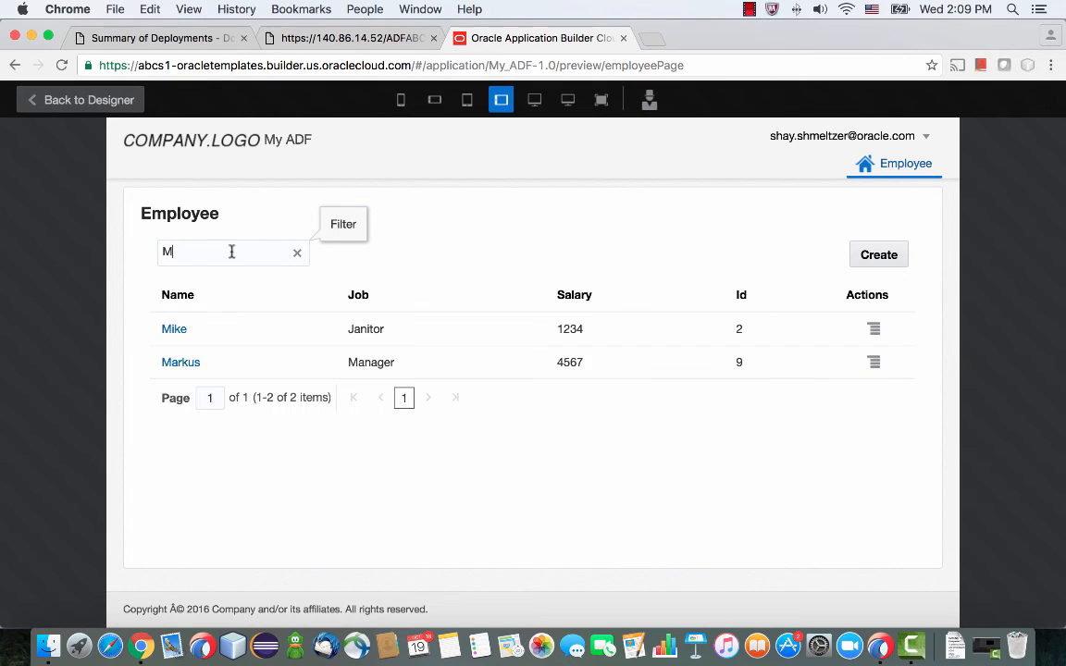
mouse_move(181, 362)
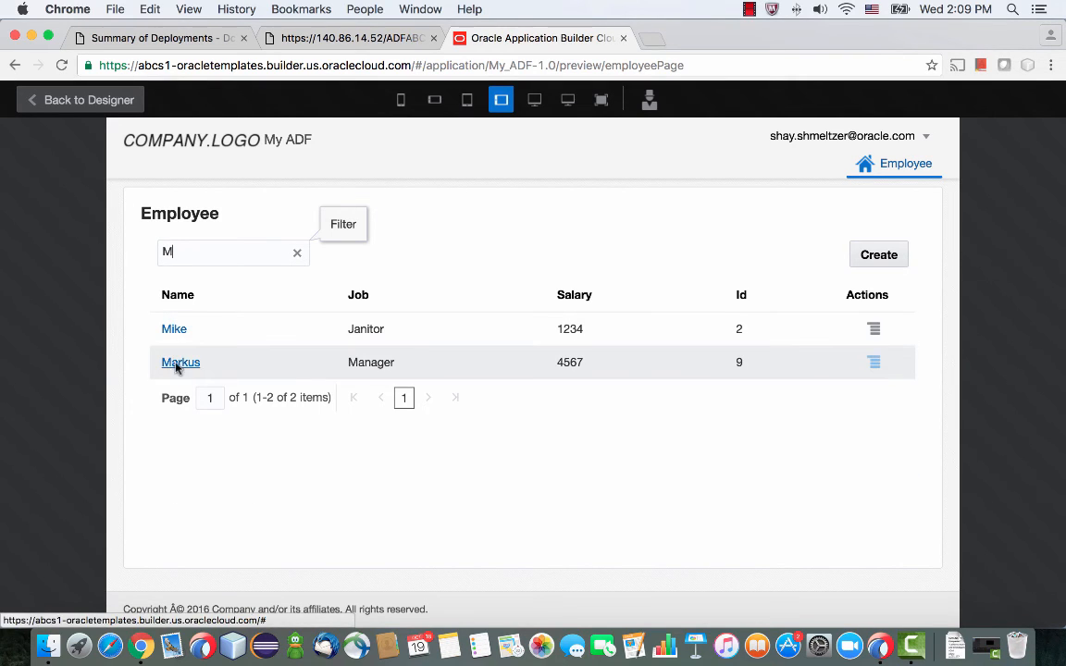
click(80, 100)
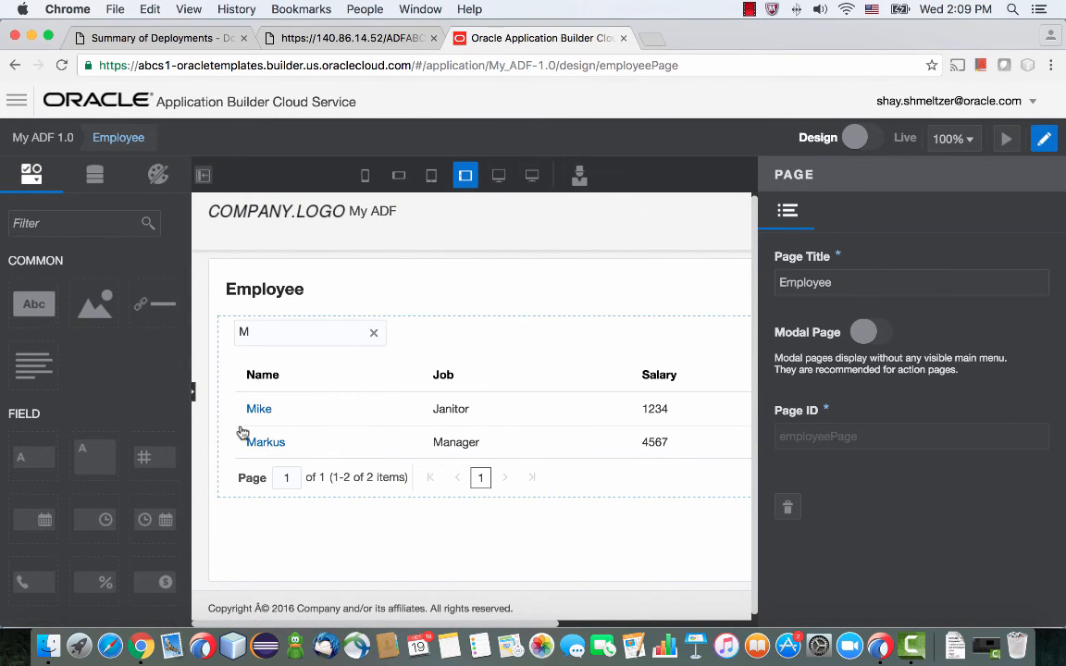
- Bind the donut chart to Employees_c with Salary as slice values and Name as slice colors
scroll(down, 3)
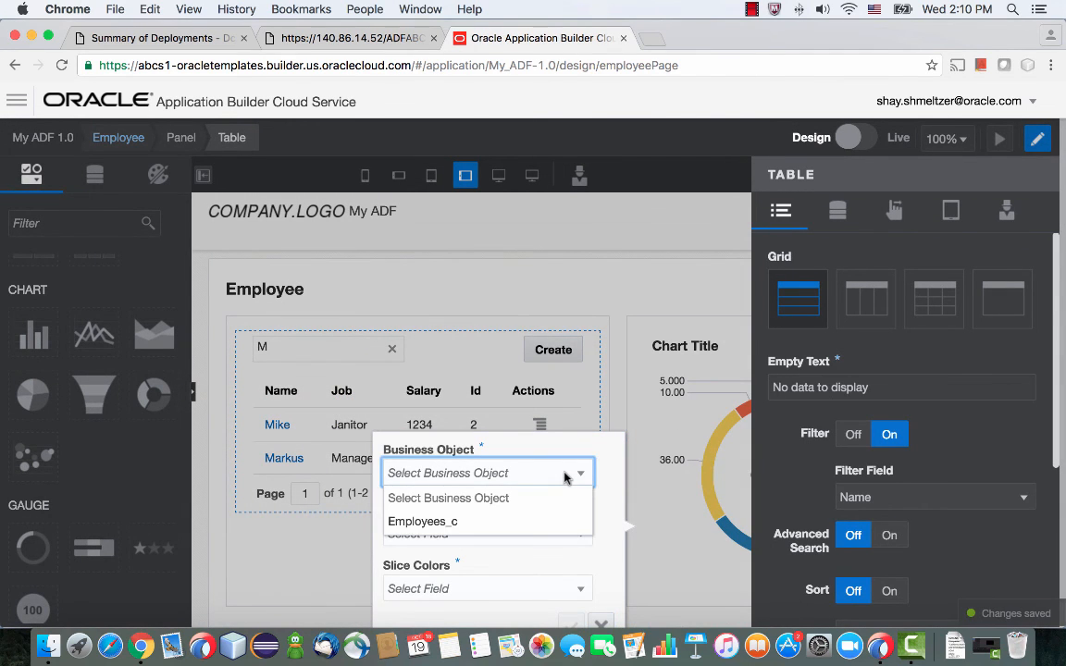
click(422, 522)
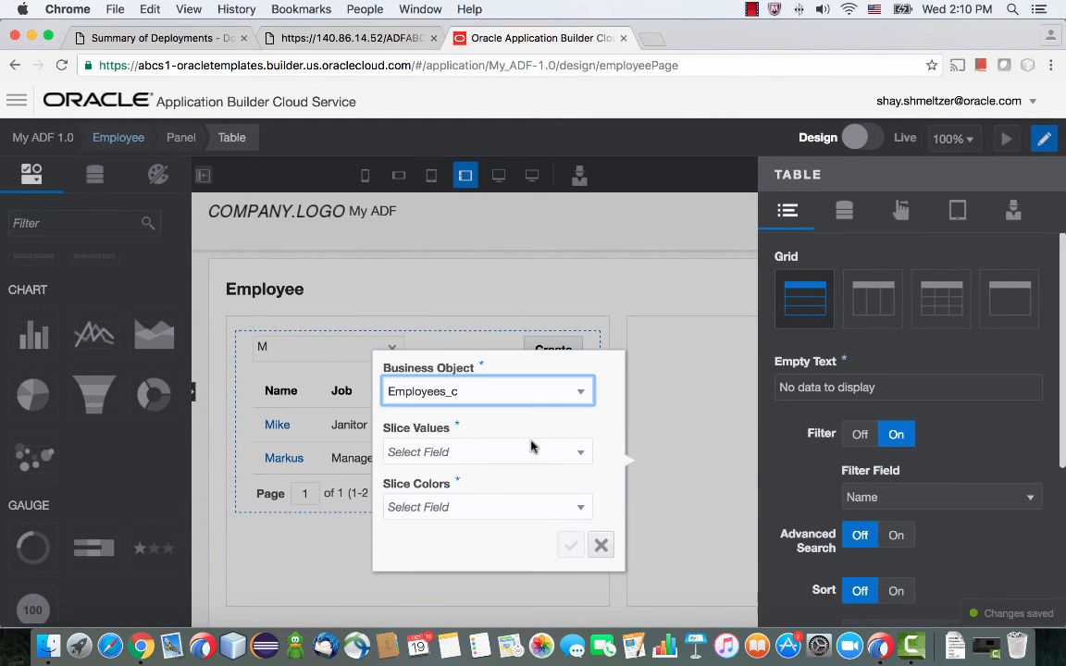
click(486, 452)
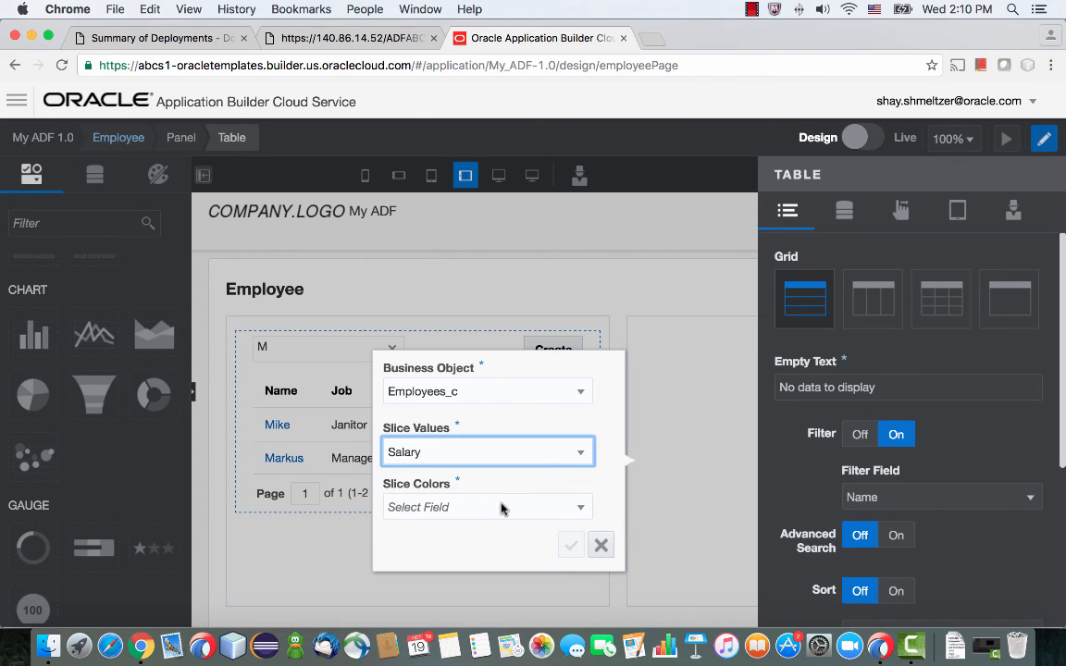
click(485, 507)
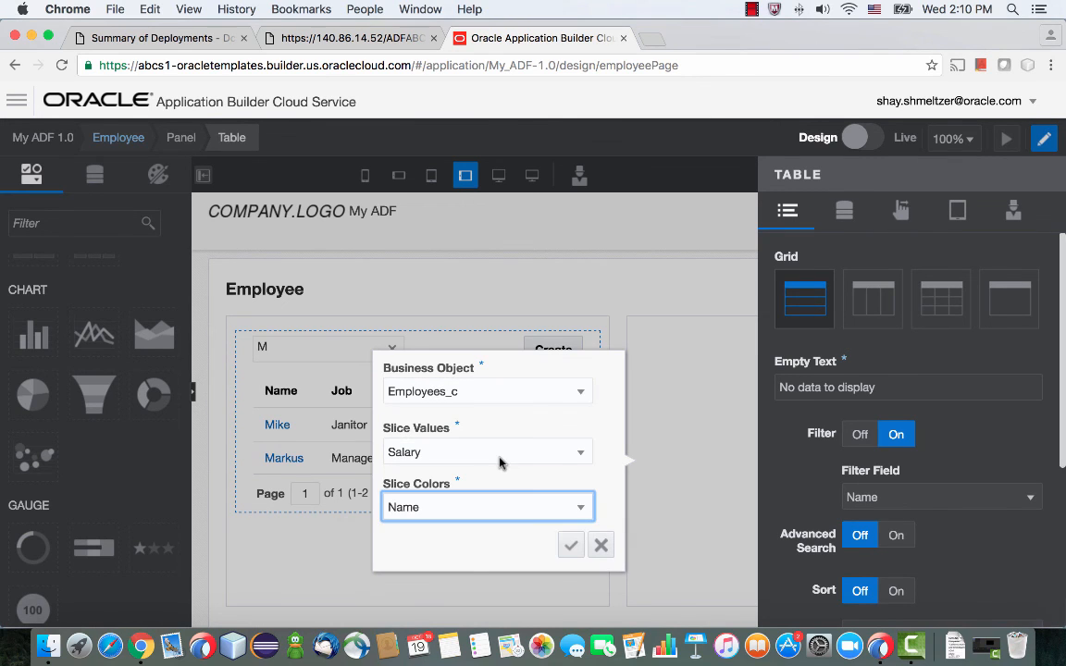
click(570, 544)
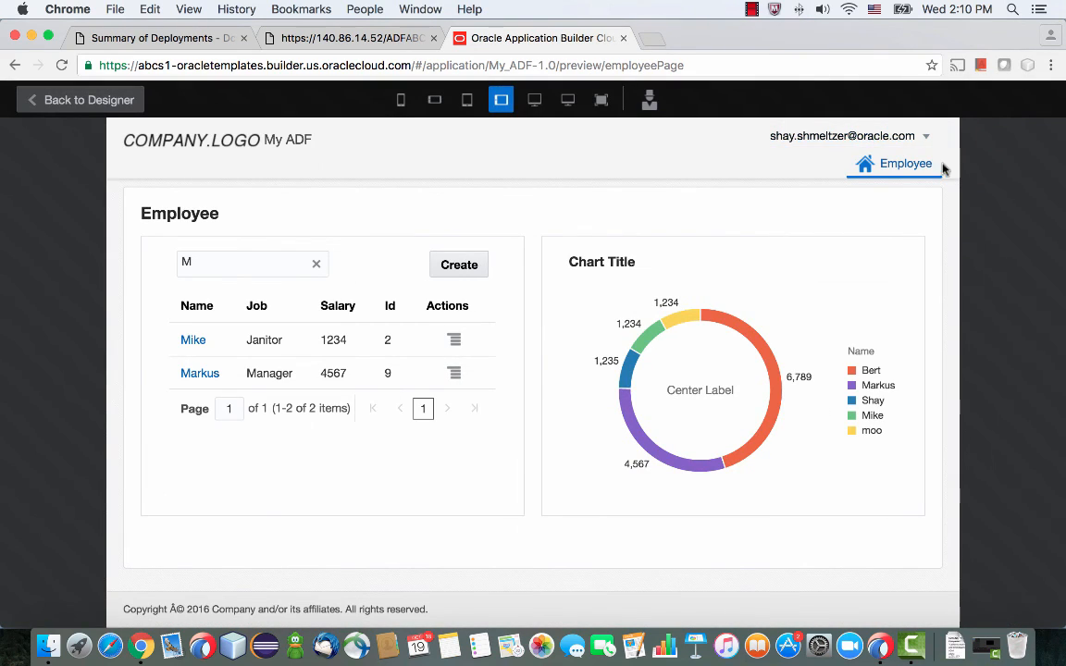
mouse_move(658, 449)
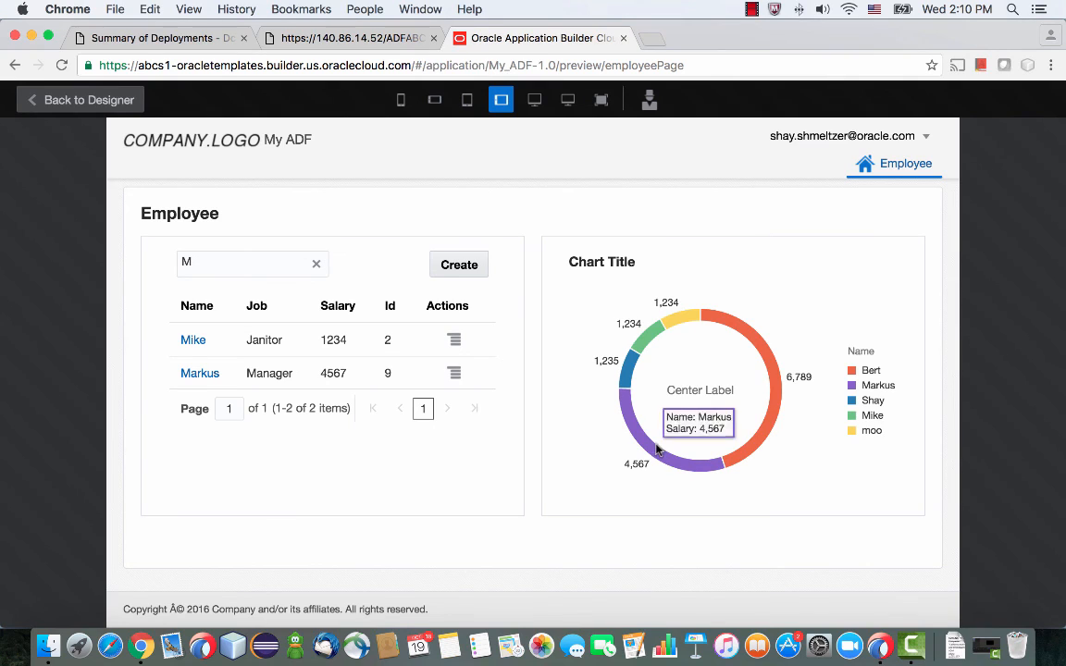
mouse_move(599, 285)
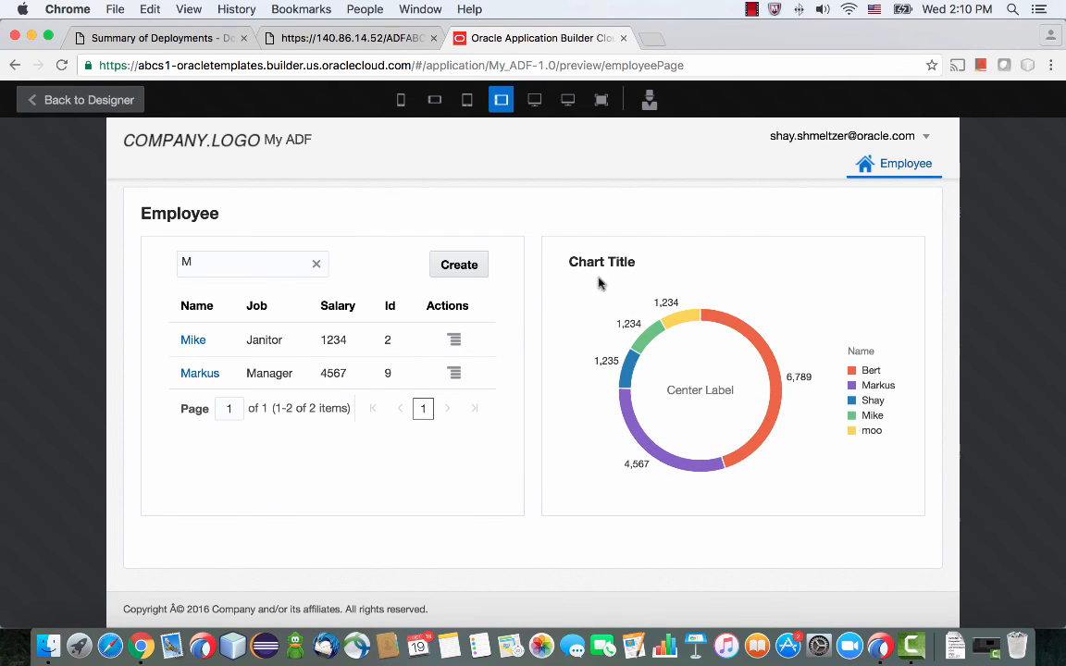
mouse_move(399, 111)
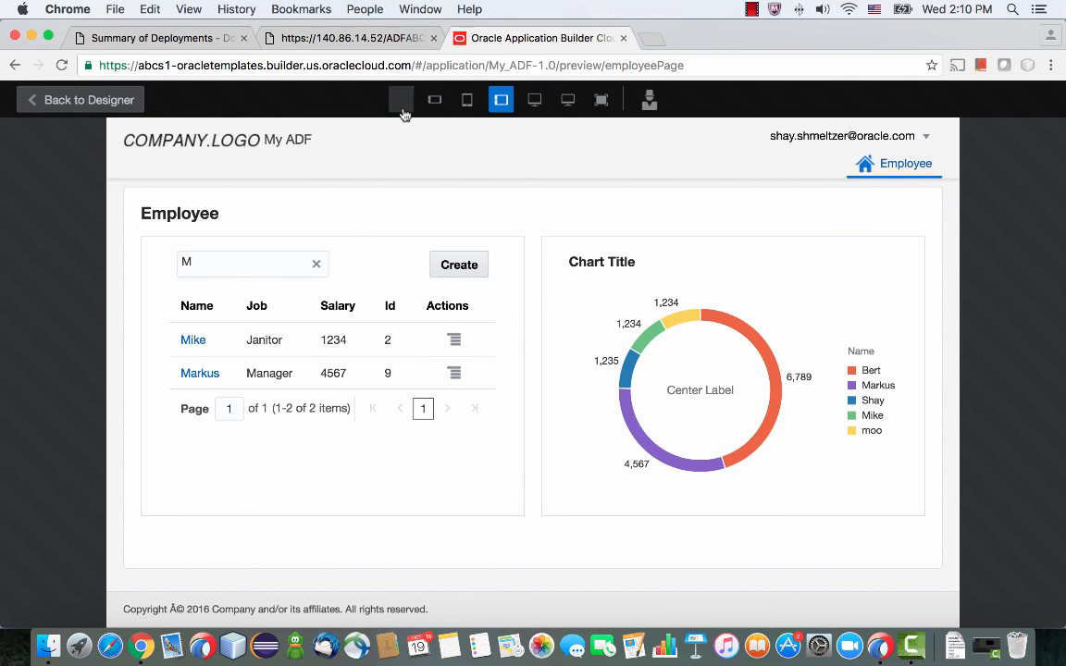
- Preview at phone width, open Mike's record, and scroll to the donut chart below the table
click(400, 100)
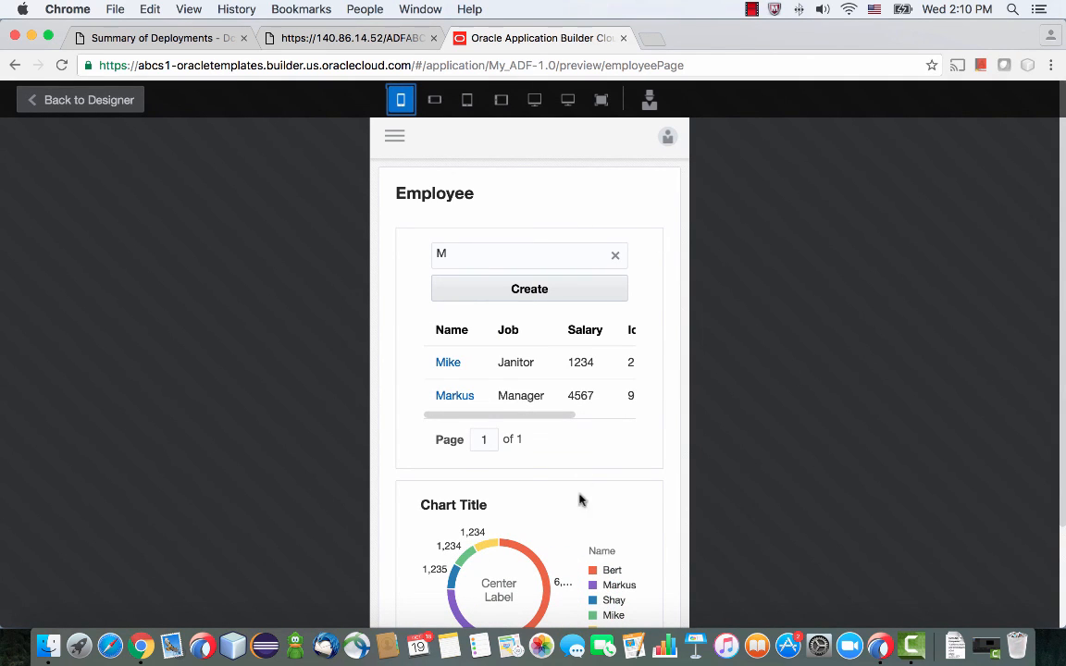
mouse_move(578, 503)
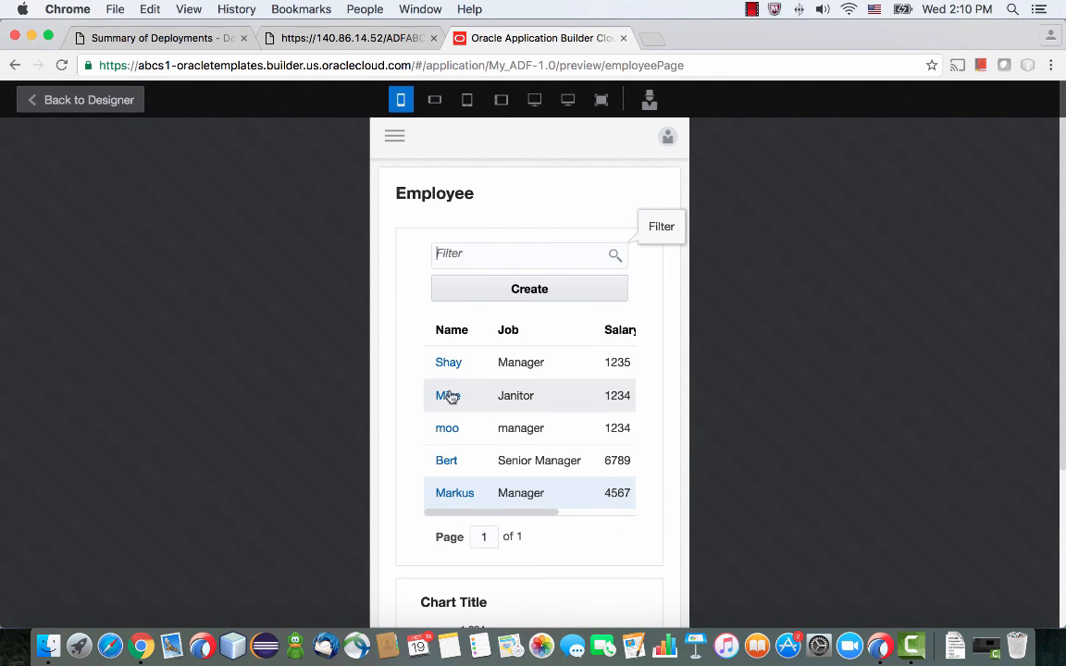
click(448, 396)
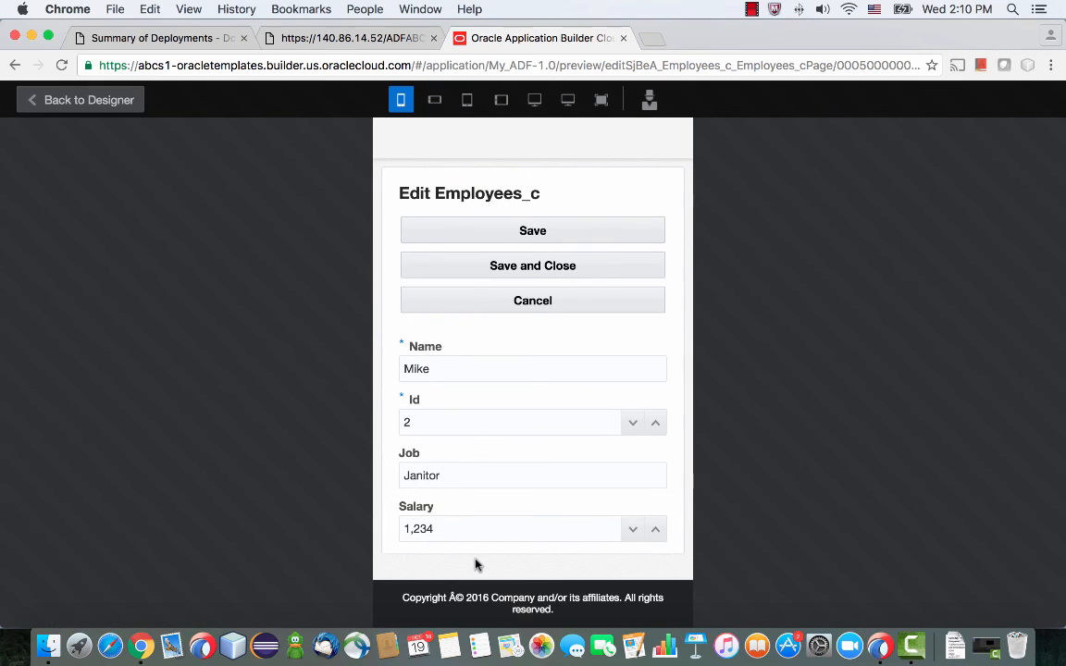
mouse_move(313, 218)
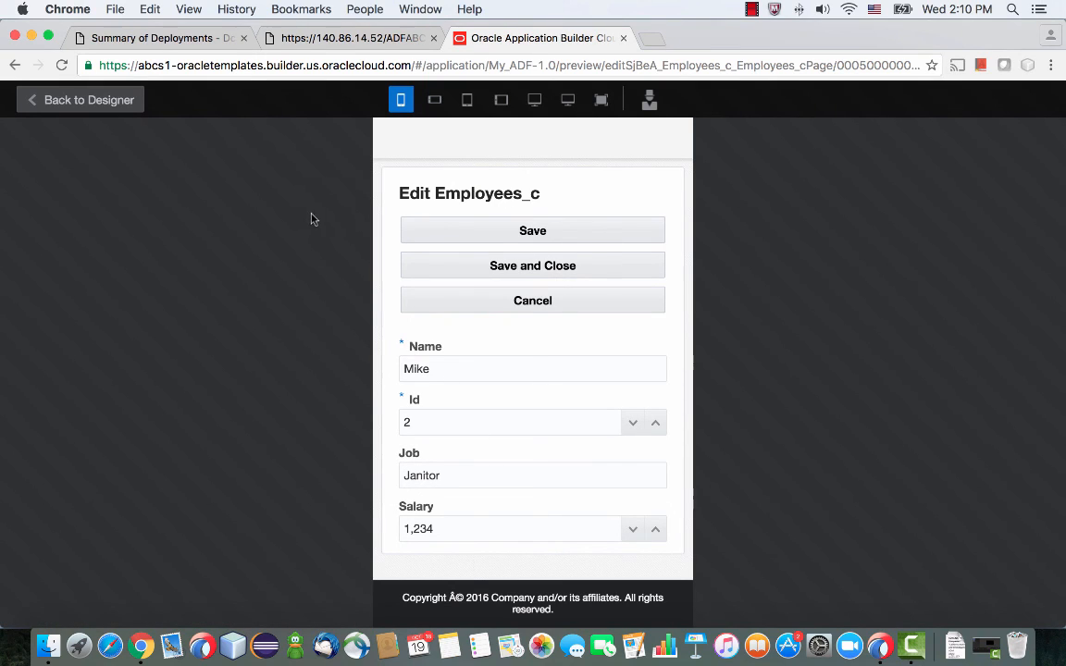
mouse_move(492, 202)
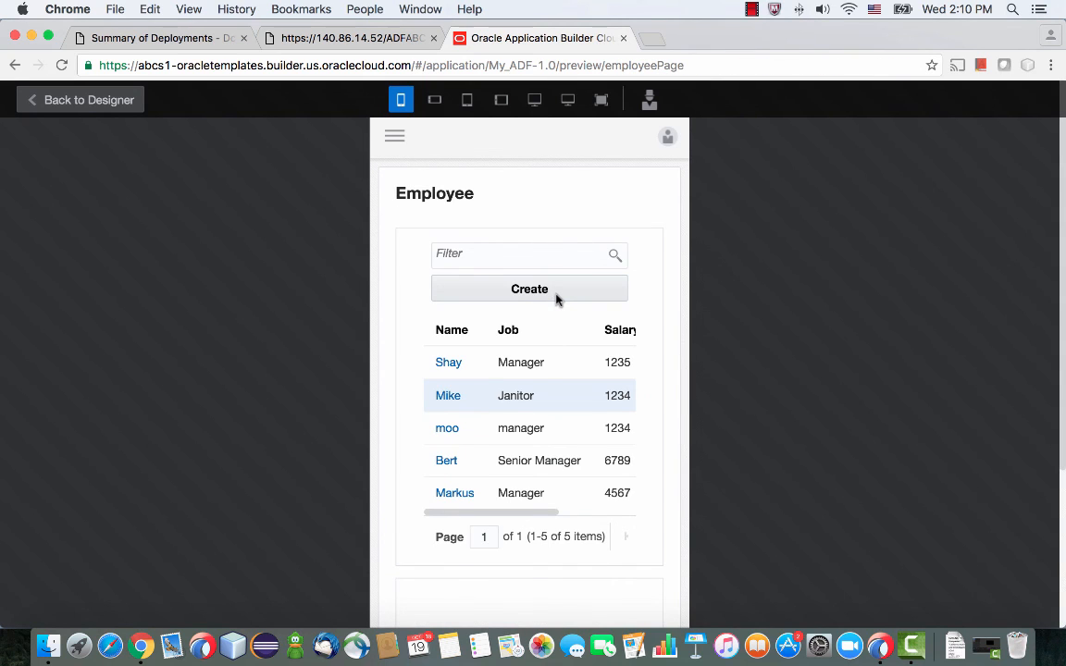
scroll(down, 3)
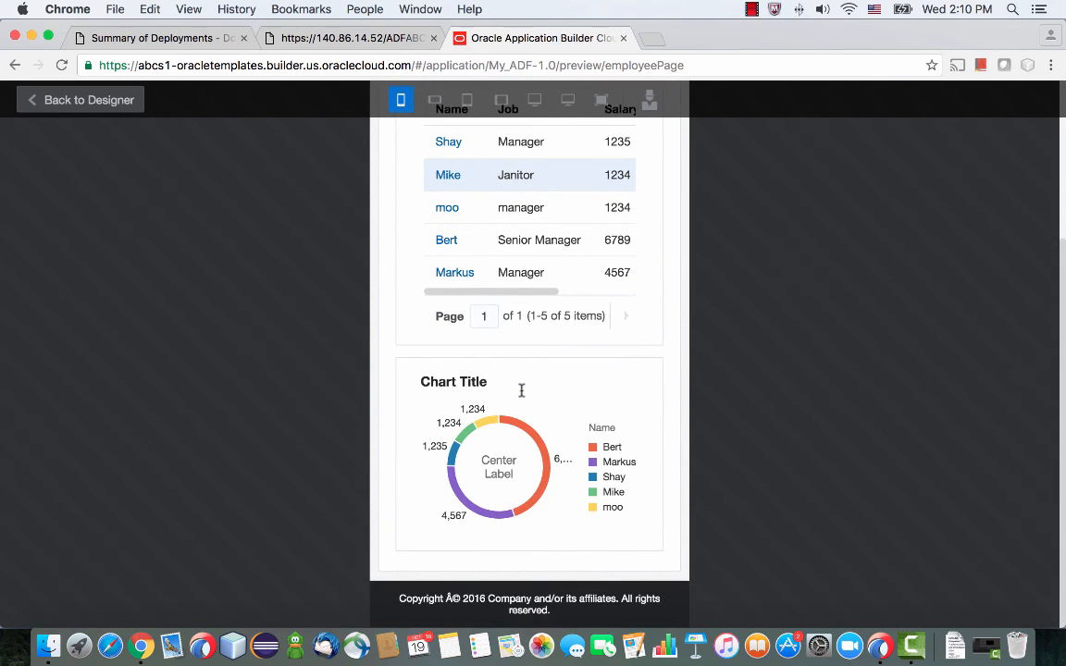